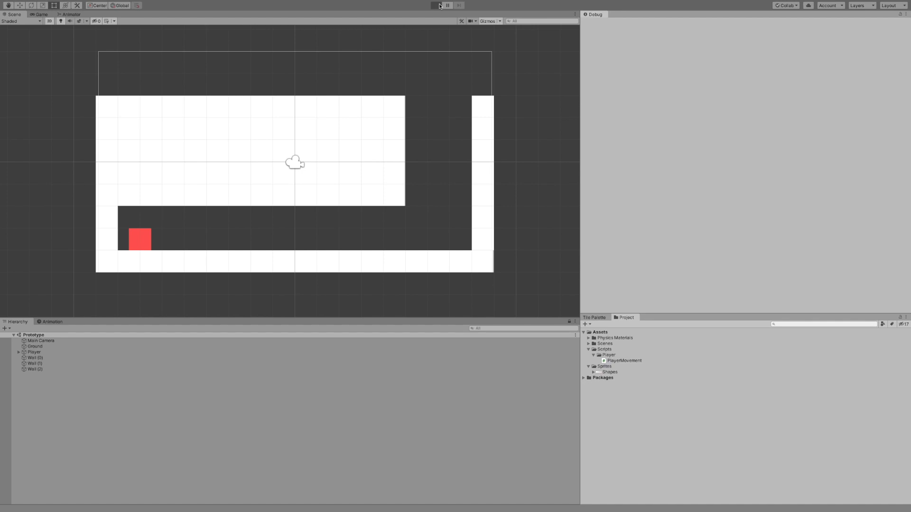
Enter Play mode to preview the red player square moving in the Prototype scene.
click(434, 5)
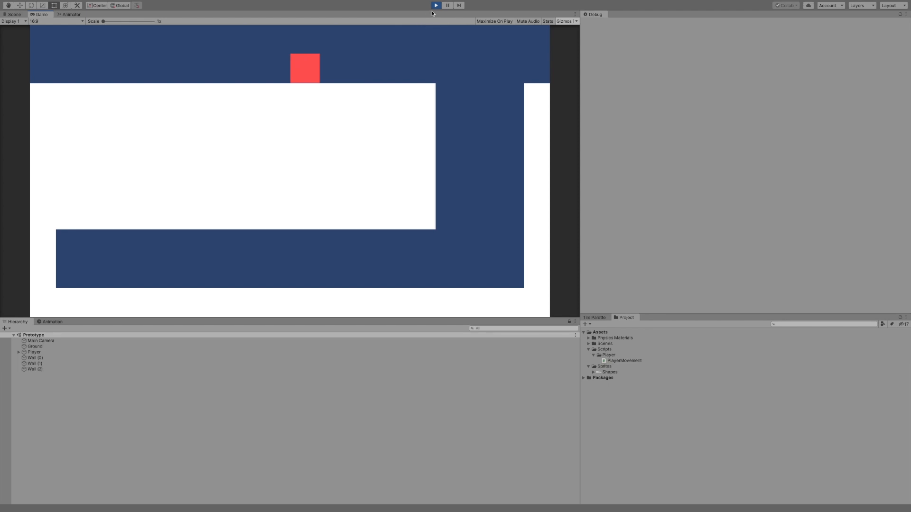
Stop the play preview and return to SampleScene's ground, walls and player in edit mode.
click(14, 14)
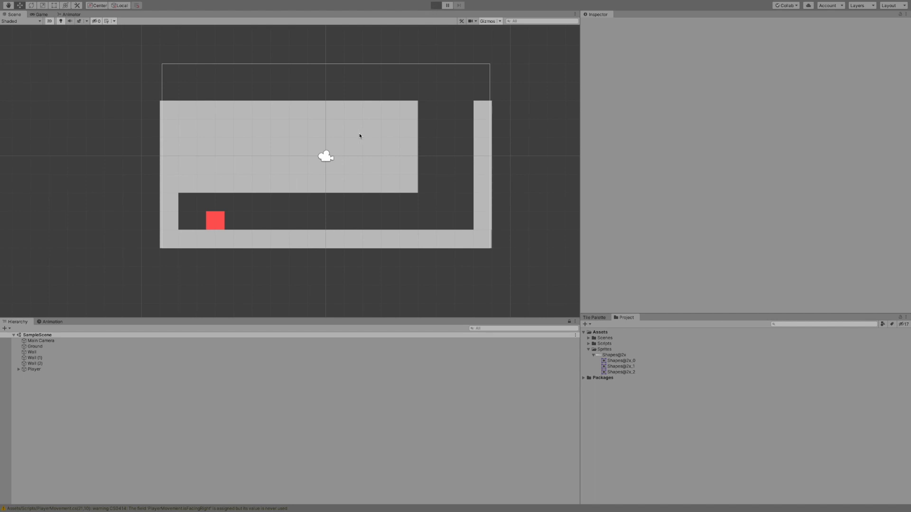
click(436, 5)
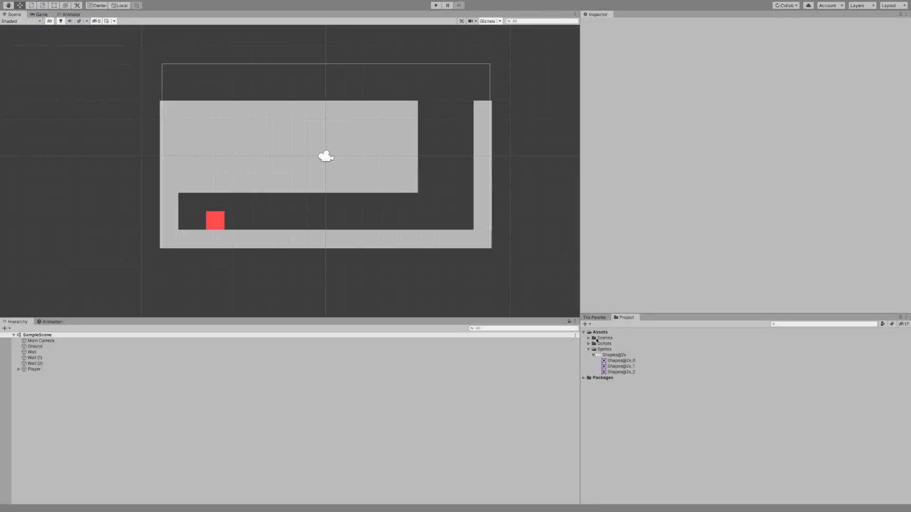
Create a Physics Material 2D asset named Slippery with Friction set to 0.
click(33, 369)
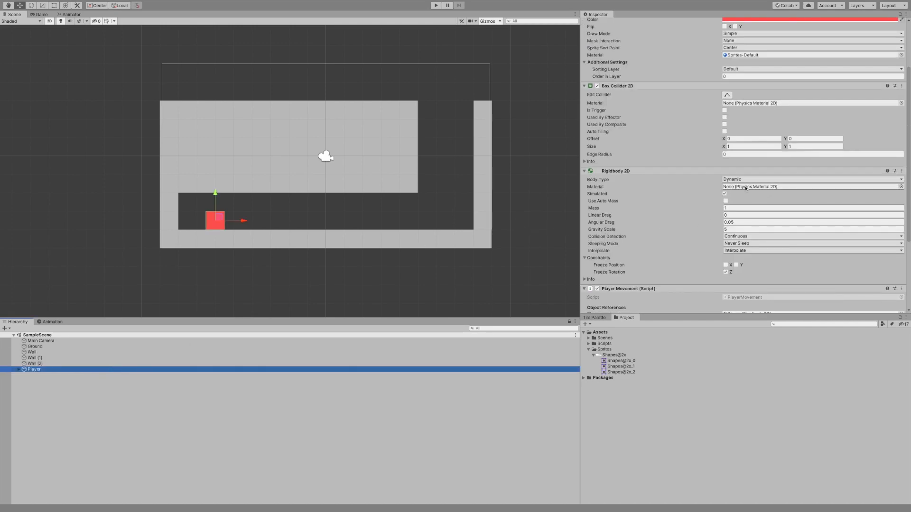
right_click(600, 331)
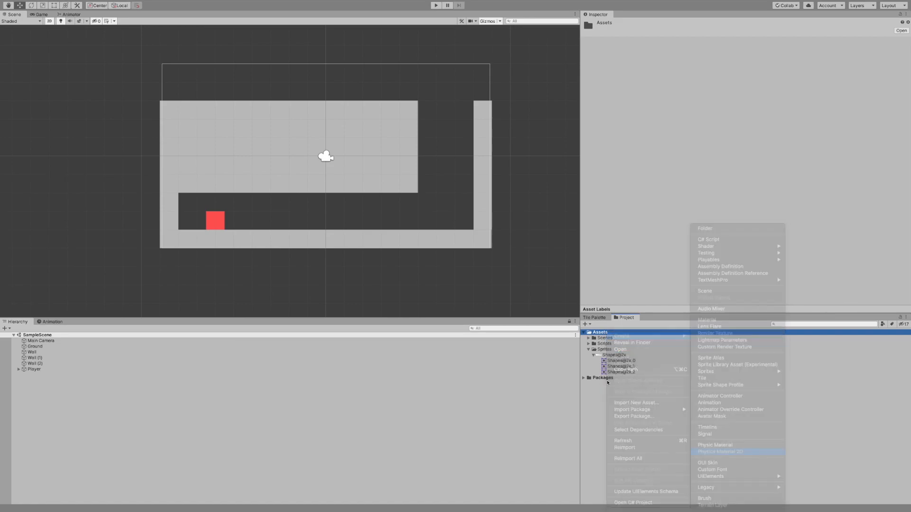
click(720, 452)
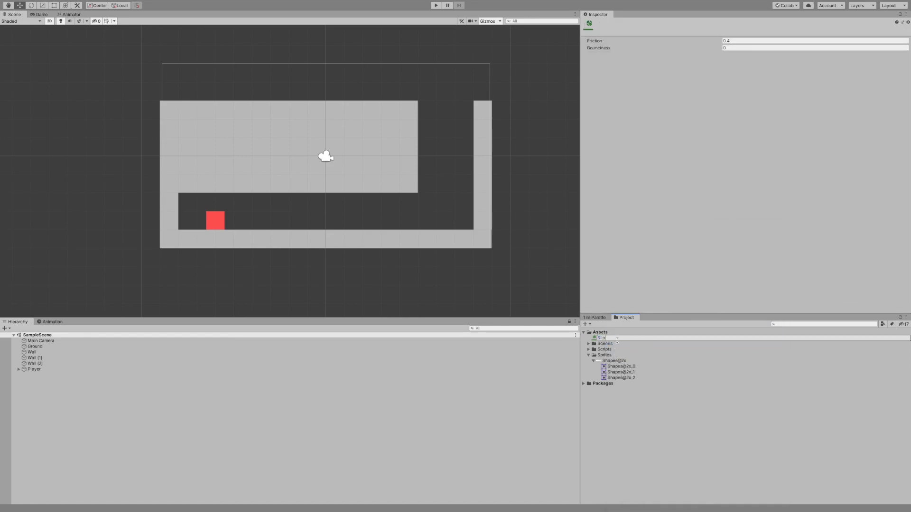
key(enter)
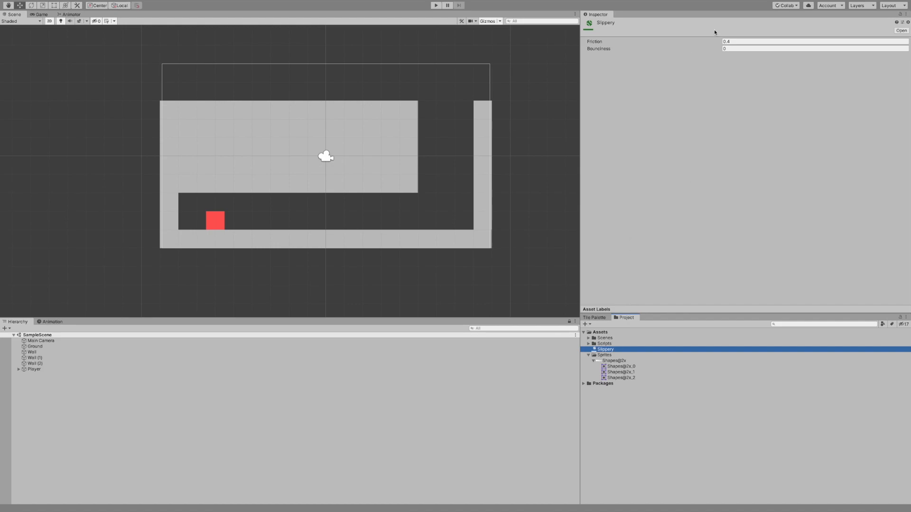
click(813, 42)
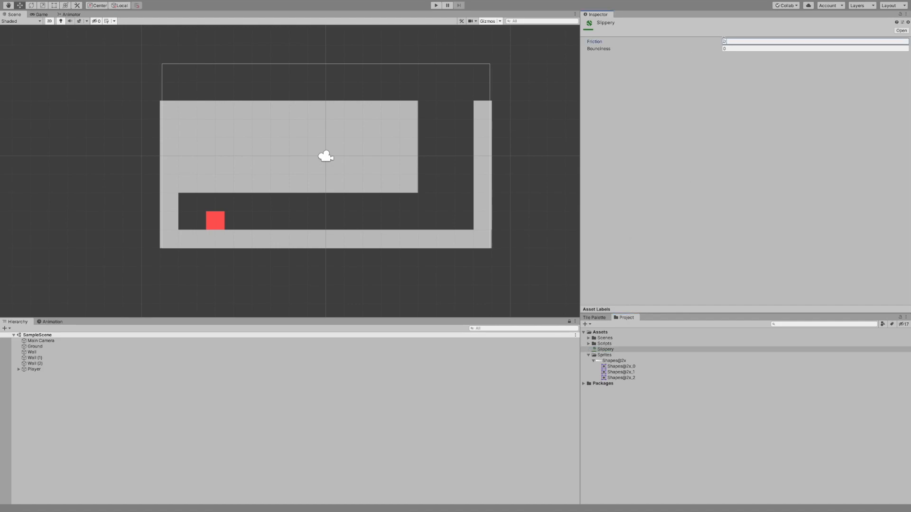
click(605, 349)
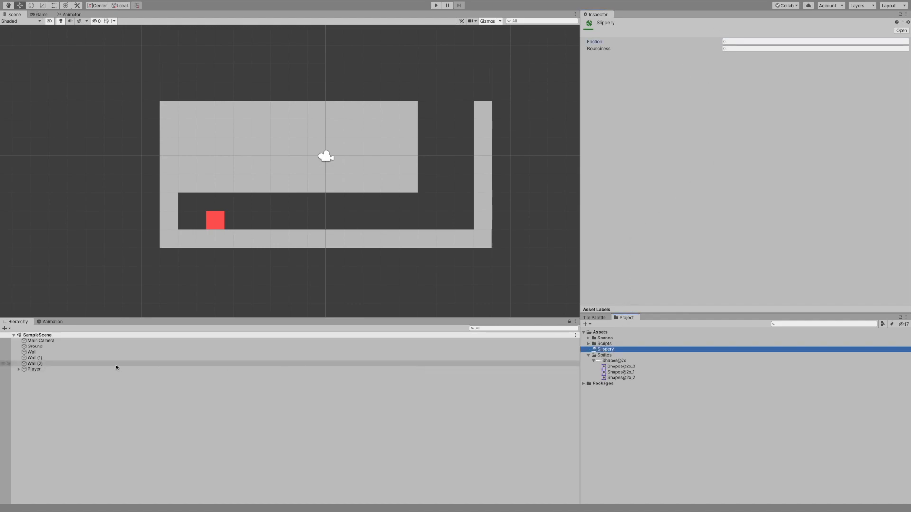
Put Slippery on the Player's Box Collider 2D and Rigidbody 2D, then play-test it.
click(33, 369)
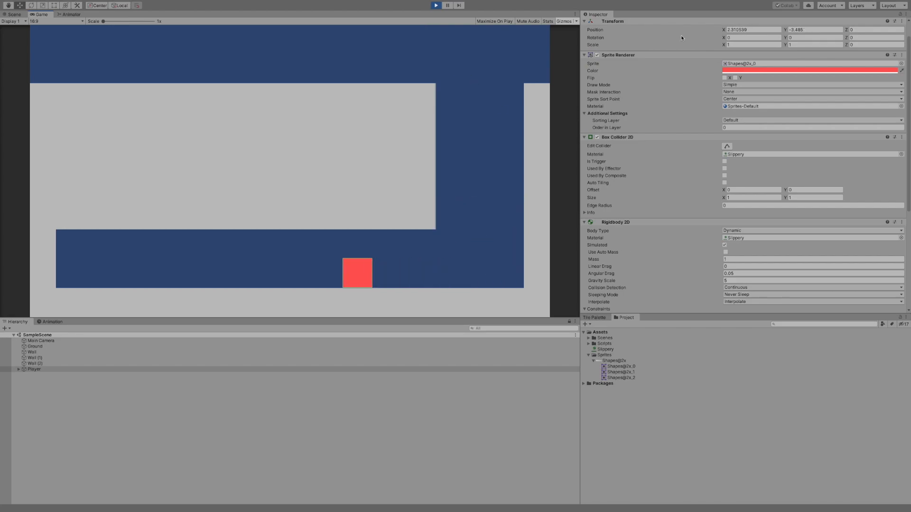
click(14, 13)
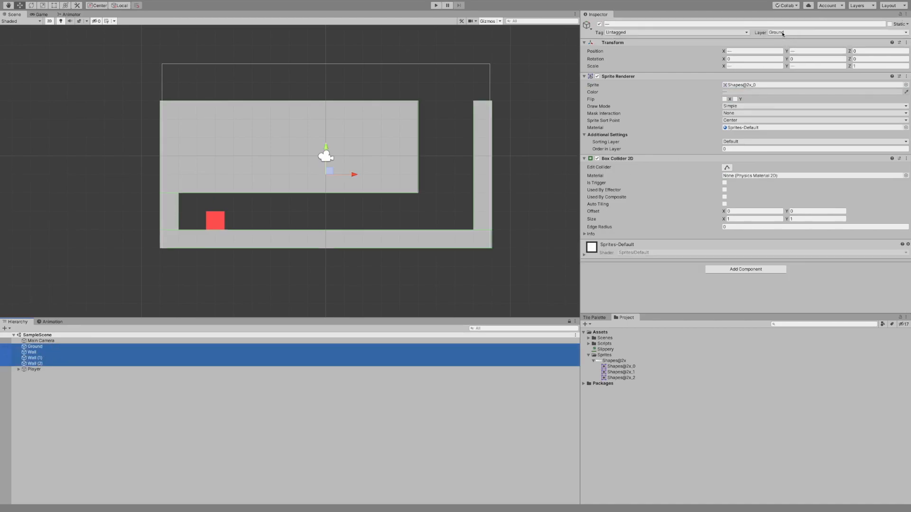
Keep Ground and the three walls on the Ground layer, then inspect the Player's components.
click(777, 32)
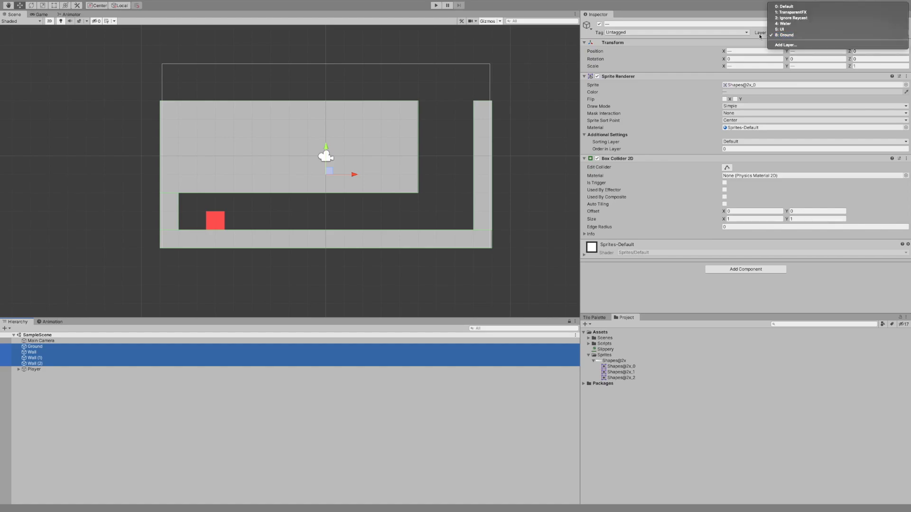
click(785, 35)
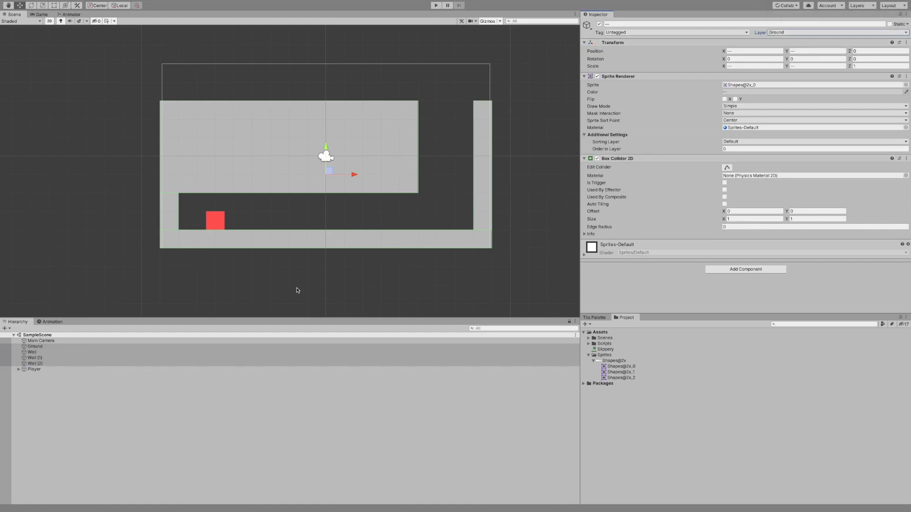
click(33, 369)
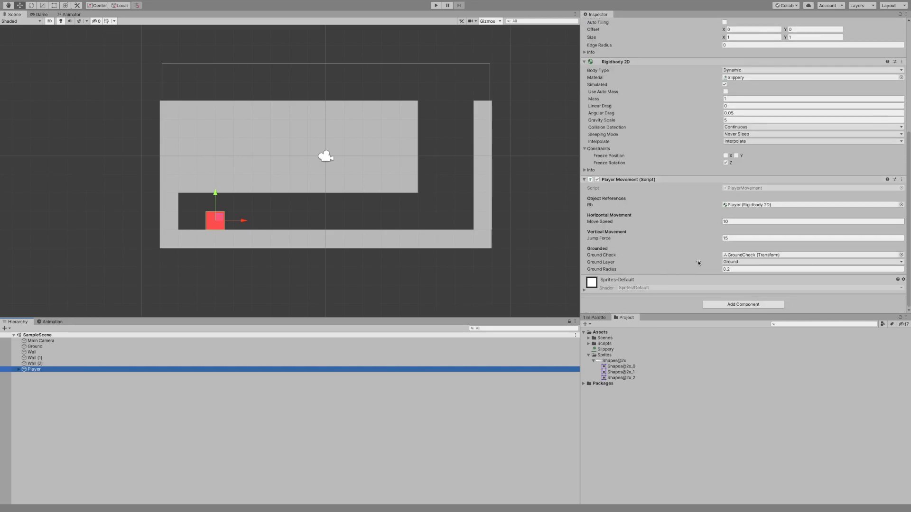
scroll(down, 3)
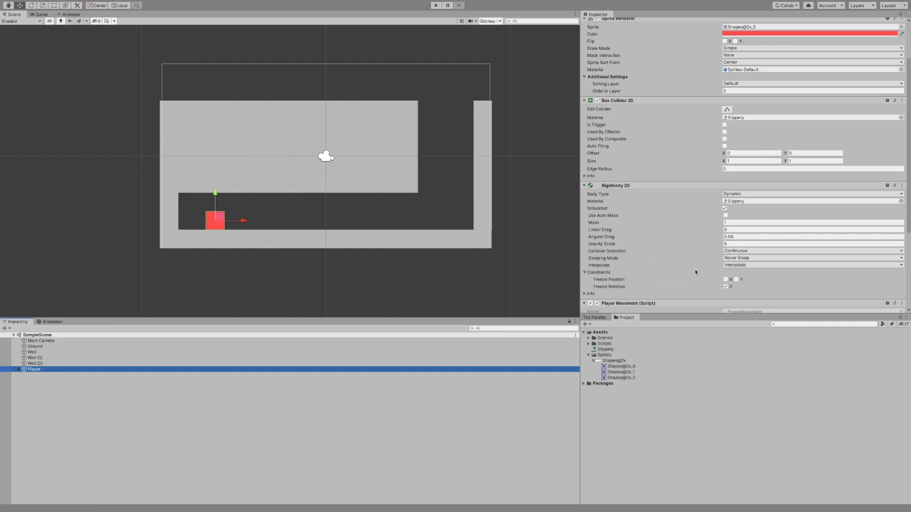
mouse_move(715, 287)
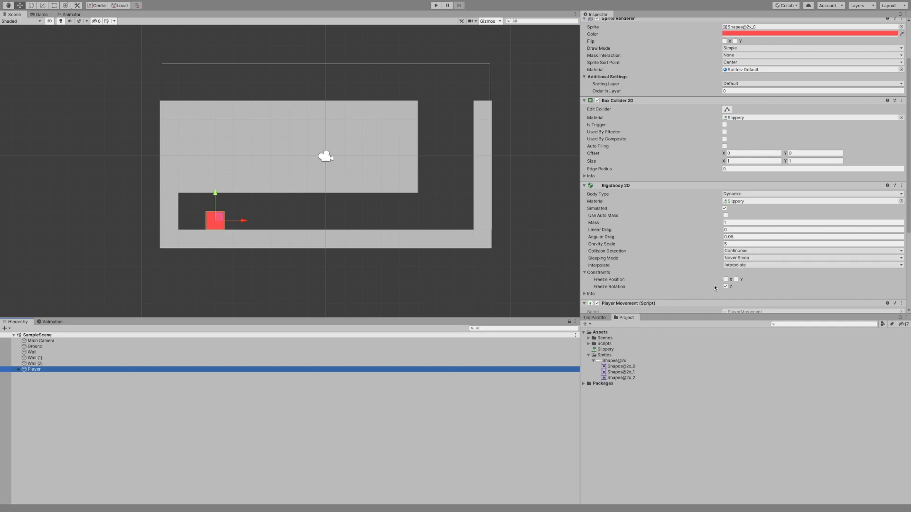
click(725, 287)
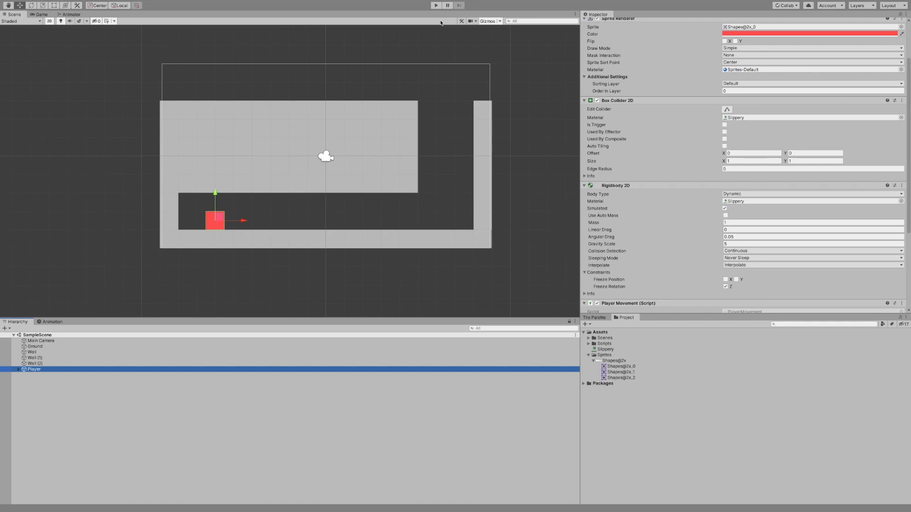
mouse_move(603, 97)
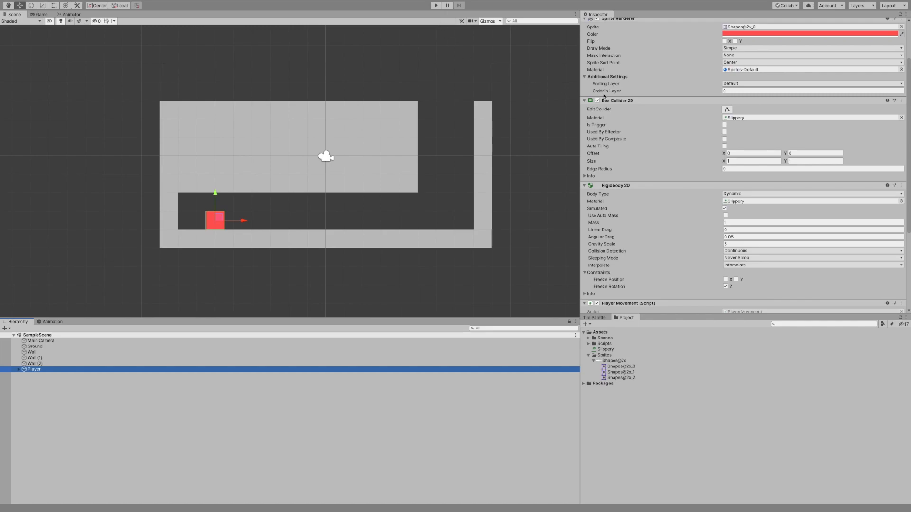
mouse_move(557, 103)
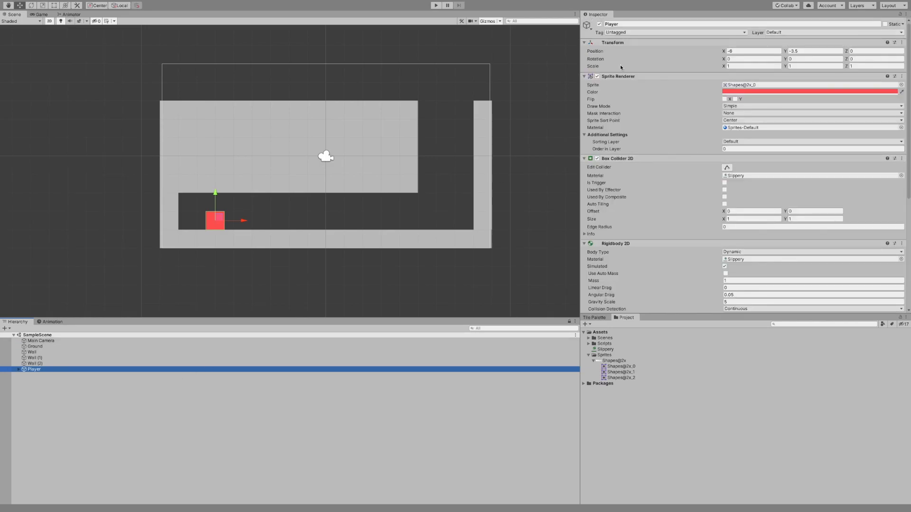
Choose Player from the Tag dropdown for the player object.
click(673, 32)
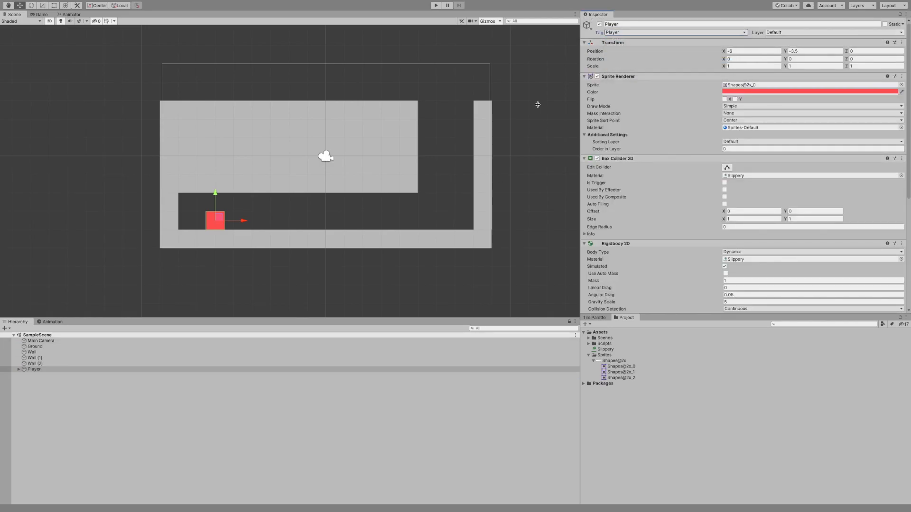
click(34, 369)
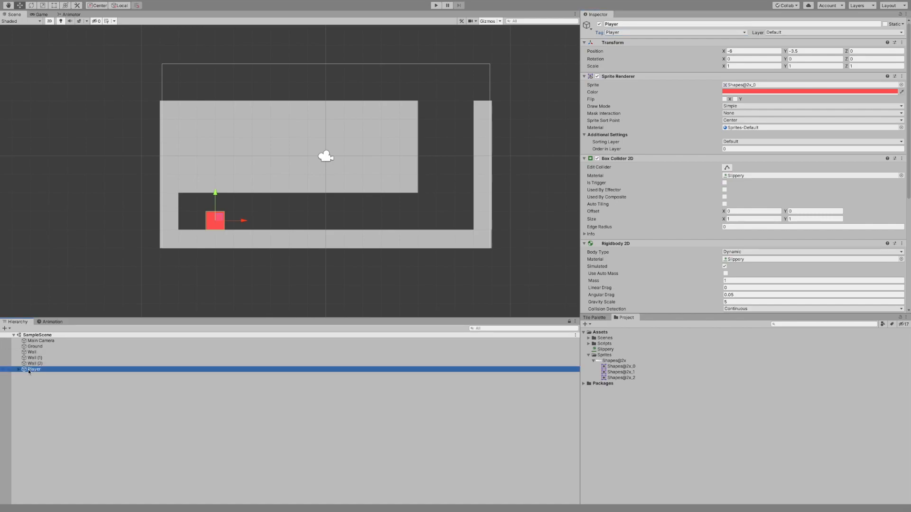
click(19, 370)
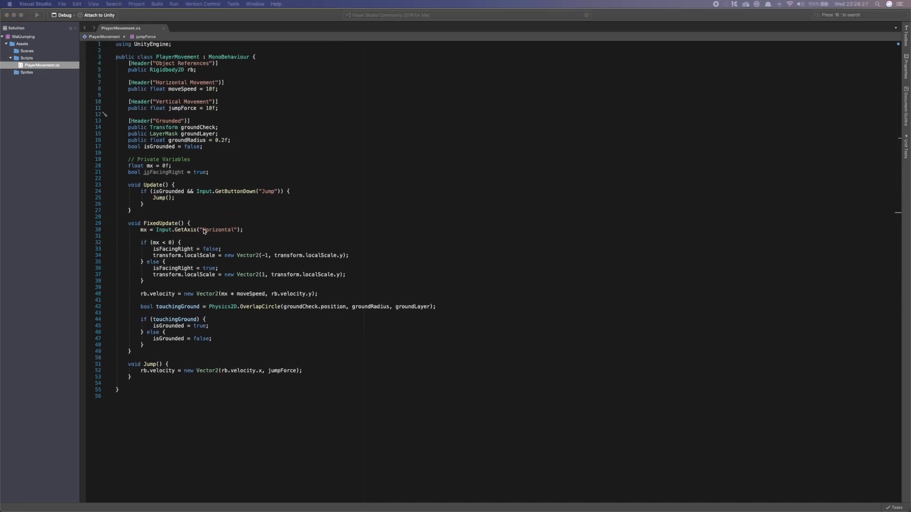
mouse_move(143, 44)
text([G)
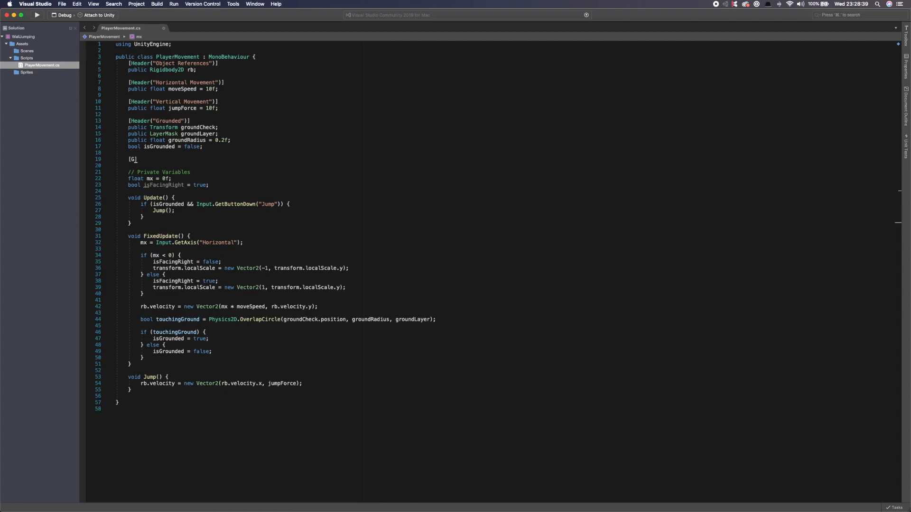
Type [Header("Wall Jump")] and public float wallJumpTime = 0.2f below the Grounded fields.
text(Header(""))
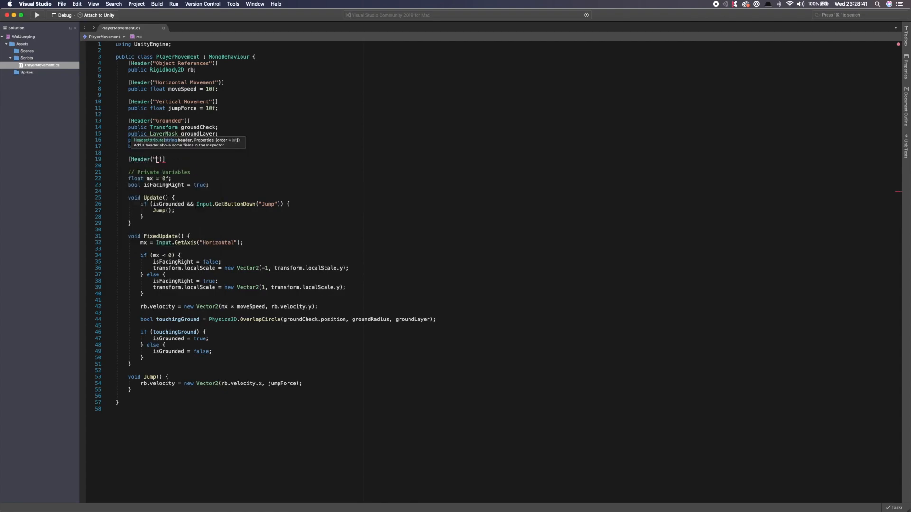
text(Wall)
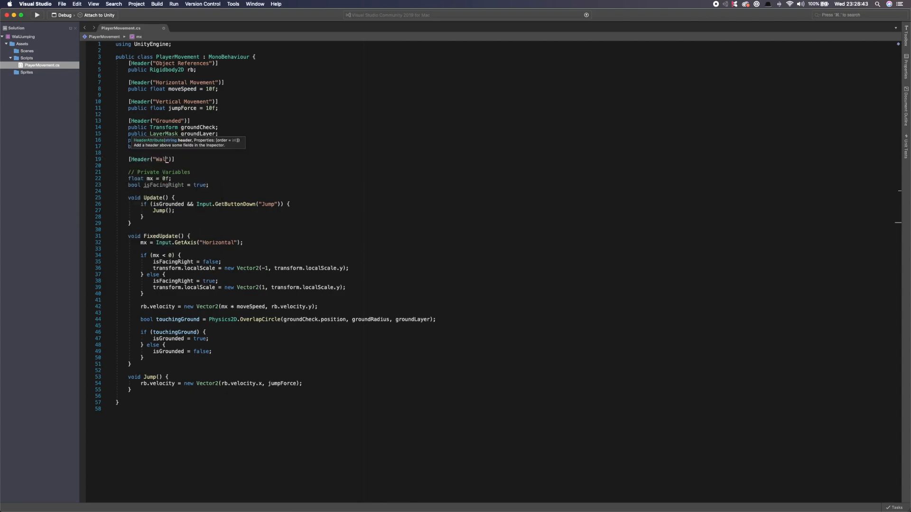
text(Jump)
text(public float)
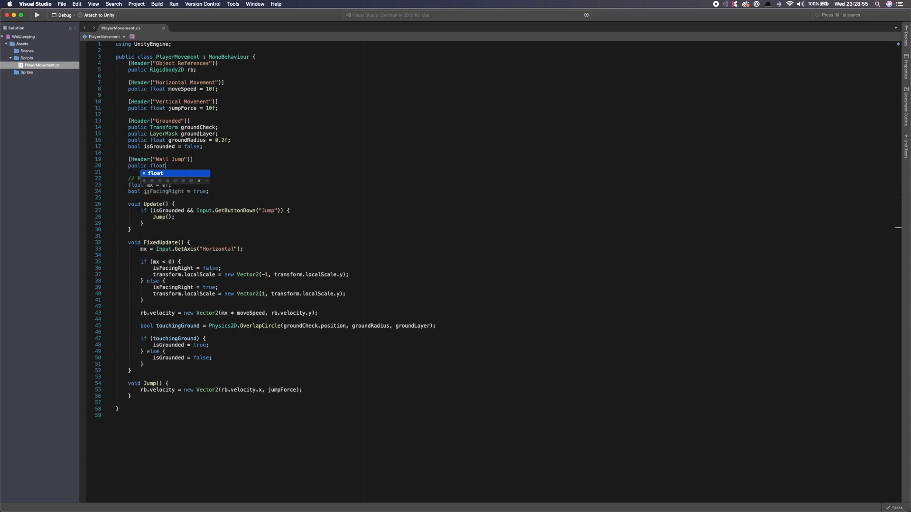
text(wallJ)
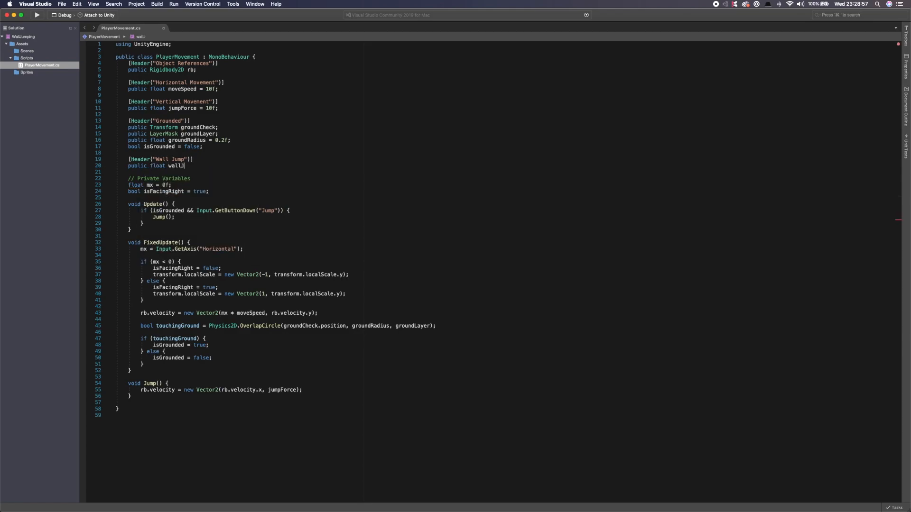
text(umpTime)
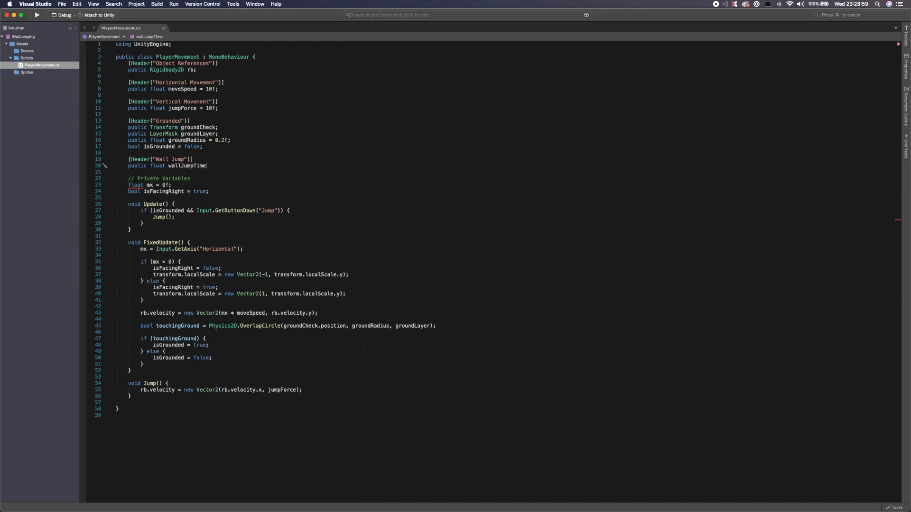
text(= 0.4)
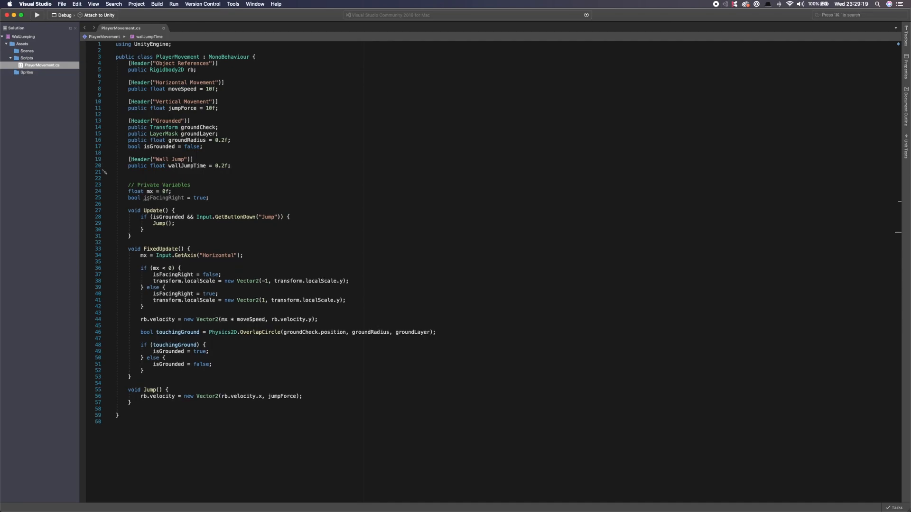
Declare wallSlideSpeed = 0.3f, wallDistance = 0.5f and the isWallSliding bool.
text(public float wallSlide)
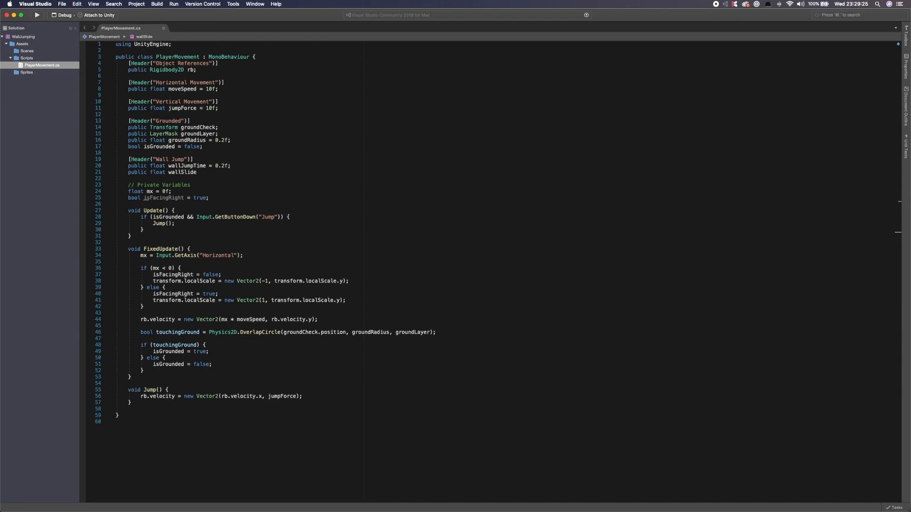
text(Speed =)
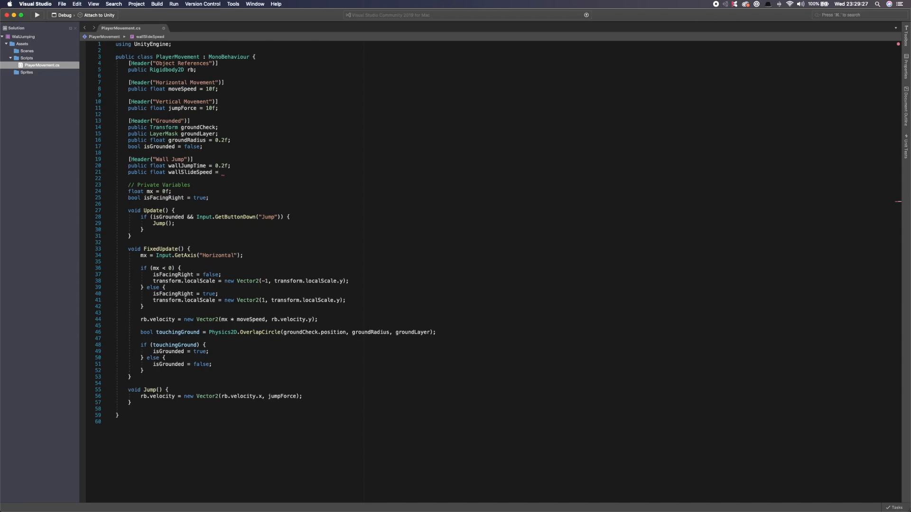
text(0.)
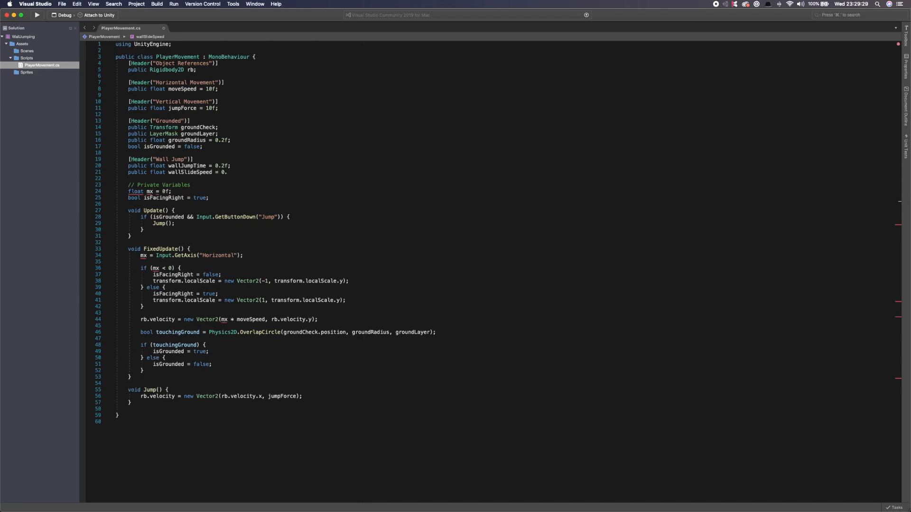
text(3f;)
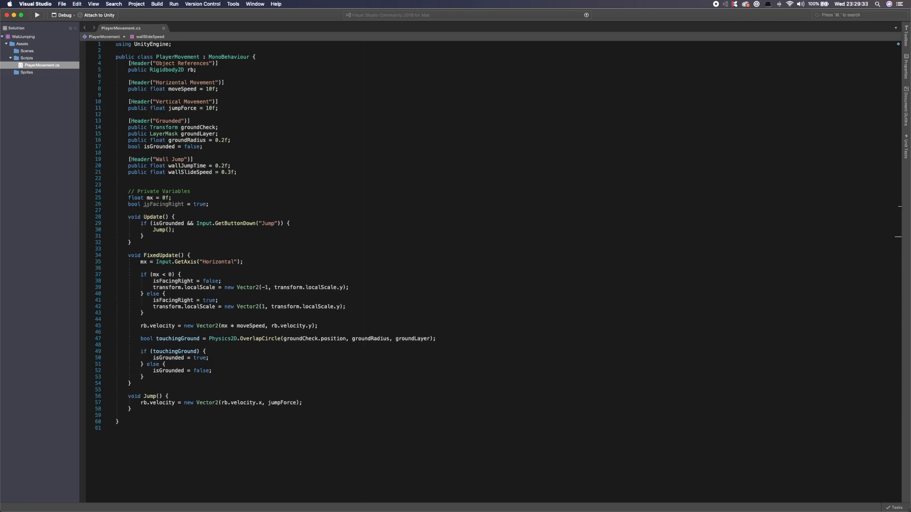
text(public float)
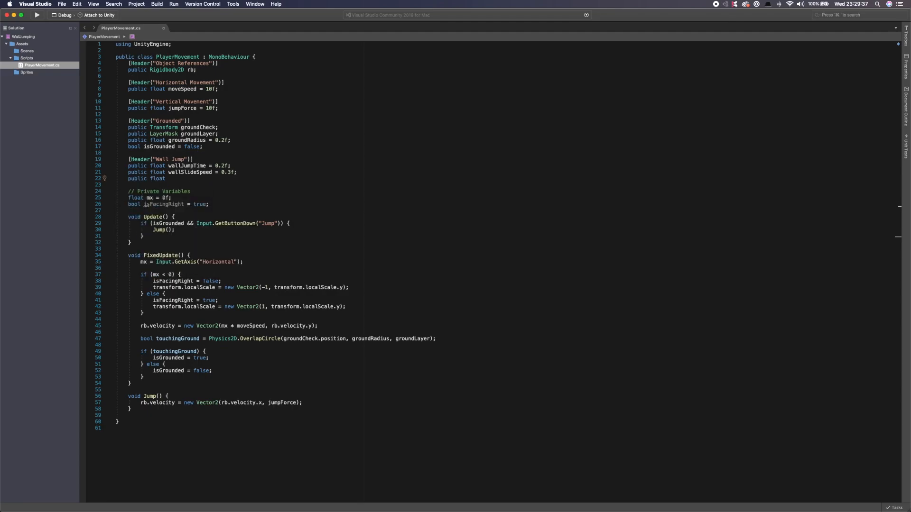
text(wallDistance = 0.5f;)
text(bool isWallSliding = false;)
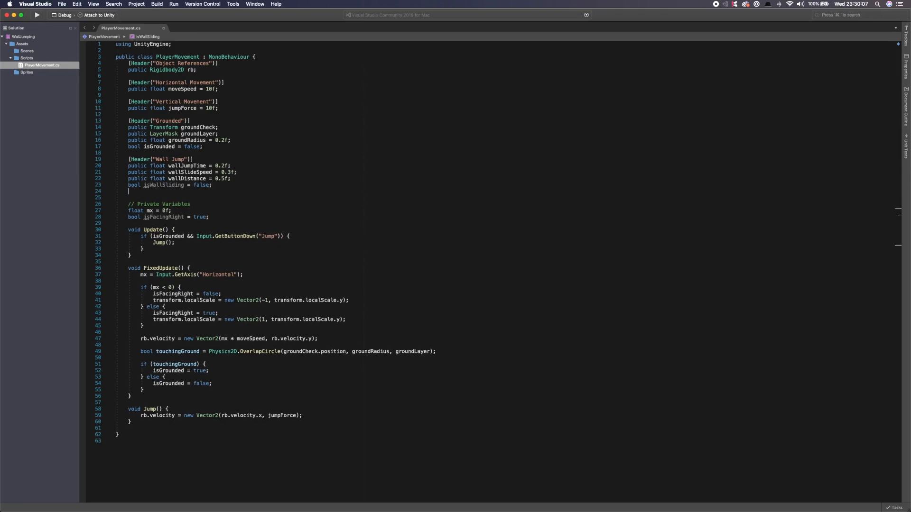
Declare the RaycastHit2D WallCheckHit and float jumpTime fields.
text(RaycastHit2D)
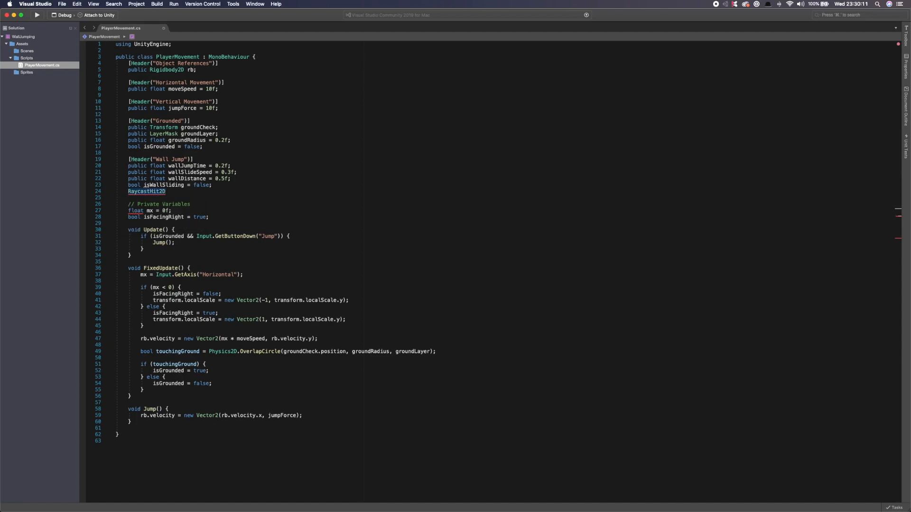
text(WallCe)
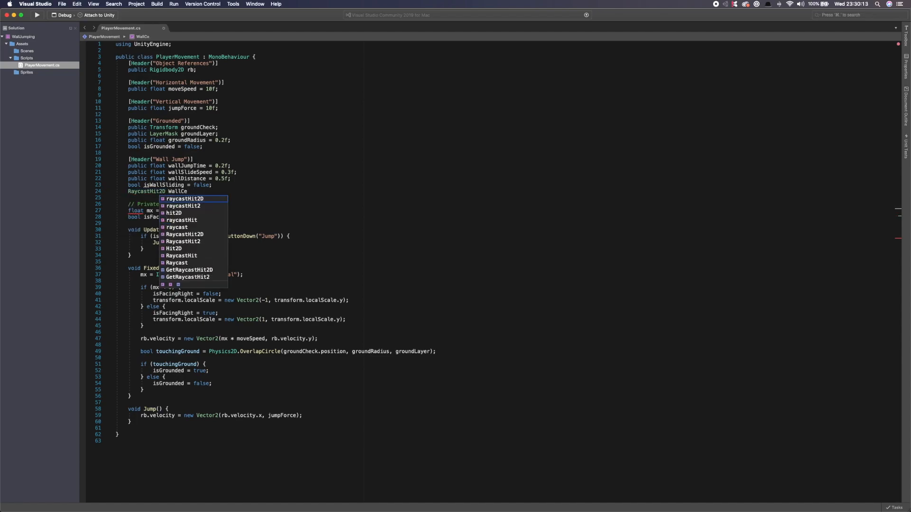
text(heckHit;)
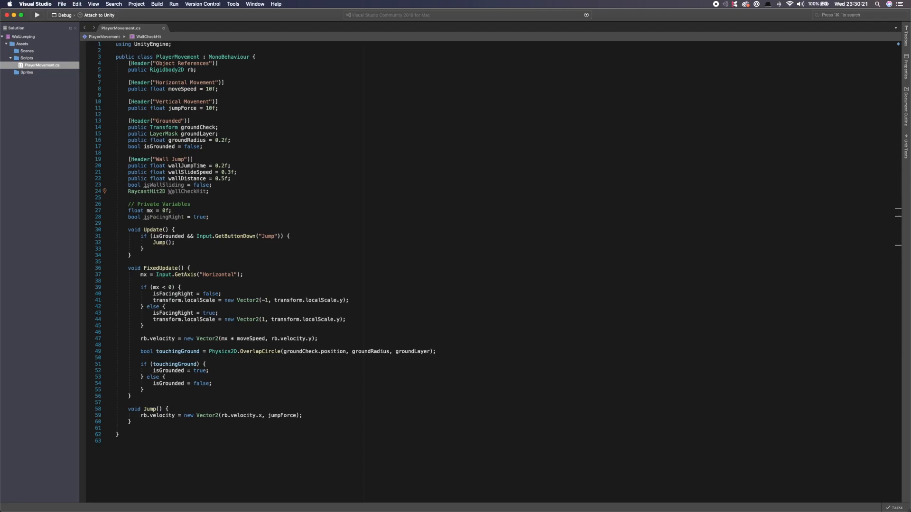
text(f)
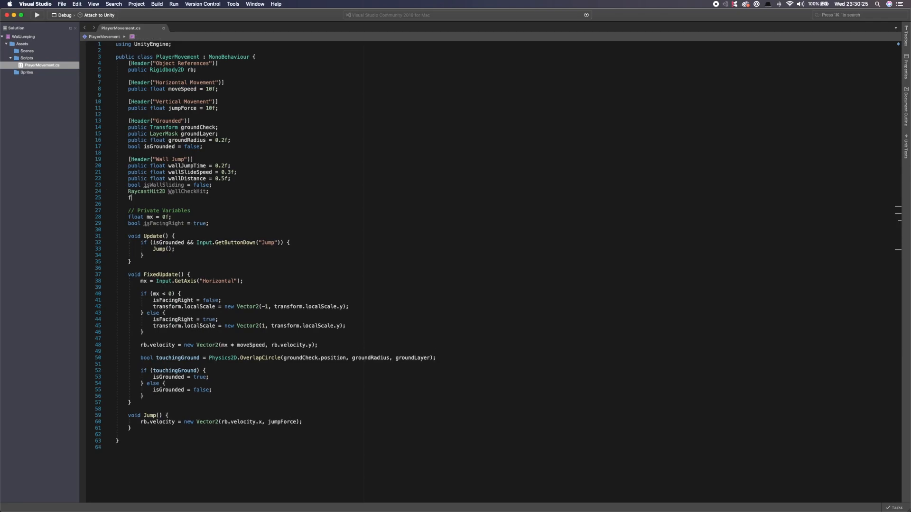
text(loat)
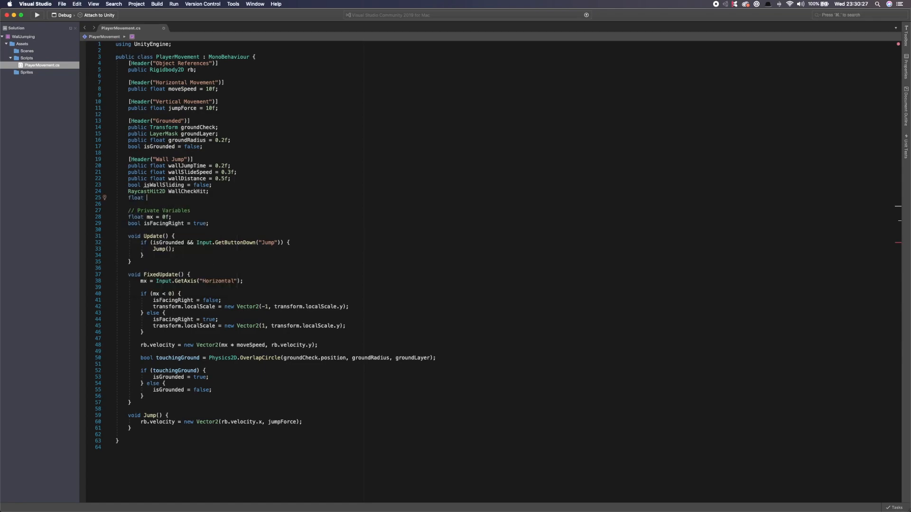
text(jumpTime;)
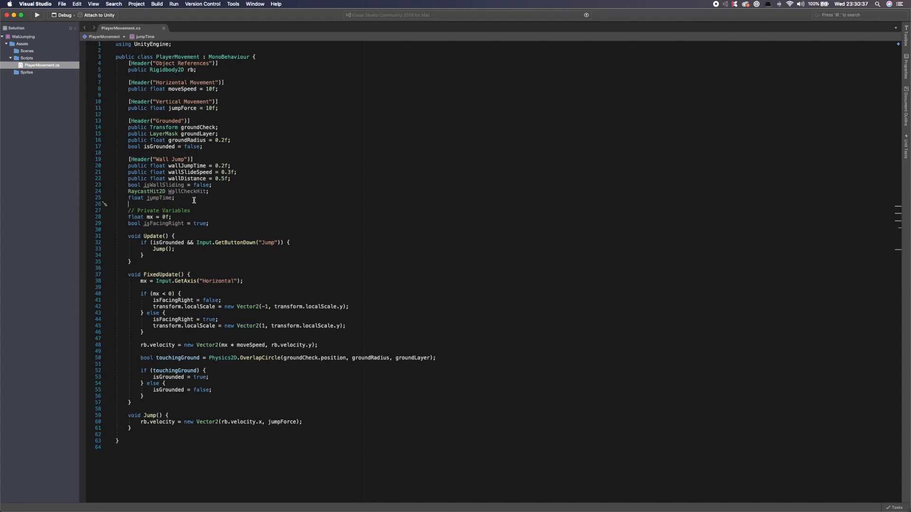
click(190, 274)
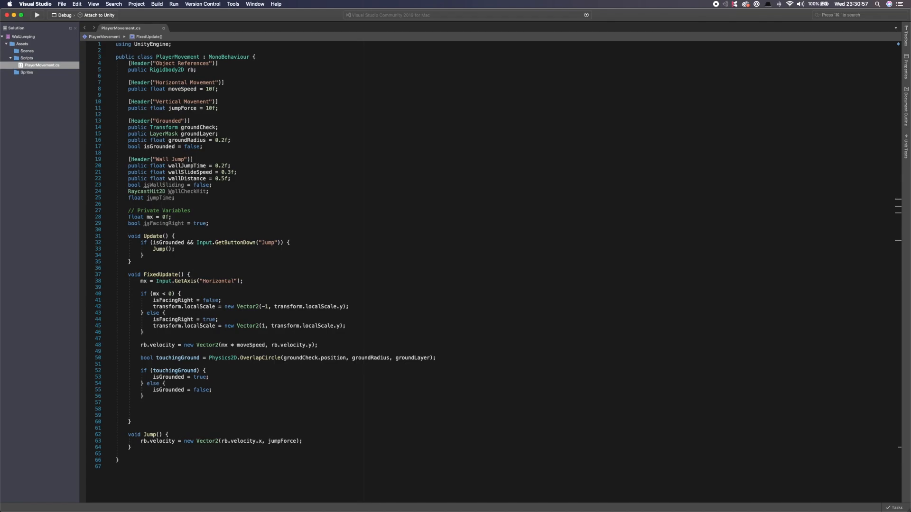
Add a // Wall Jump block raycasting WallCheckHit right by wallDistance when isFacingRight.
text(// Wall)
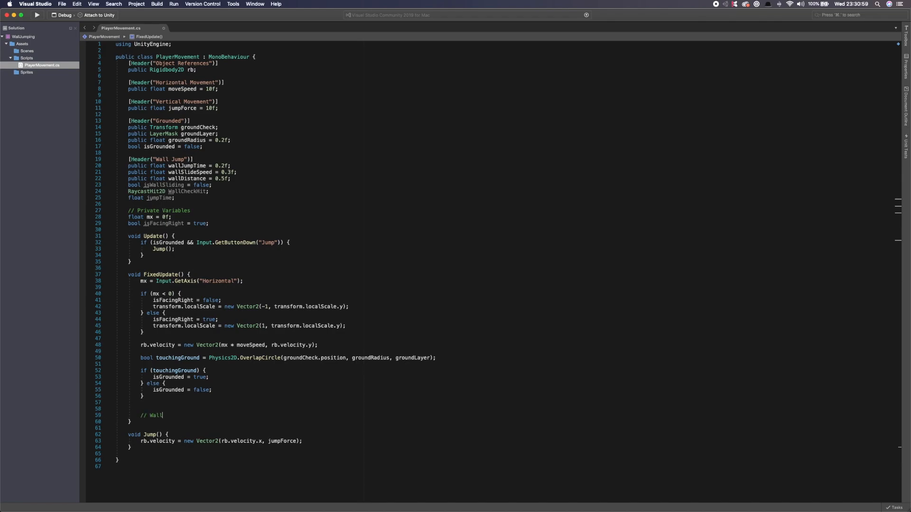
text(Jumpy)
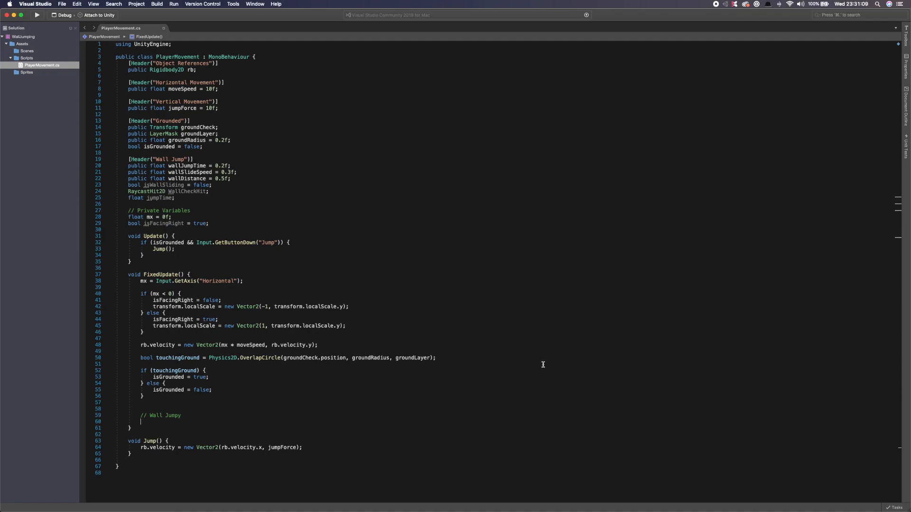
text(if ()
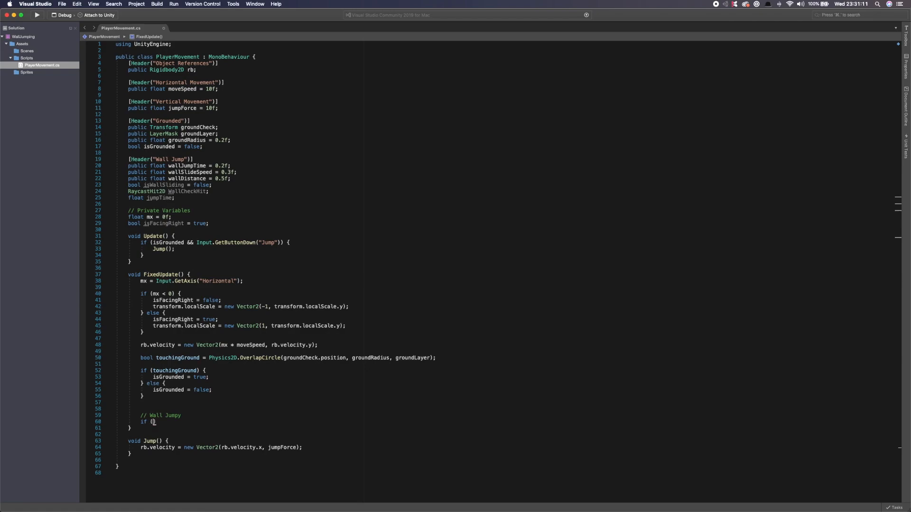
text(isFacingRight)
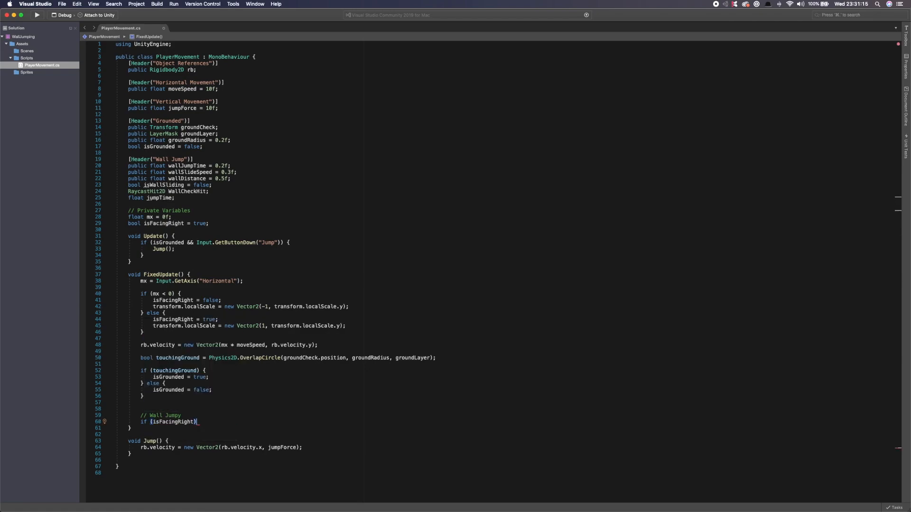
text({)
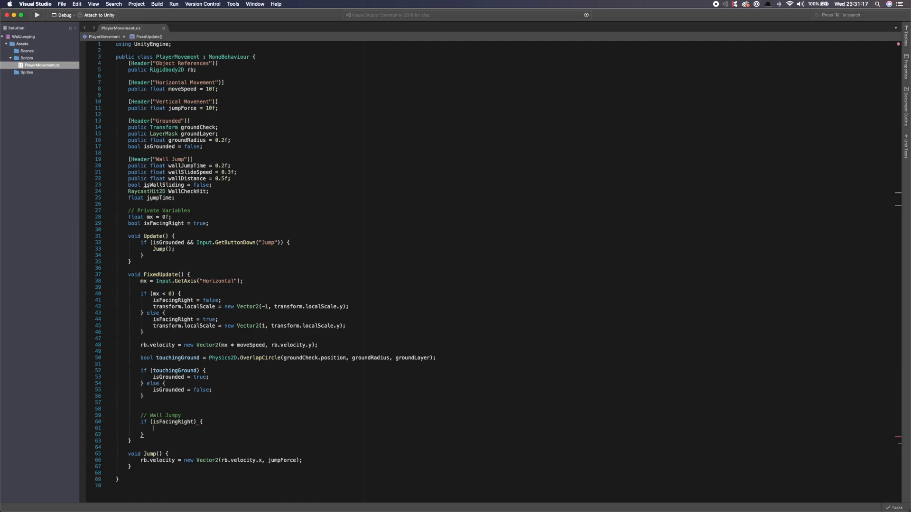
text(wall)
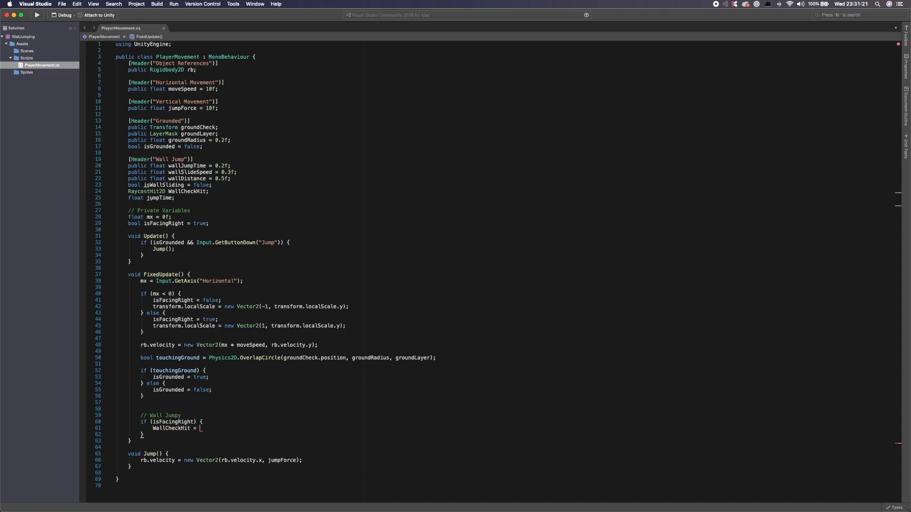
text(Physics2D.Raycast)
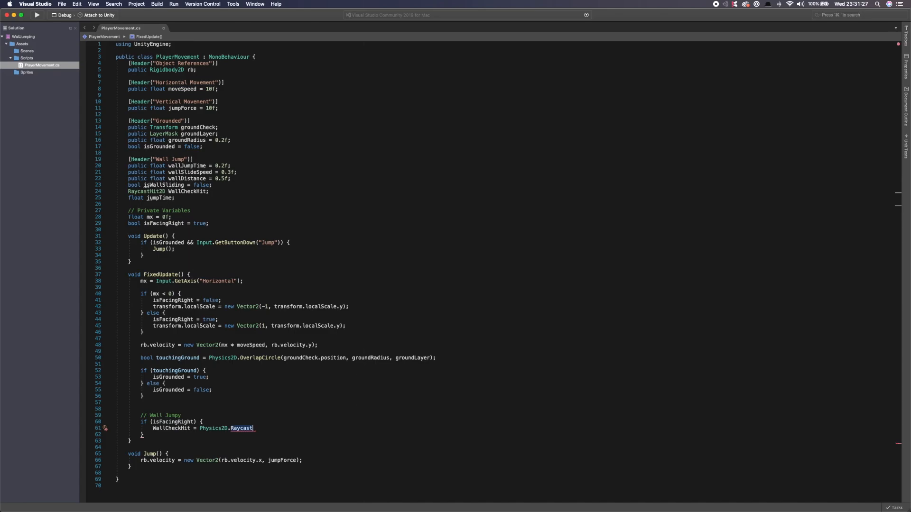
text((transform.position,)
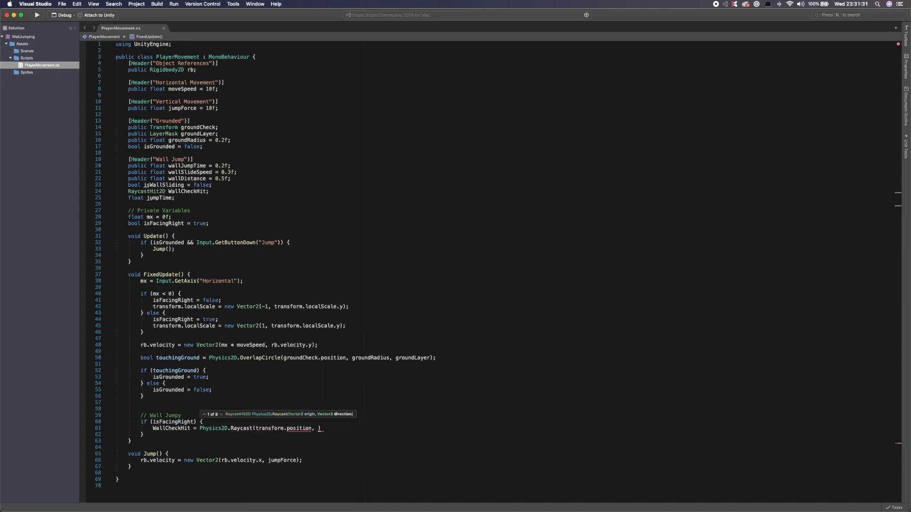
text(new Vector2()
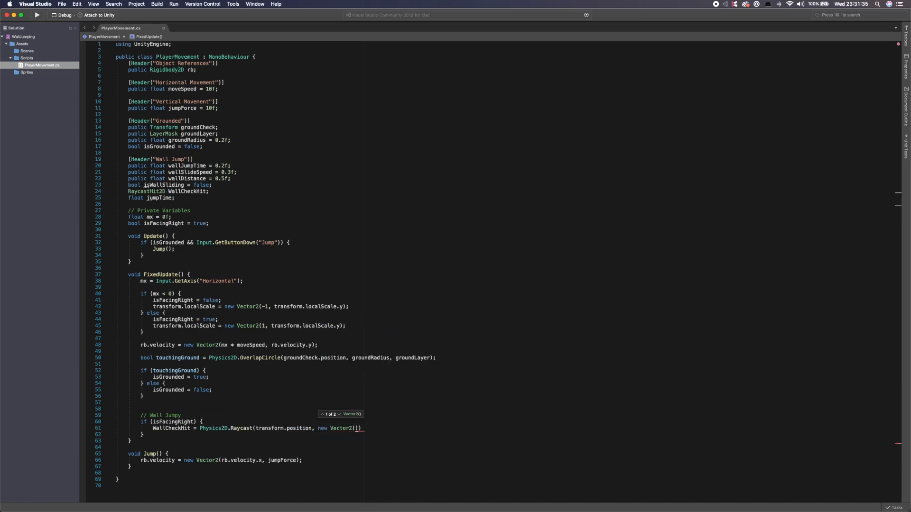
text(wallDistance, 0)
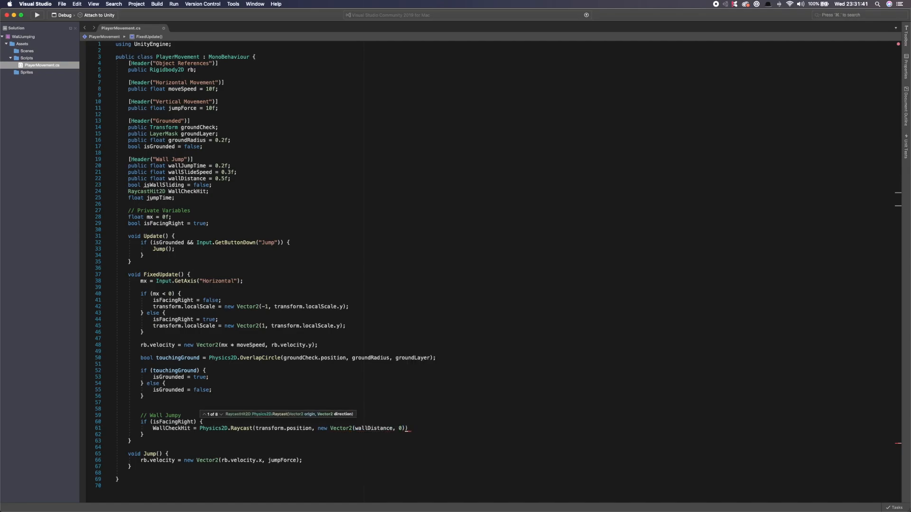
text(,)
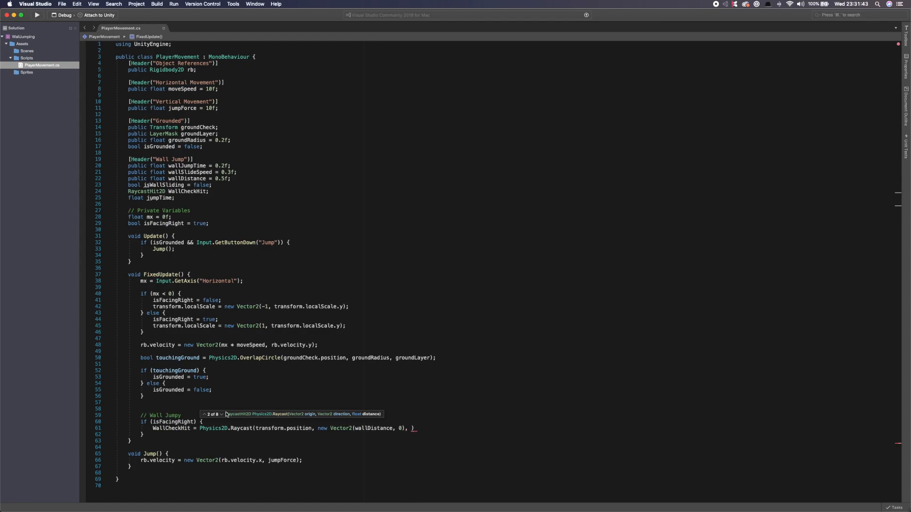
mouse_move(298, 428)
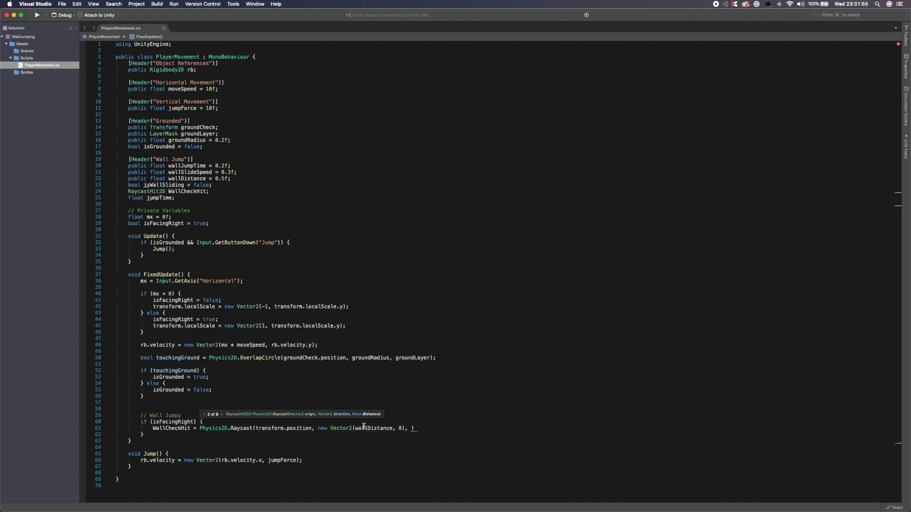
mouse_move(367, 428)
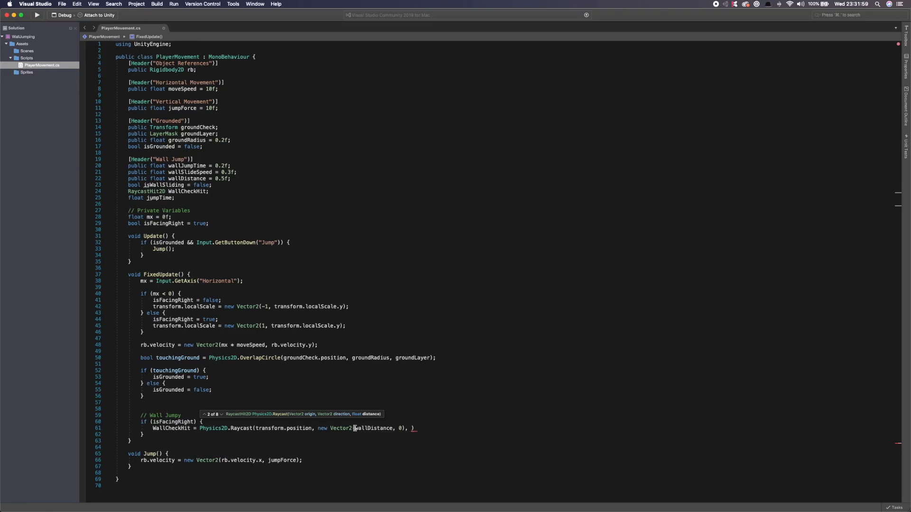
mouse_move(342, 484)
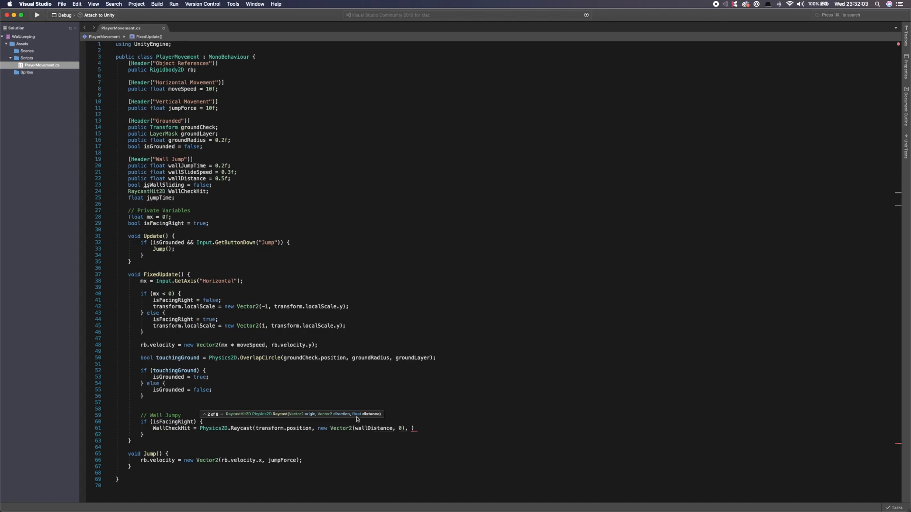
mouse_move(397, 429)
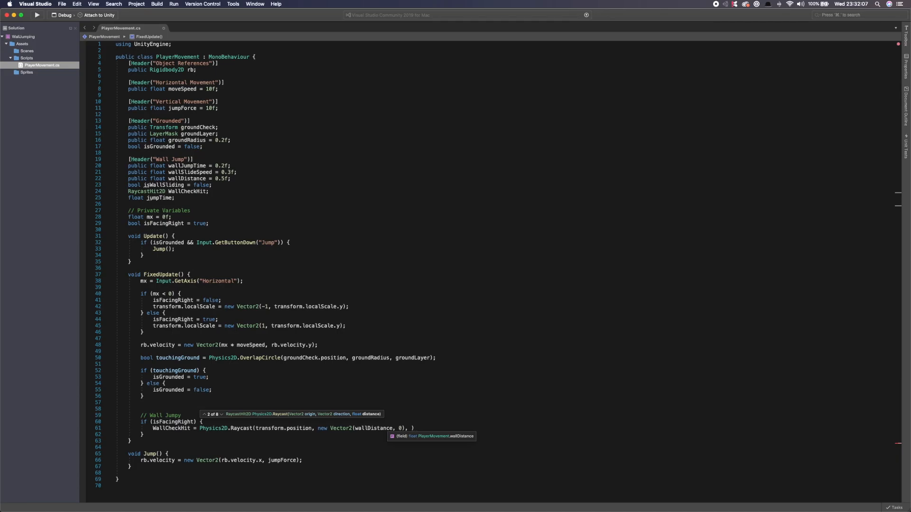
text(wallDistance))
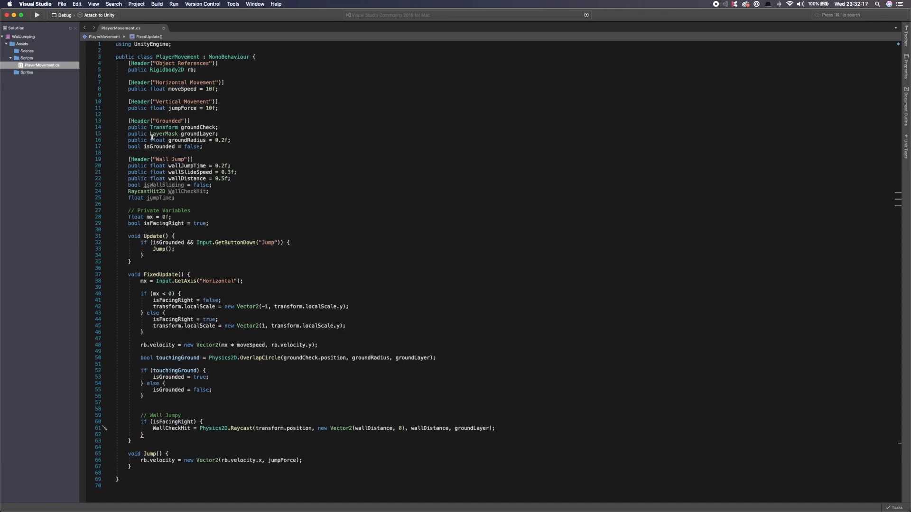
click(207, 132)
text( else {)
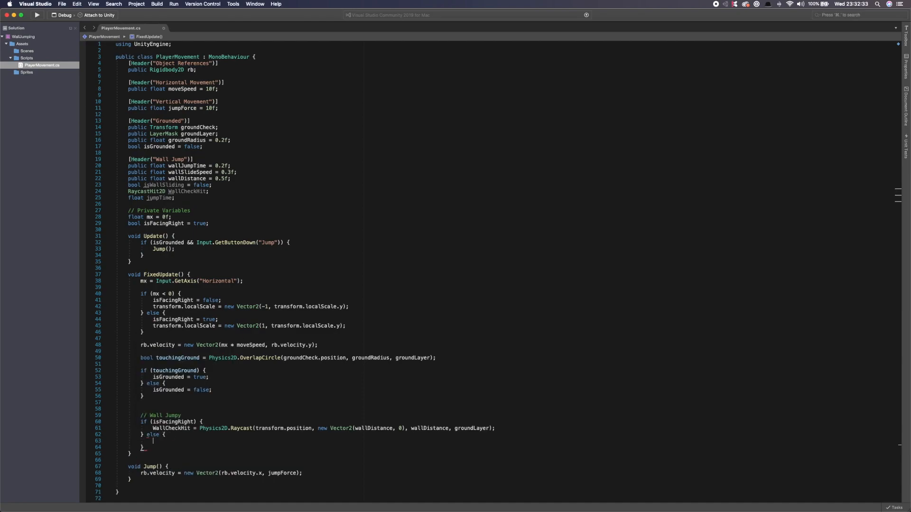
In the else branch, raycast WallCheckHit with new Vector2(-wallDistance, 0) on groundLayer.
text(WallCheckHit =)
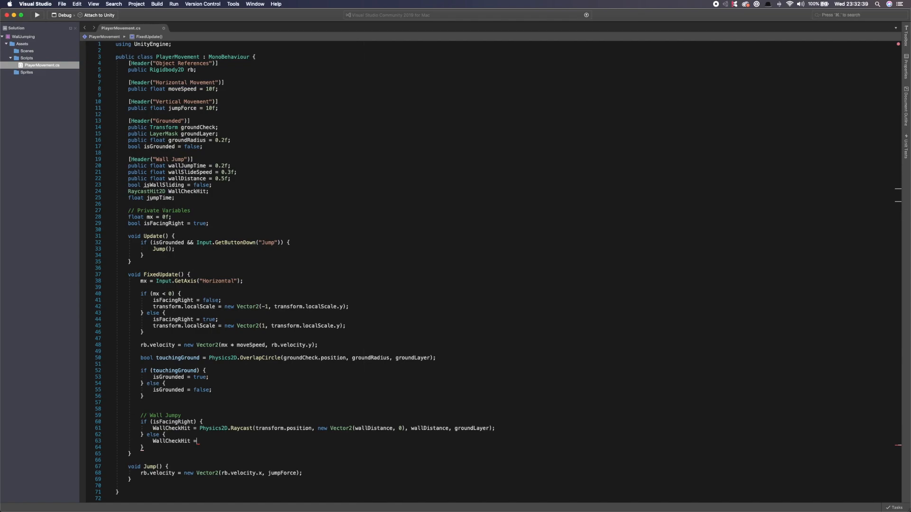
text(Phys)
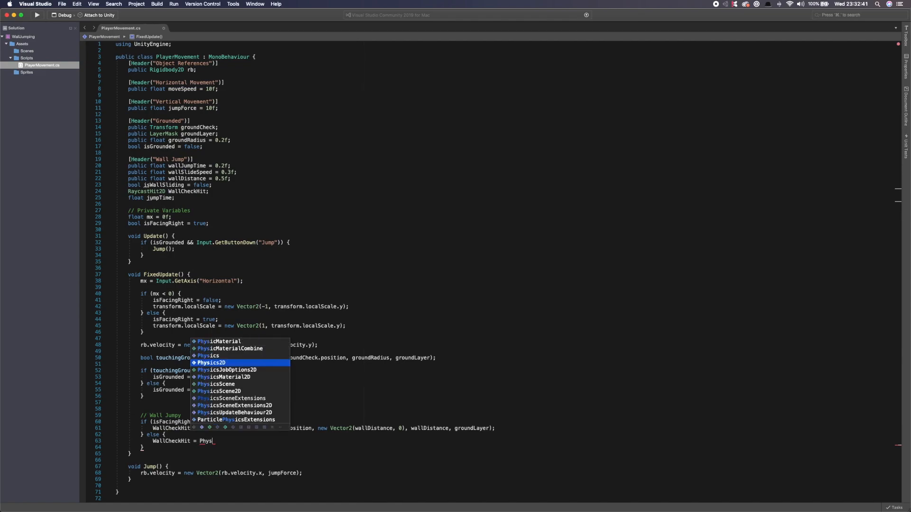
text(cs2D.Raycast)
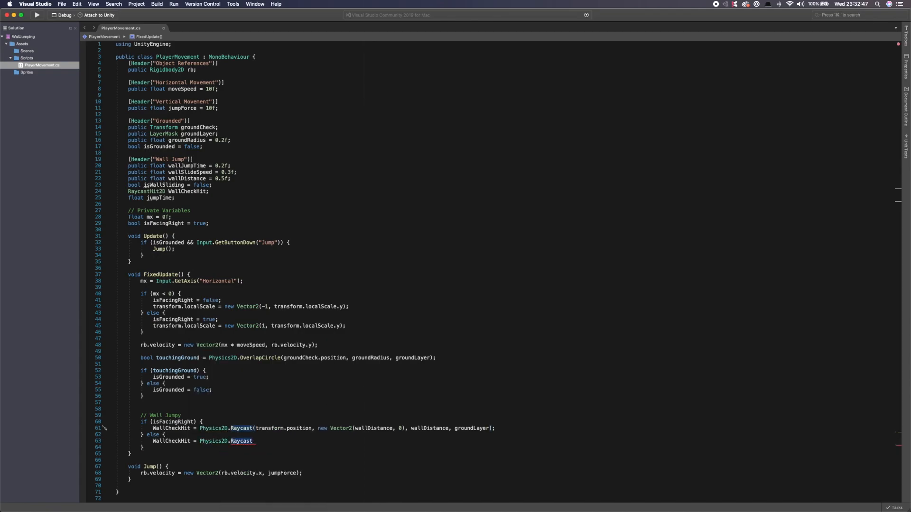
text((transform.position, new Vector2(wallDistance, 0), wallDistance, groundLayer);)
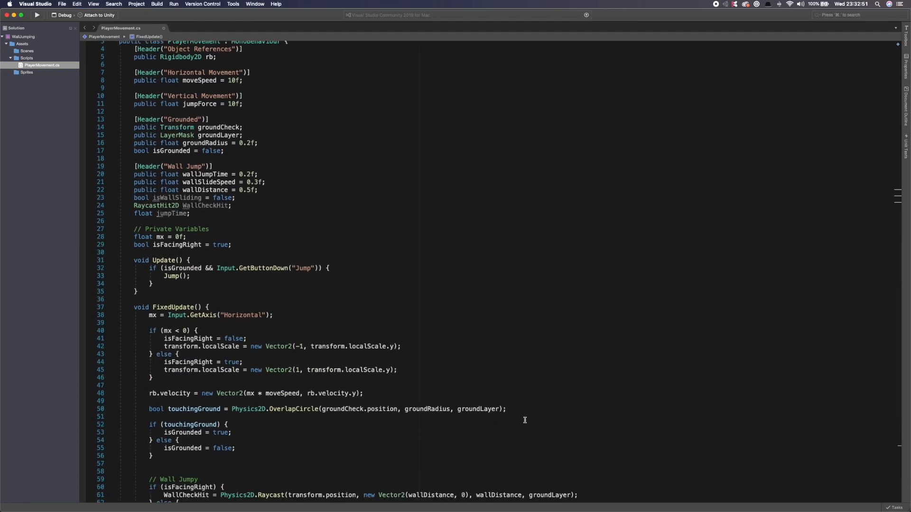
scroll(down, 3)
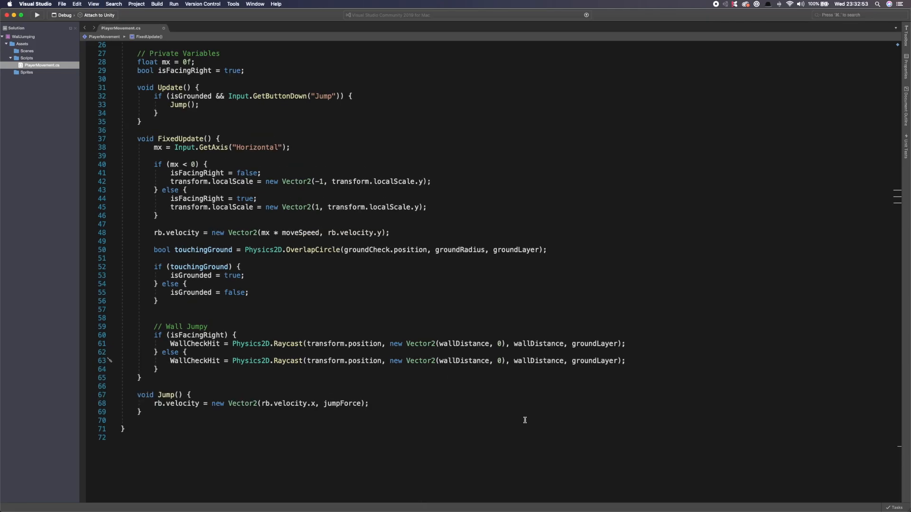
scroll(down, 3)
text(-)
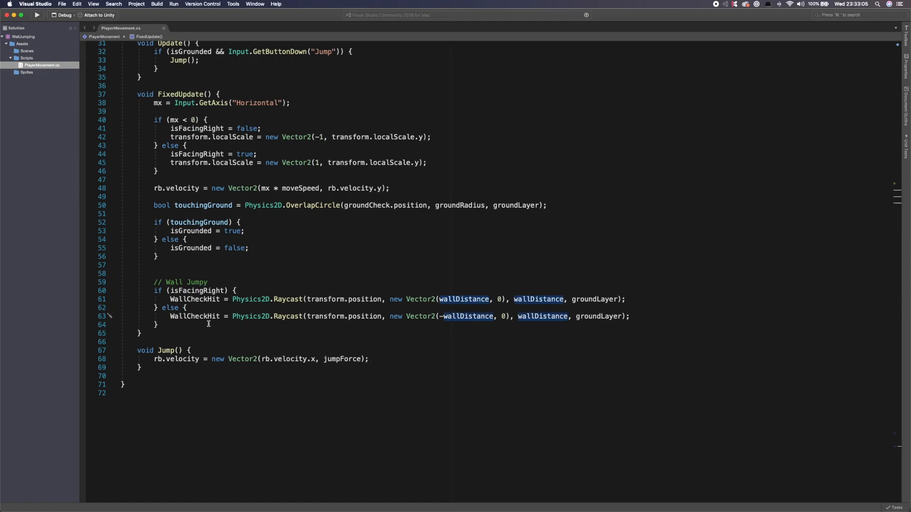
mouse_move(364, 316)
text(if *)
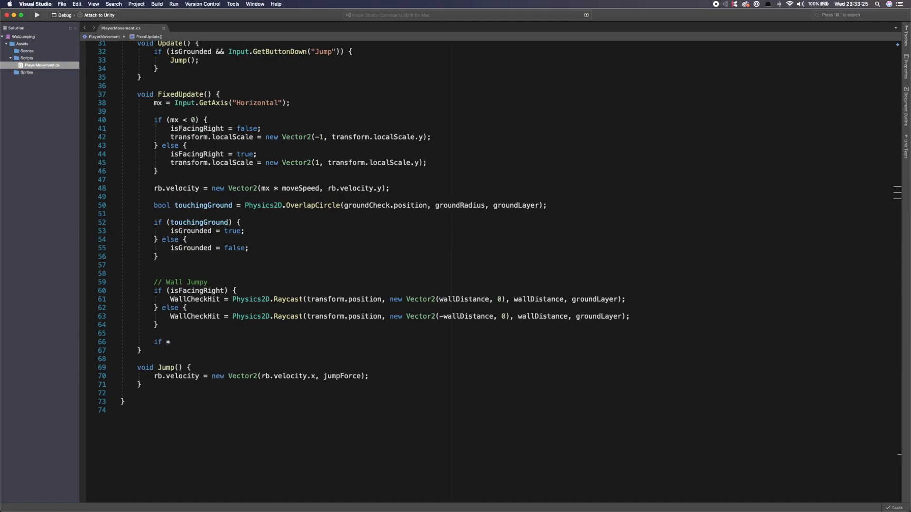
Write an empty if (WallCheckHit && !isGrounded && mx != 0) block below the raycasts.
text(wakk)
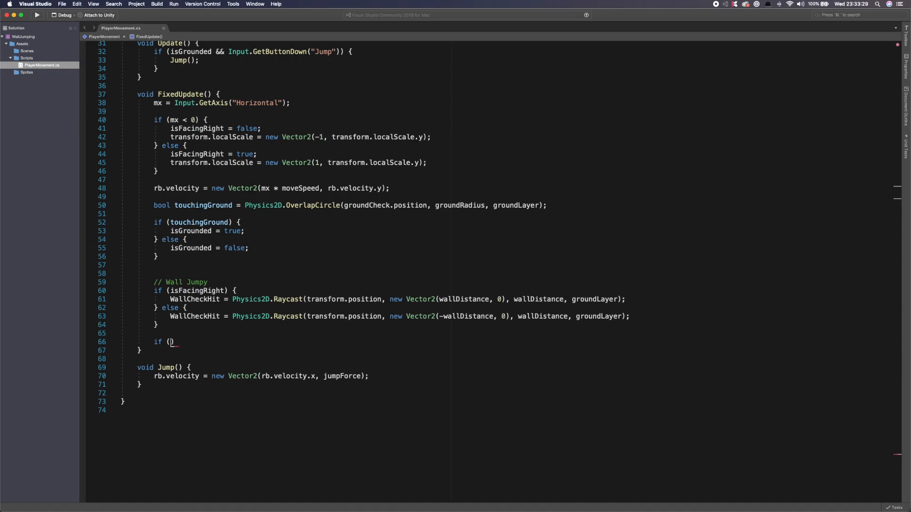
text(wall)
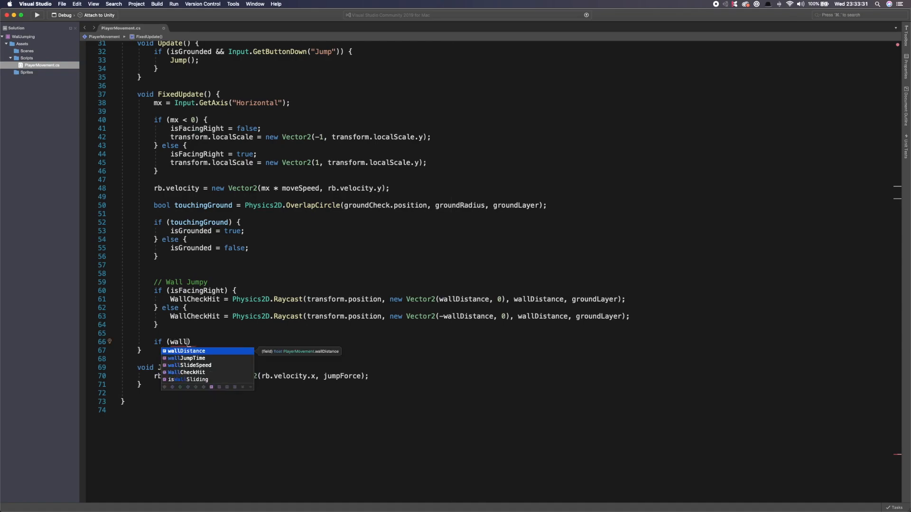
text(WallCheckHit &&)
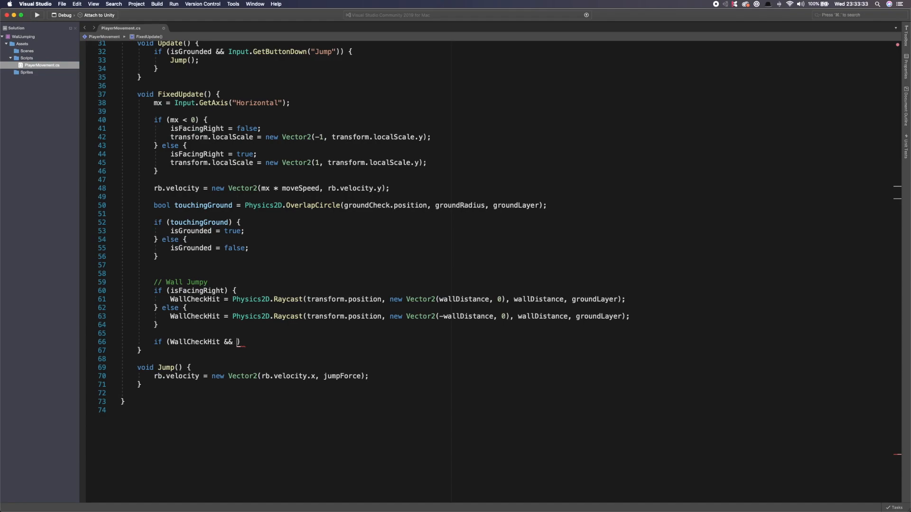
mouse_move(194, 316)
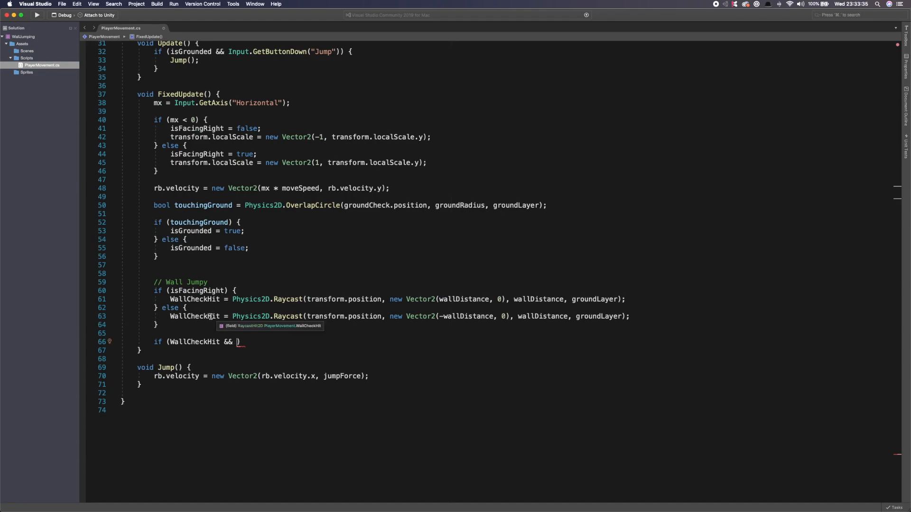
mouse_move(615, 310)
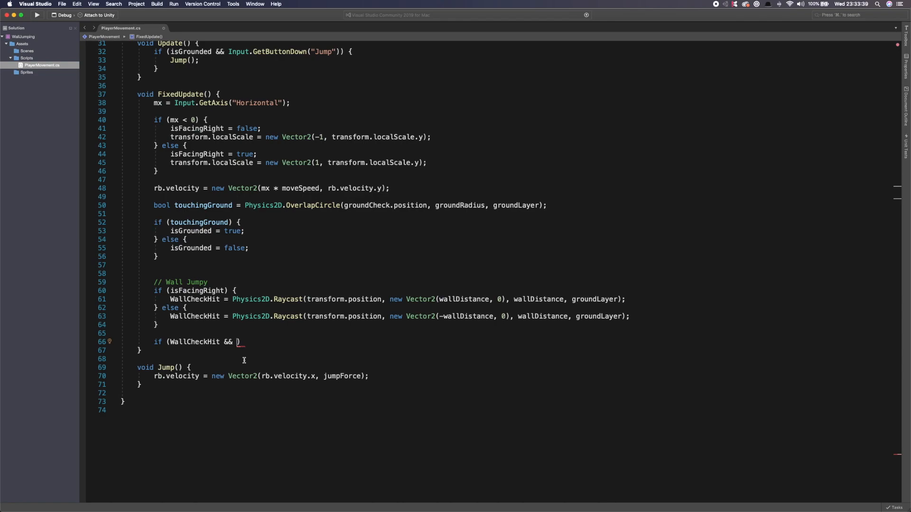
text(!)
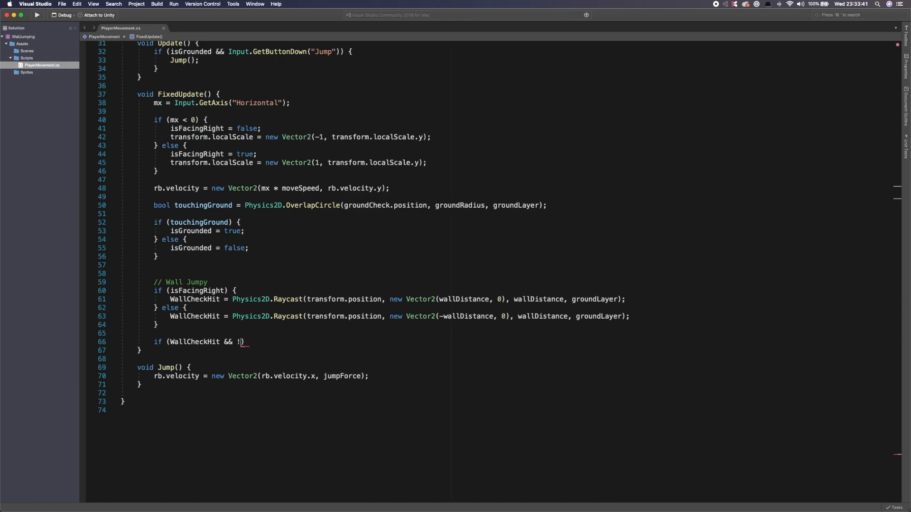
text(isGrounded)
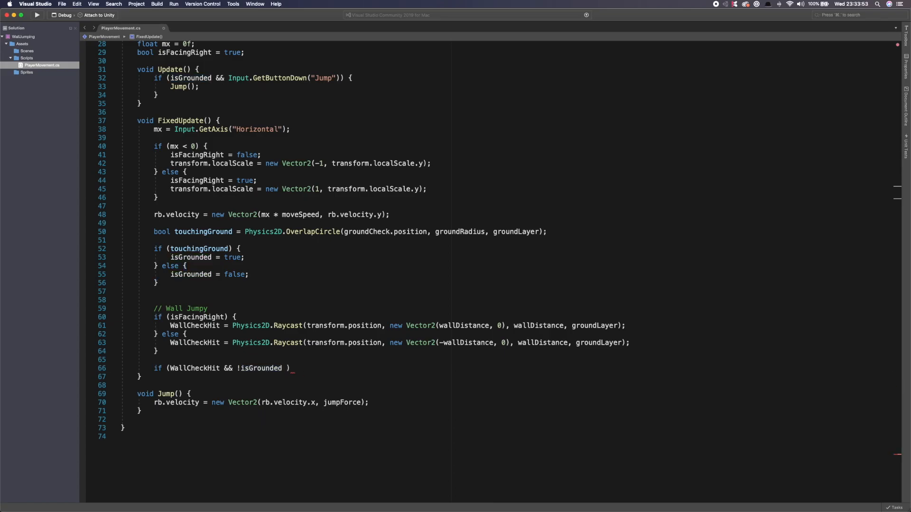
text(&&)
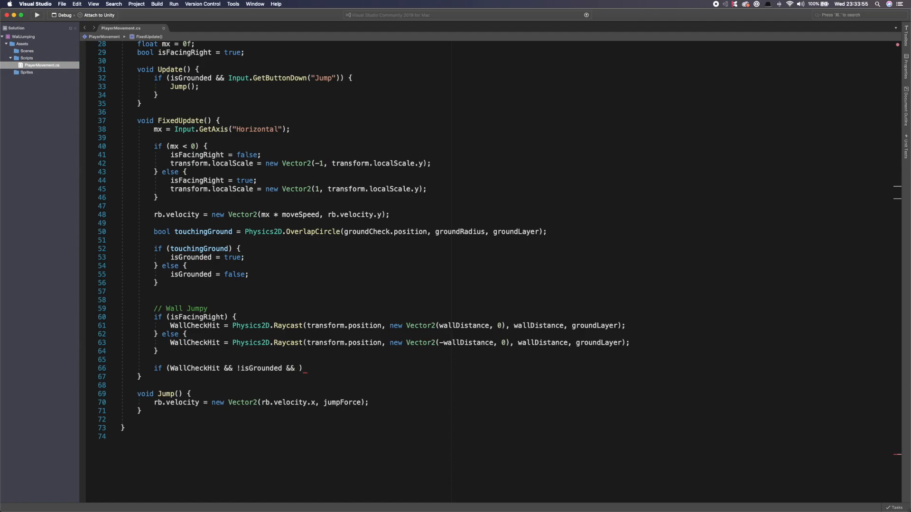
text(mx !=0))
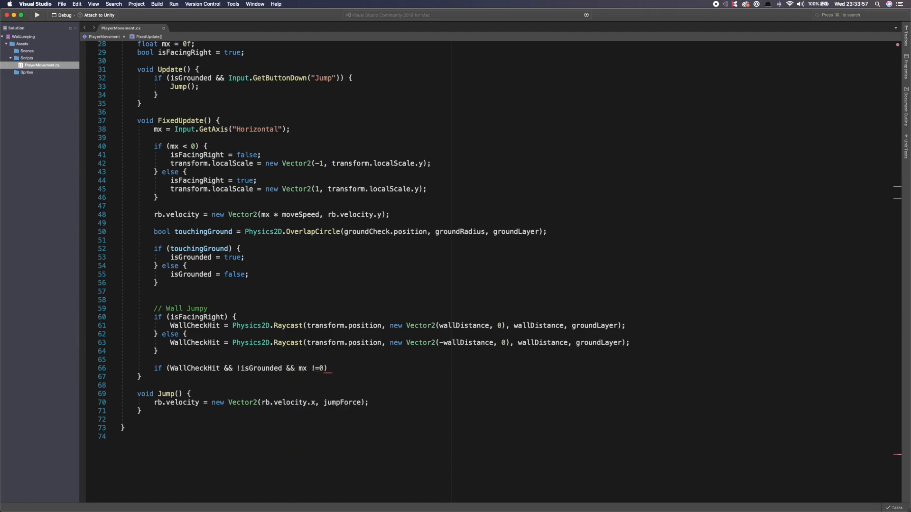
text({)
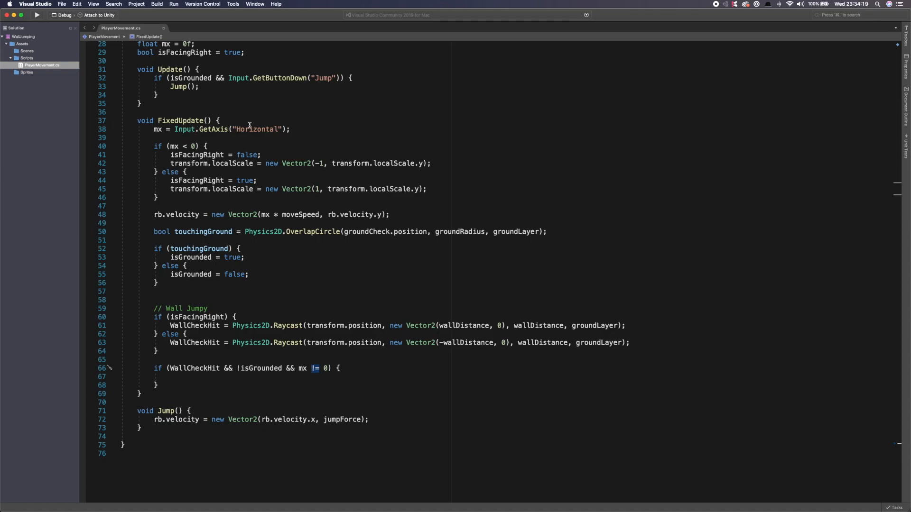
mouse_move(344, 246)
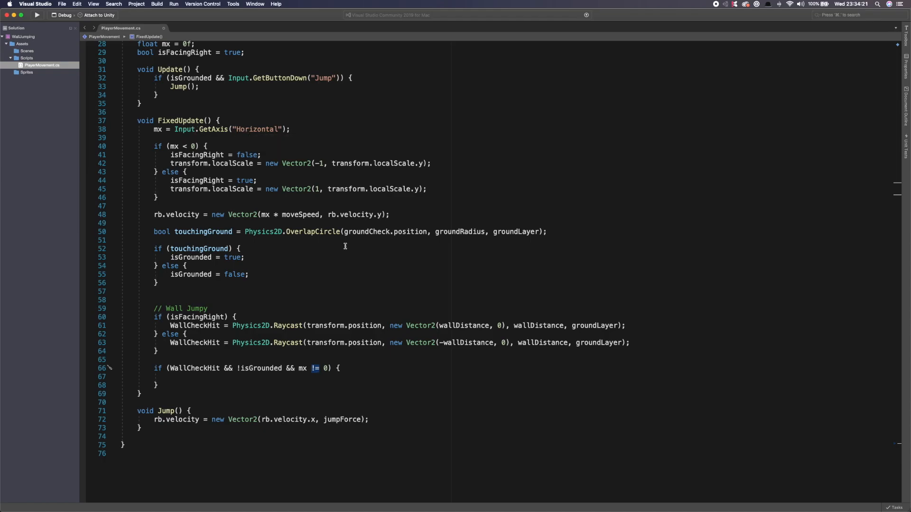
click(170, 376)
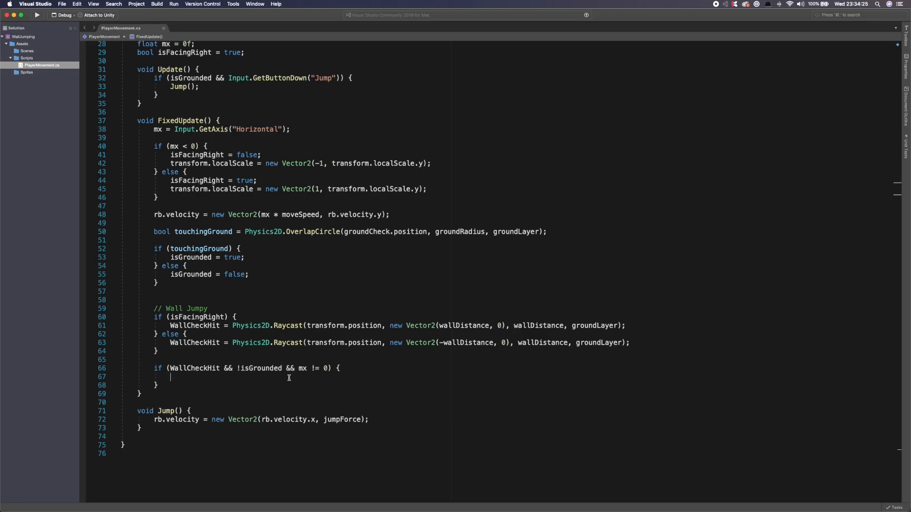
Inside the wall block, set isWallSliding = true and jumpTime = Time.time + wallJumpTime.
text(isGrounded)
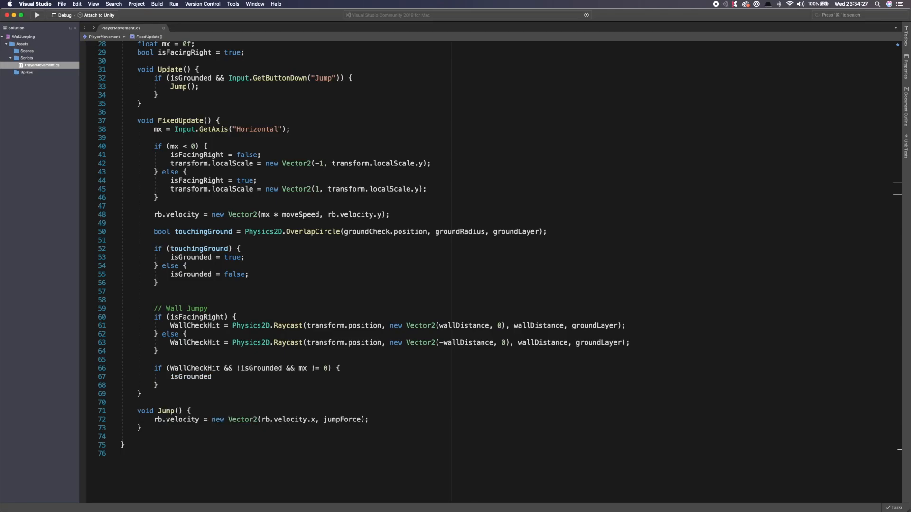
text(isWallSliding)
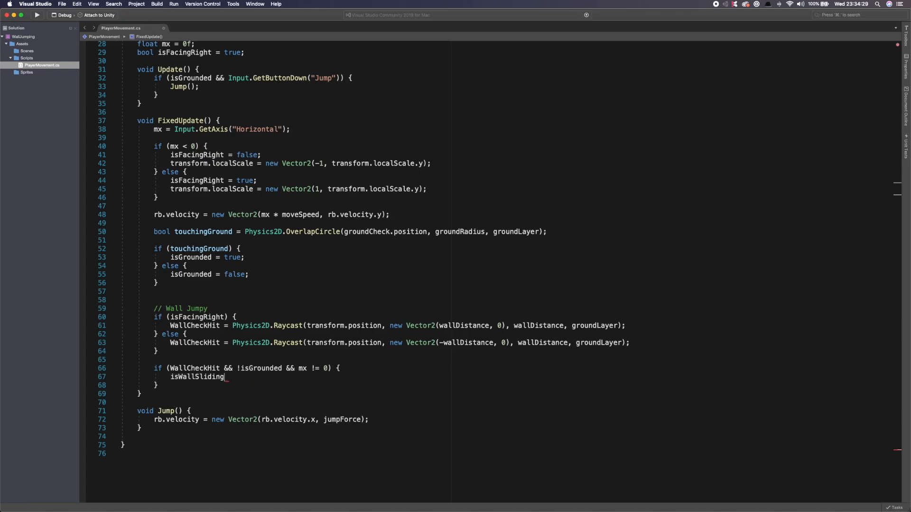
text(= true;)
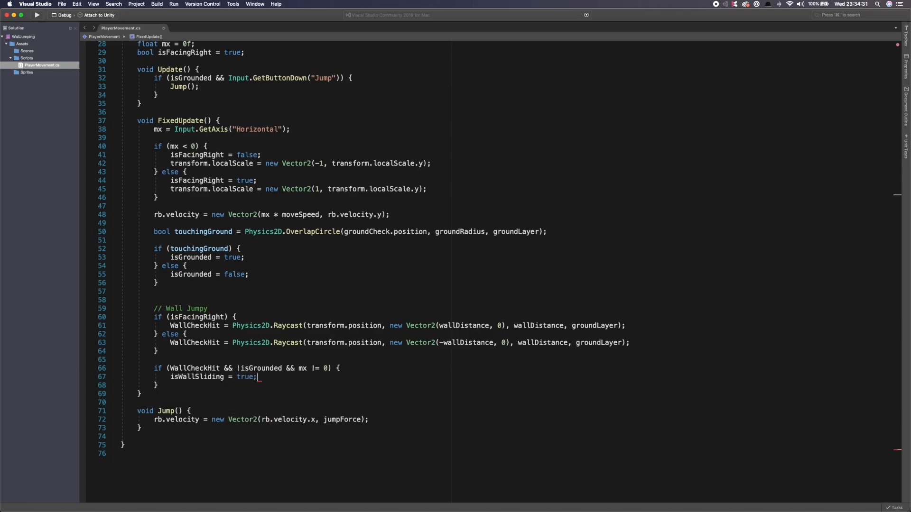
text(j)
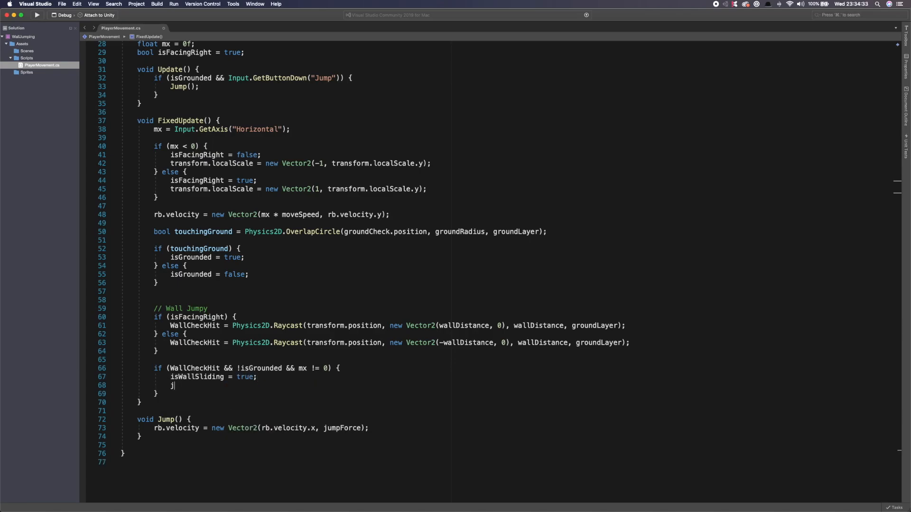
text(umpTime)
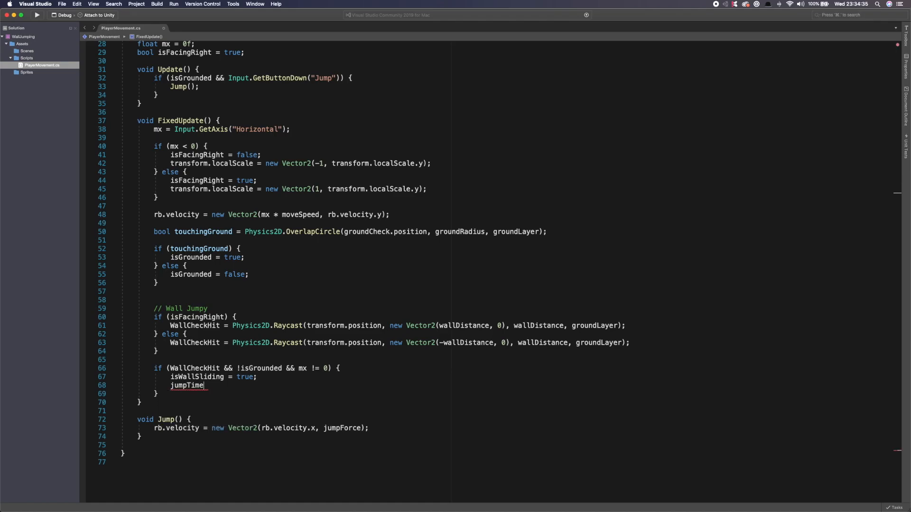
text(= Ti)
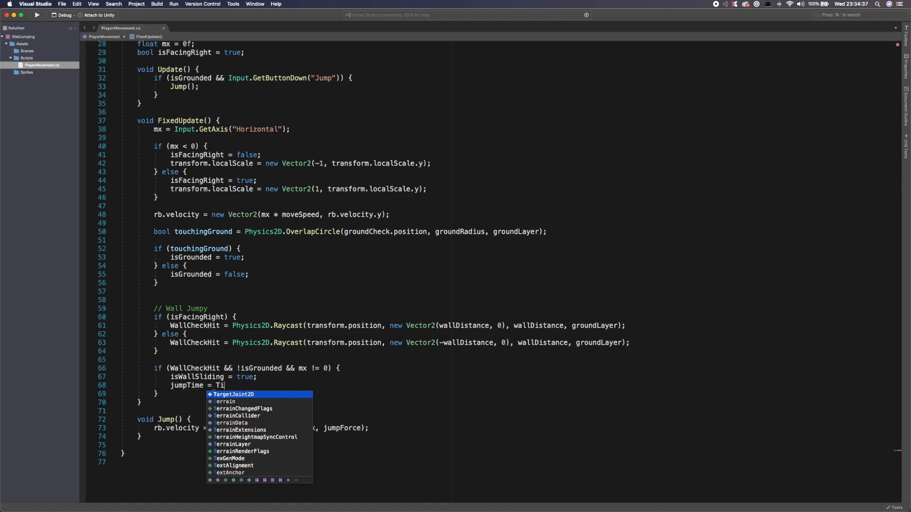
text(me.time)
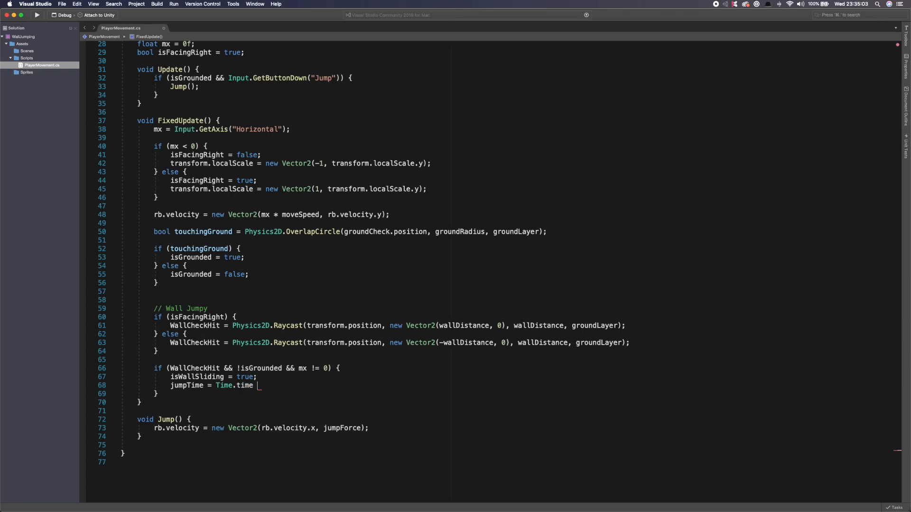
text(+)
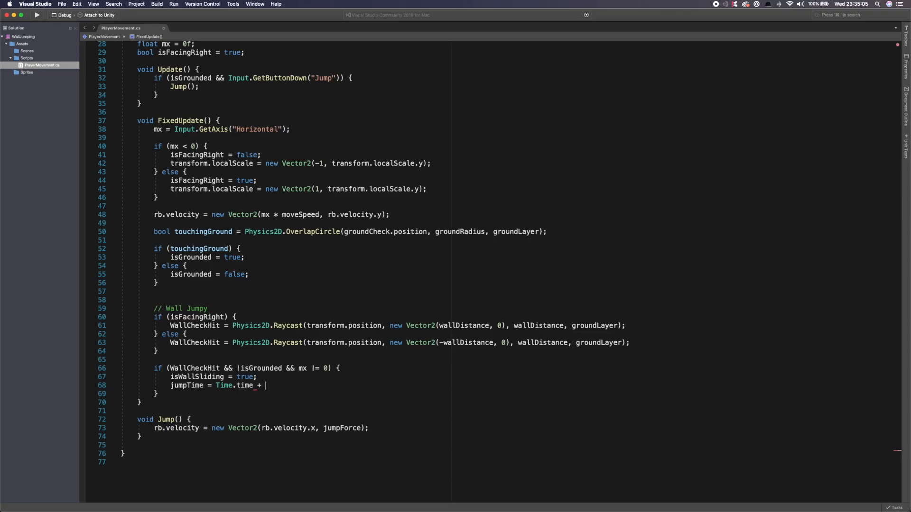
text(wallJumpTime;)
click(180, 393)
text( else if *)
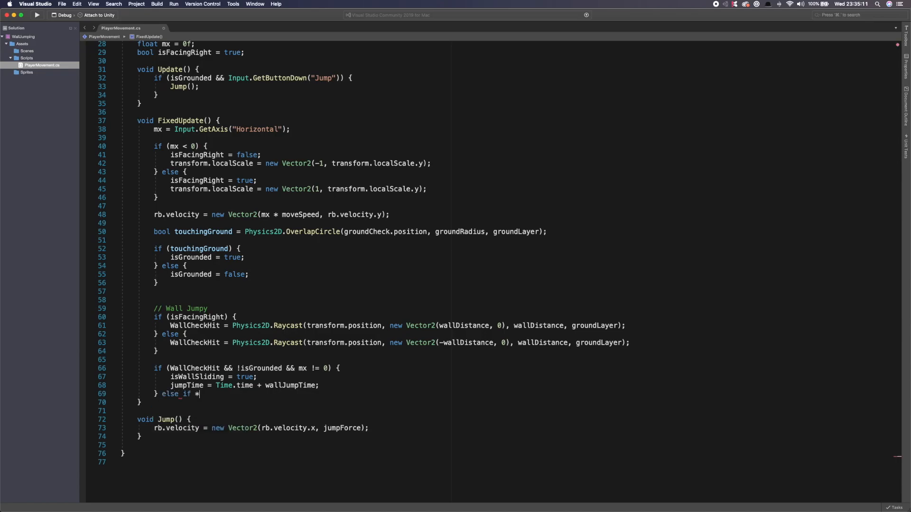
Add an else if (jumpTime < Time.time) branch that sets isWallSliding = false.
text((j))
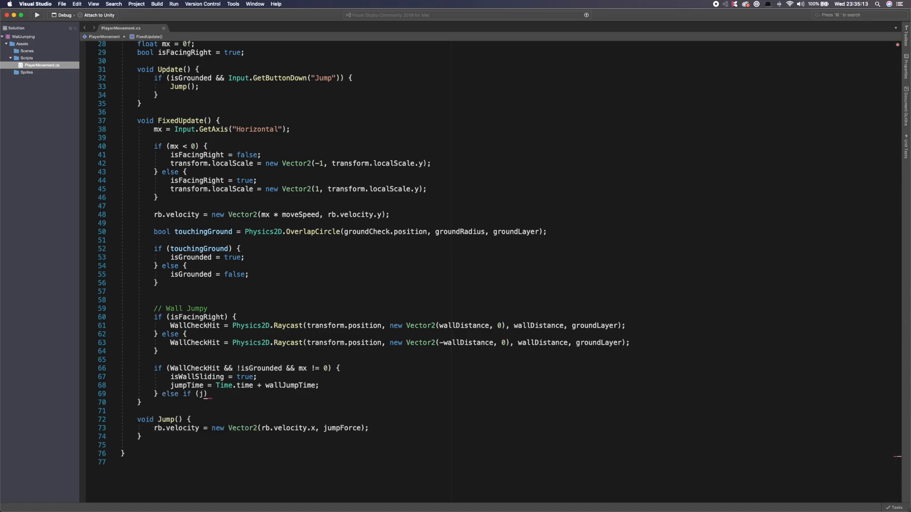
text(umpTime <)
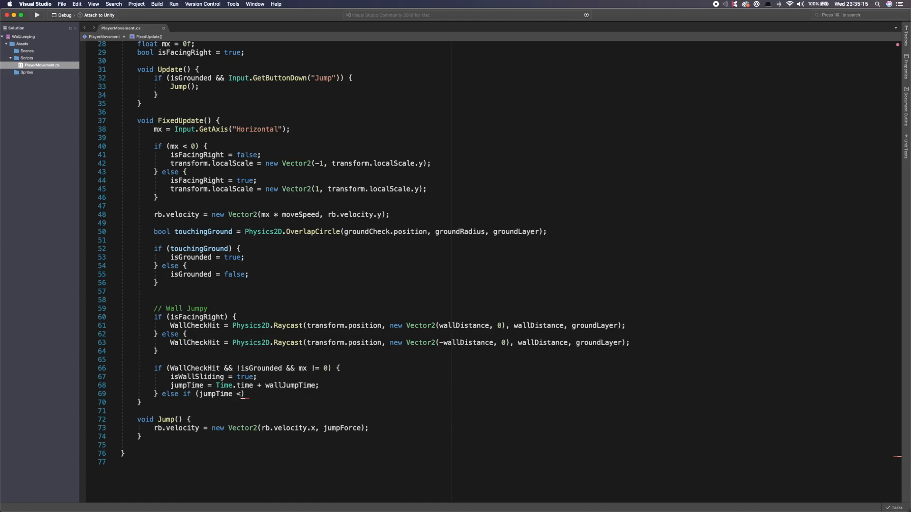
text(Time.time)
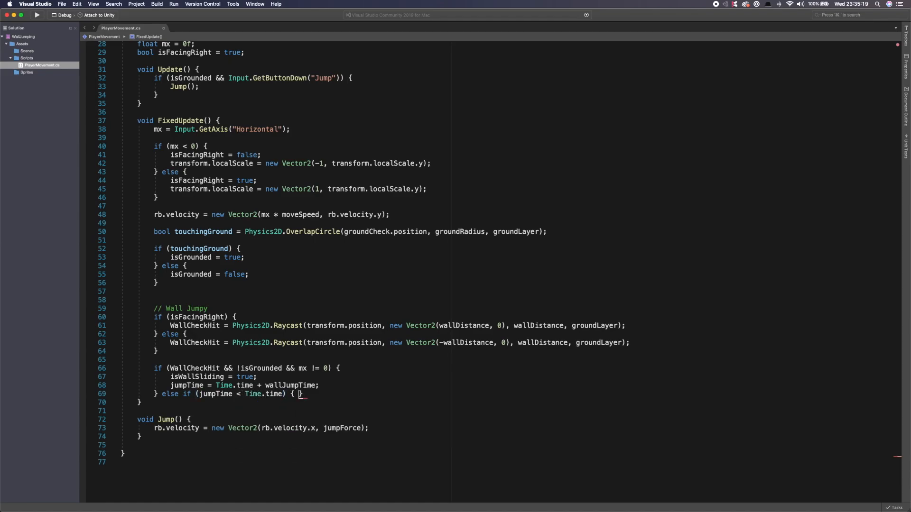
key(enter)
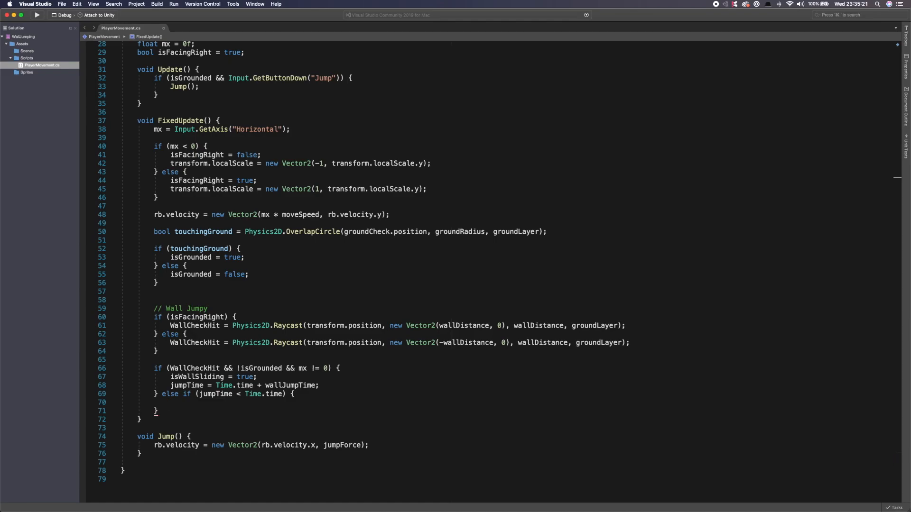
mouse_move(211, 394)
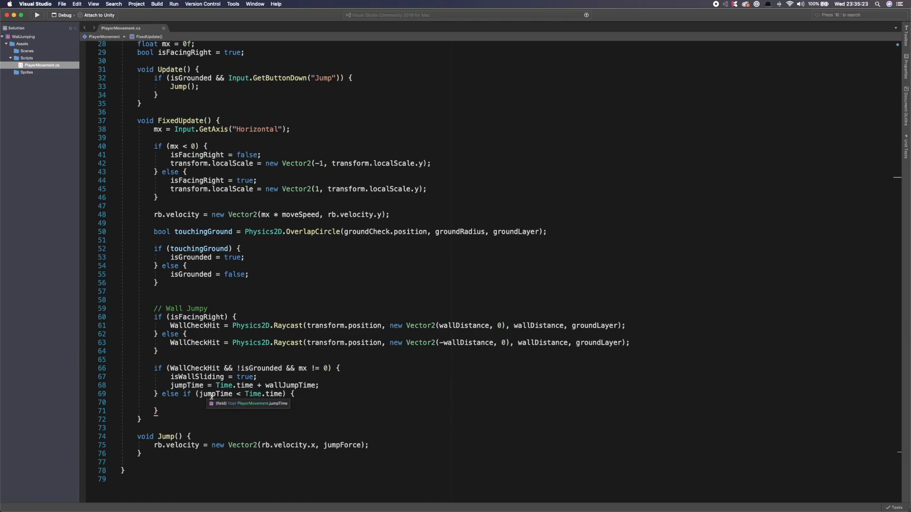
mouse_move(240, 389)
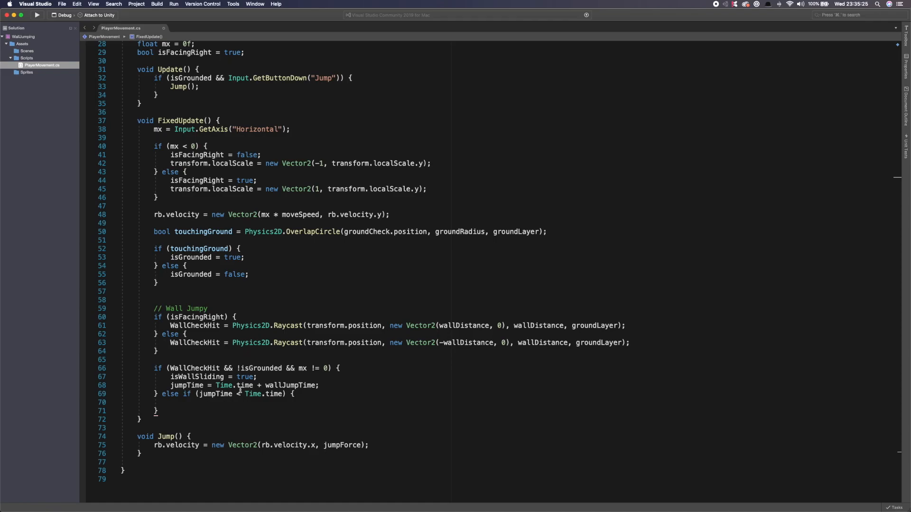
text(isWallSliding)
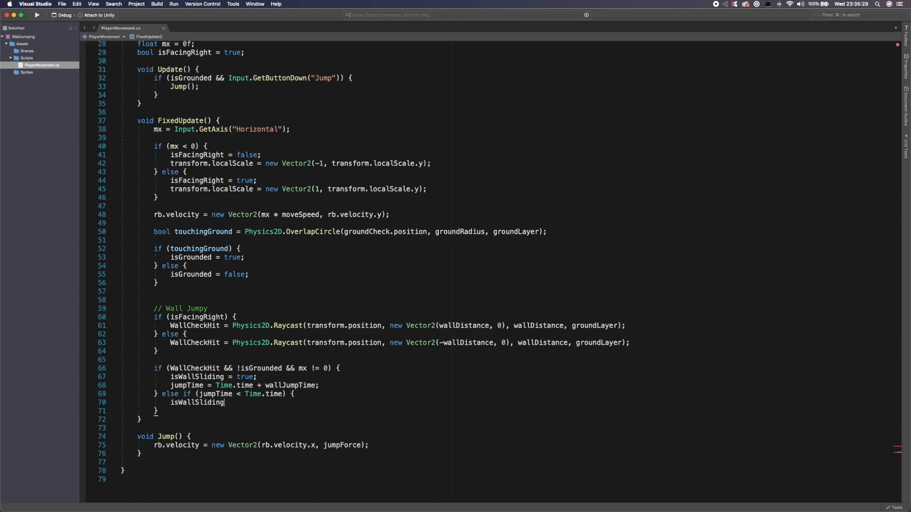
text(= false;)
text(i)
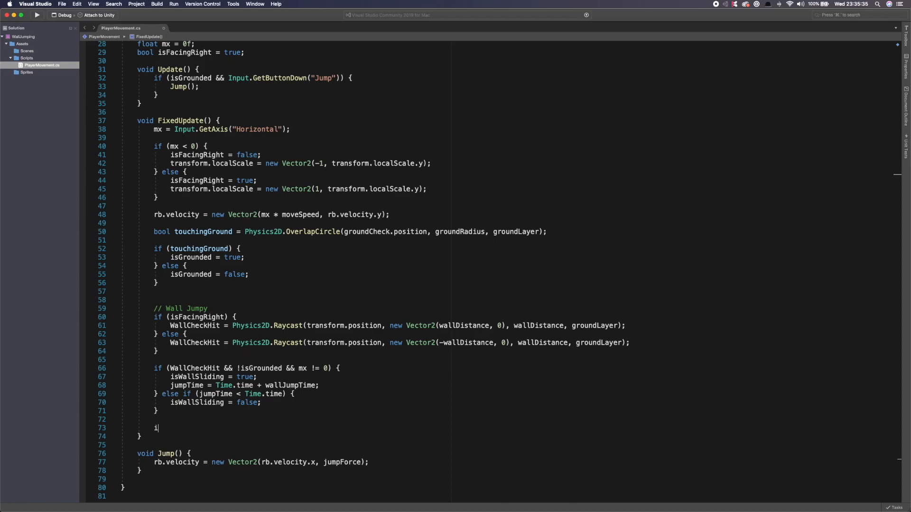
Add if (isWallSliding) setting rb.velocity with y clamped between wallSlideSpeed and float.MaxValue.
text(f (isWallSliding))
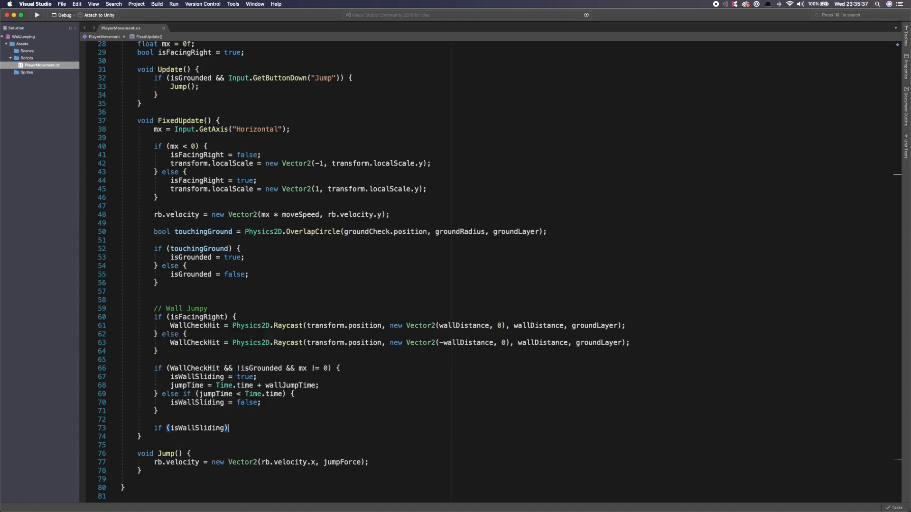
text({)
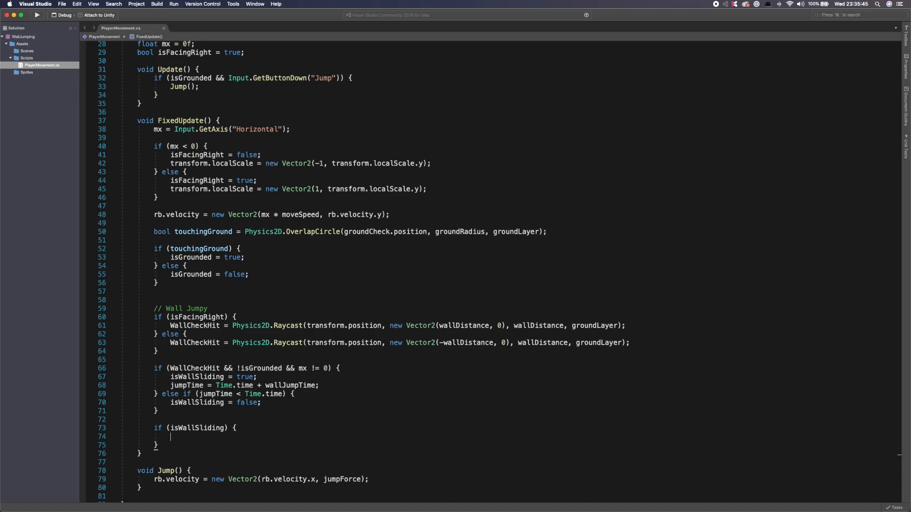
text(rb.)
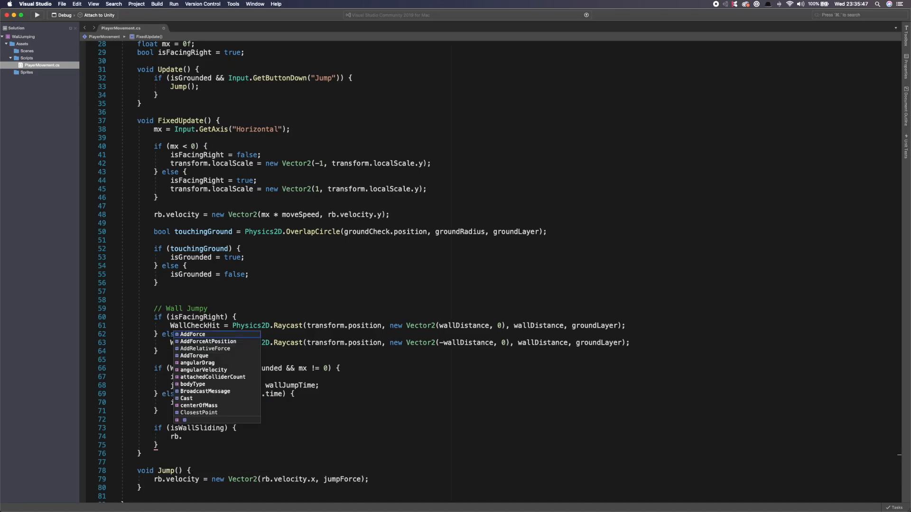
text(velocity = new)
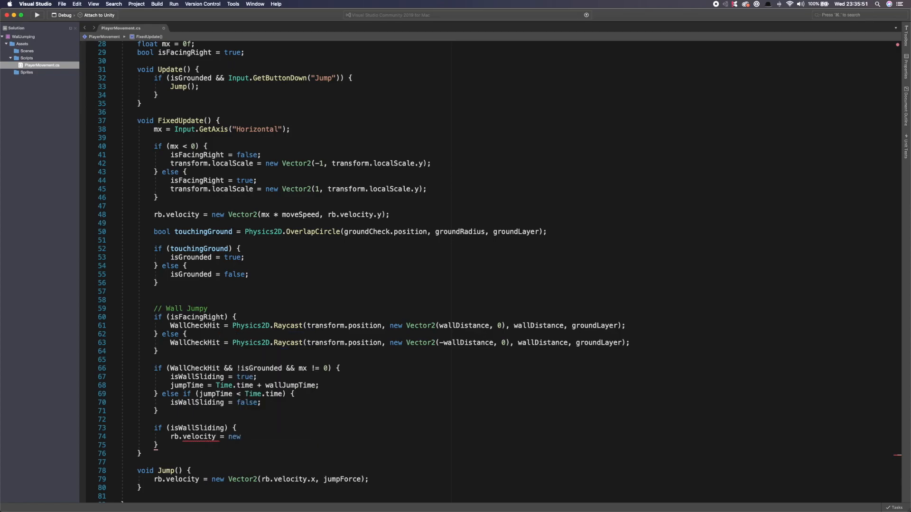
text(Vecot)
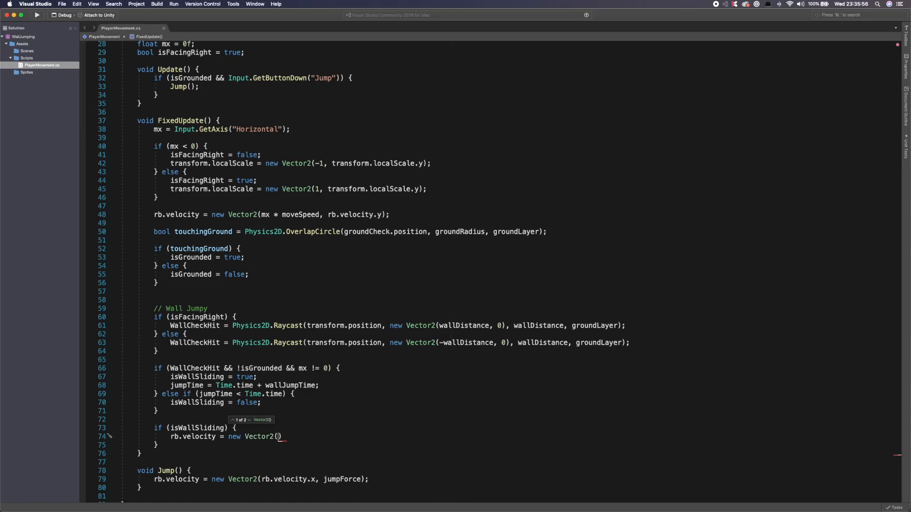
text(rb,)
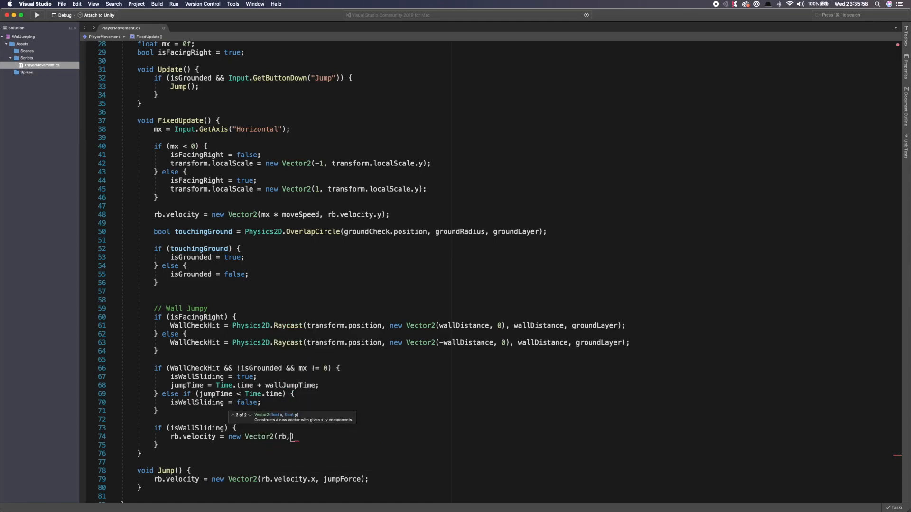
text(.GetRelativeVector)
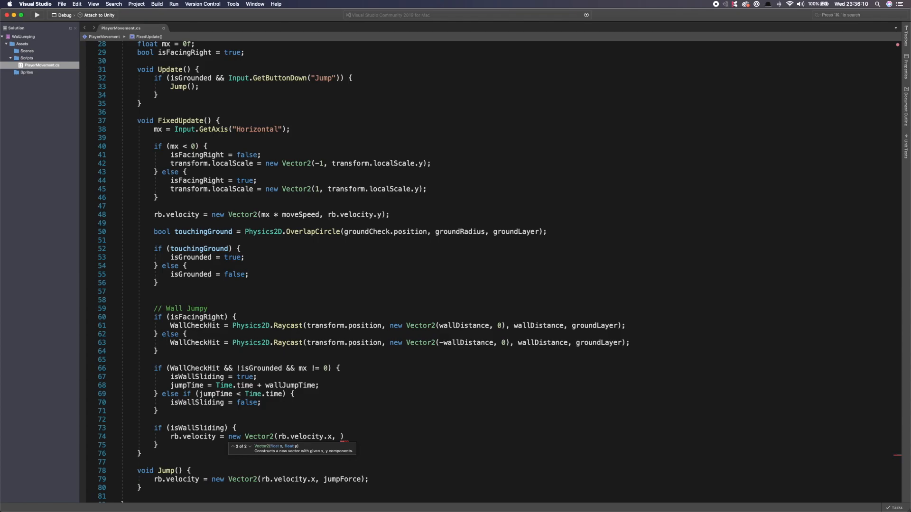
text(Mathf.Clamp()
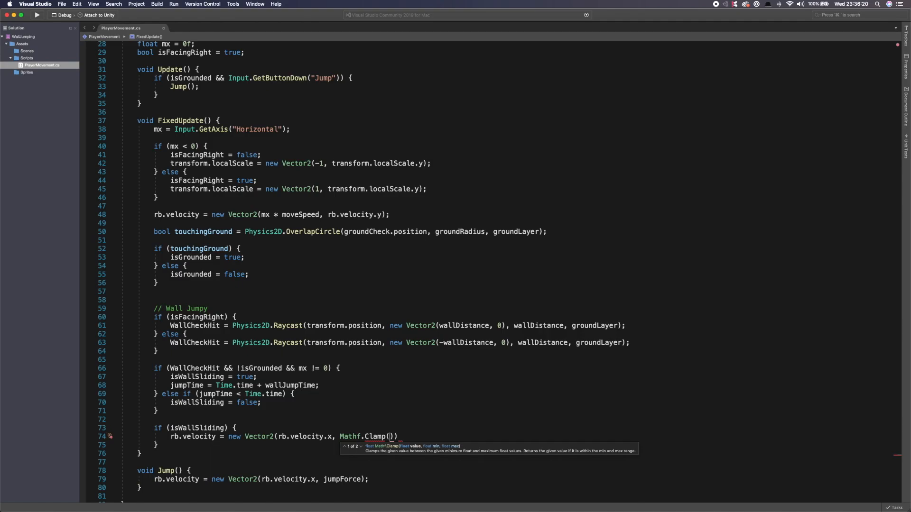
text(rb.velocity.y,)
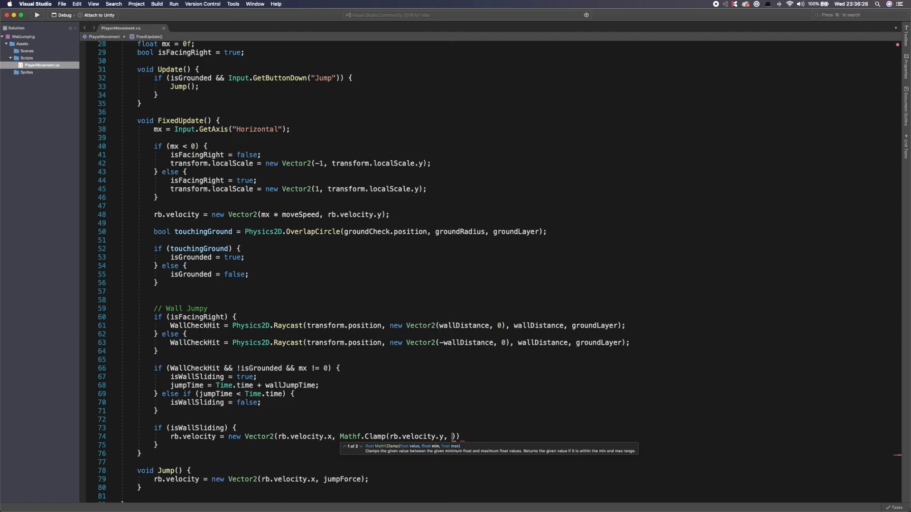
text(wallSlideSpeed,)
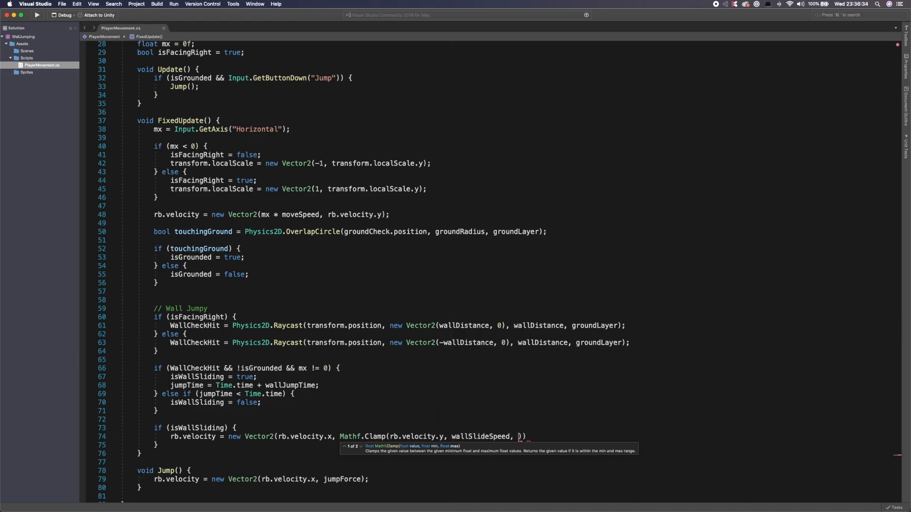
text(floa)
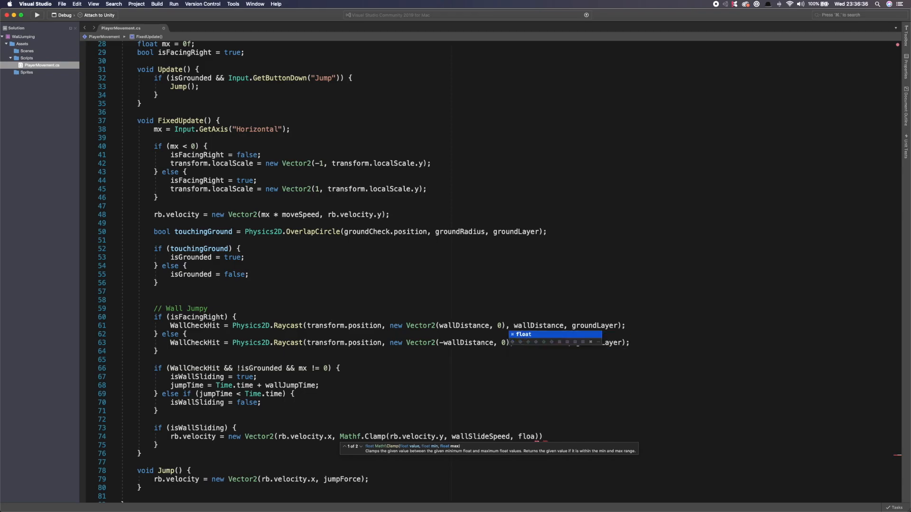
text(.MaxValue)
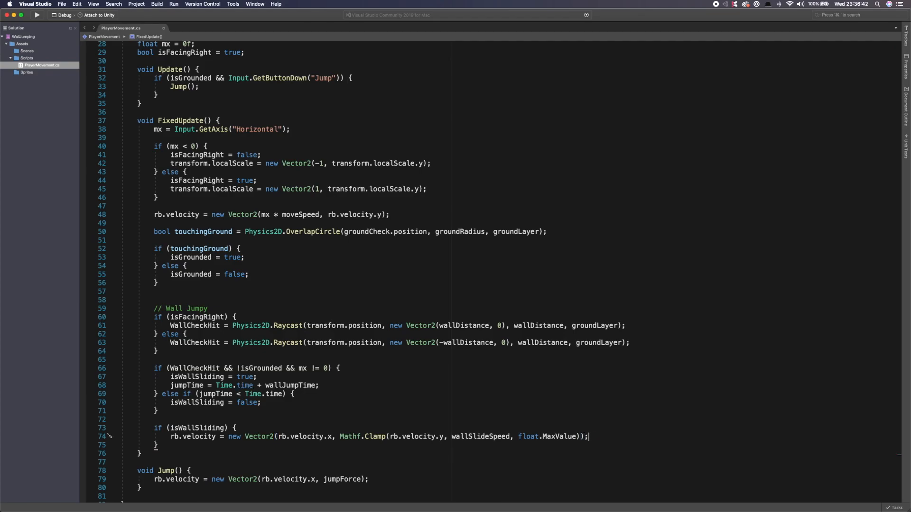
mouse_move(254, 280)
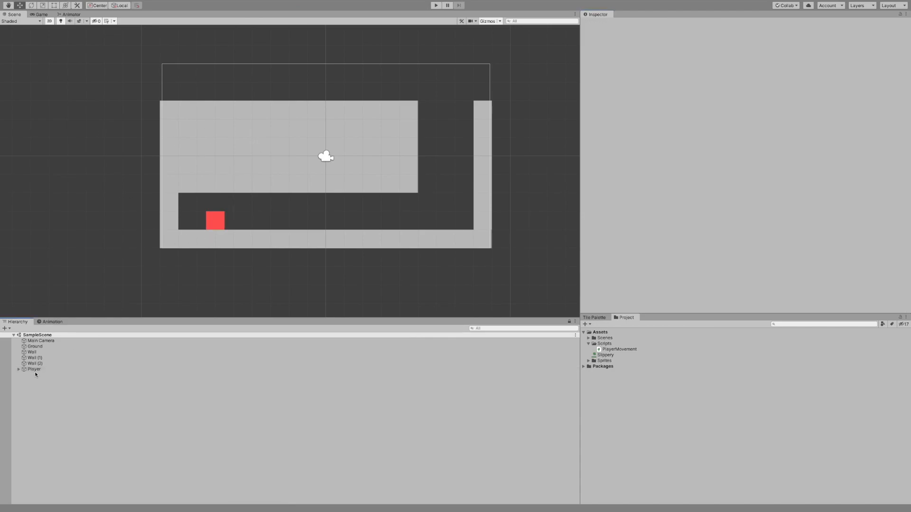
click(34, 369)
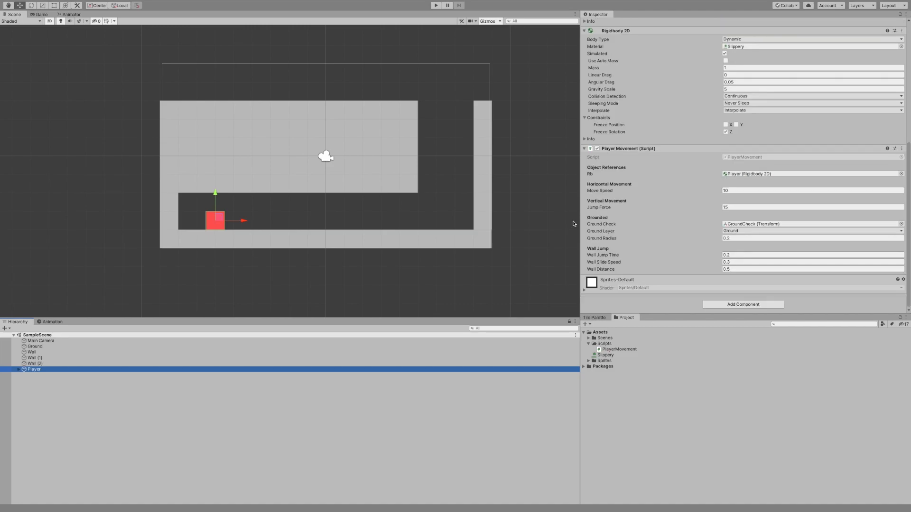
mouse_move(631, 256)
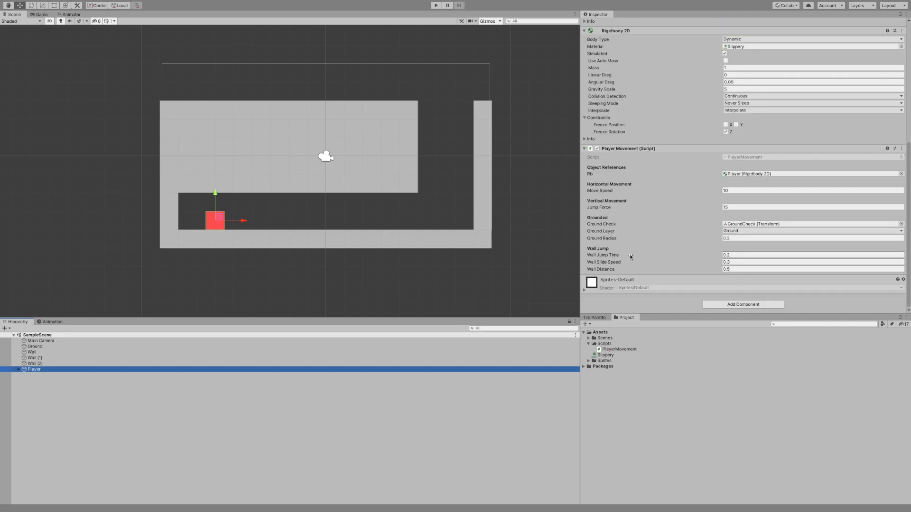
mouse_move(740, 224)
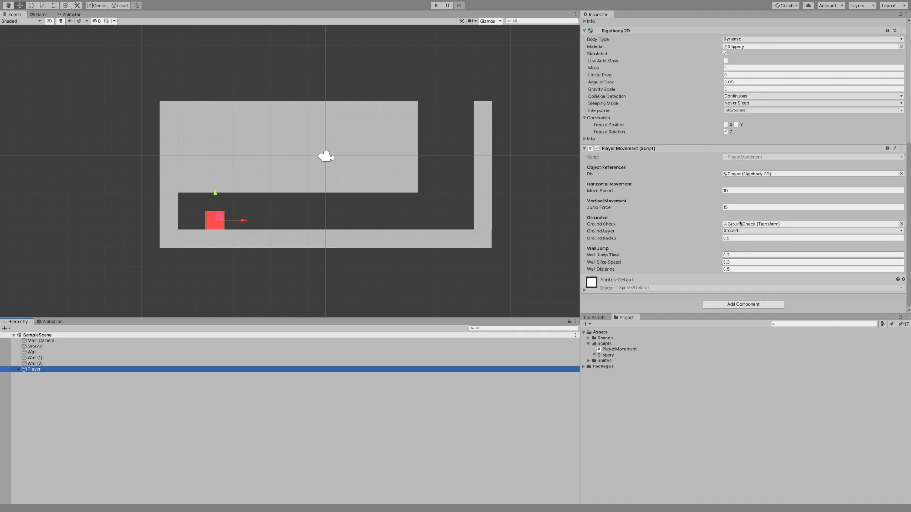
click(810, 231)
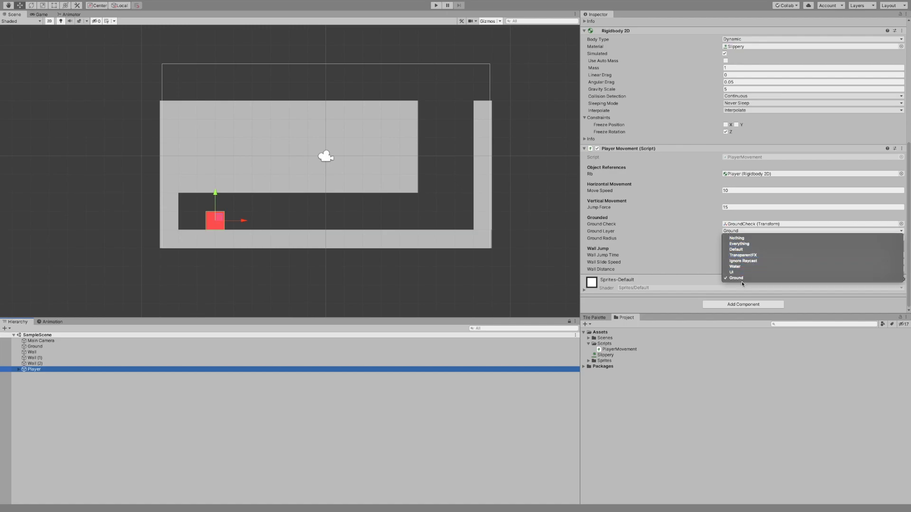
click(33, 352)
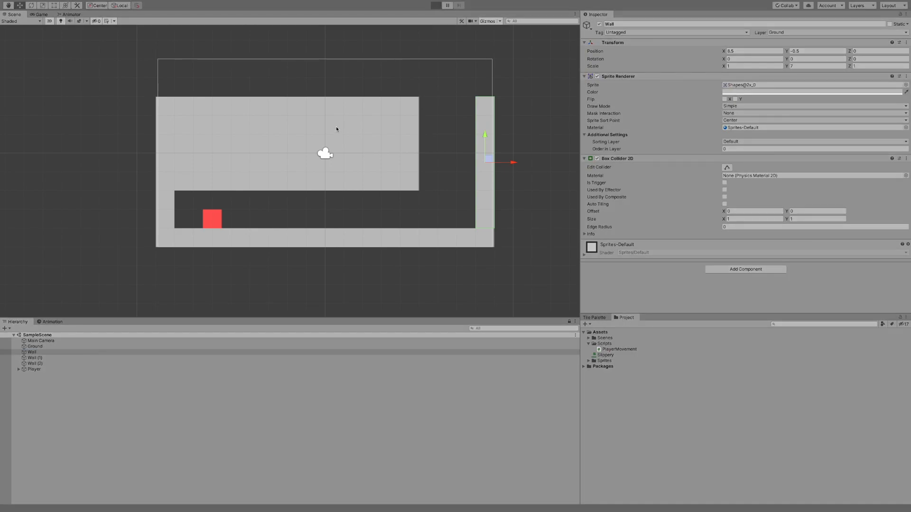
click(436, 5)
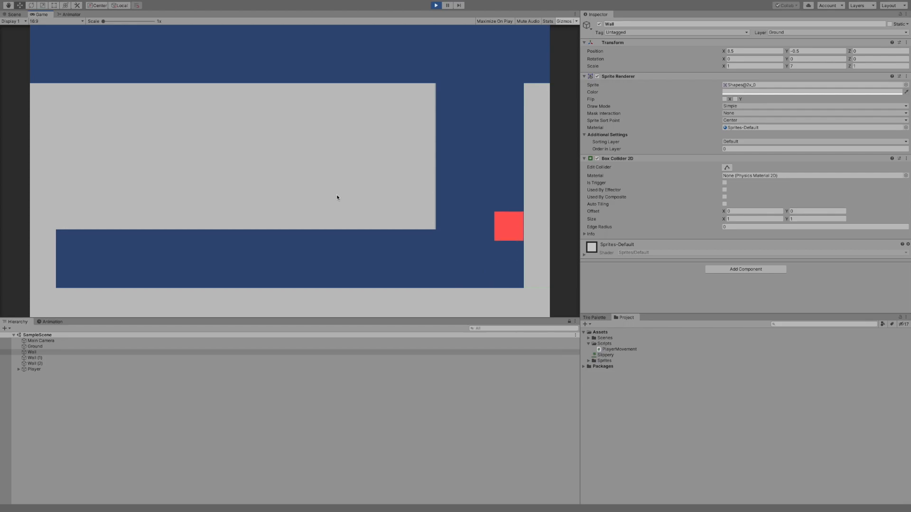
click(13, 14)
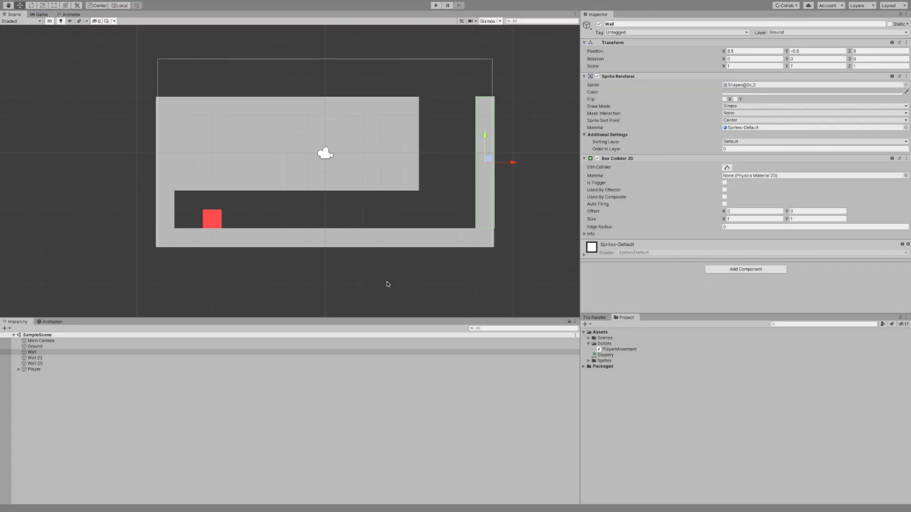
click(34, 369)
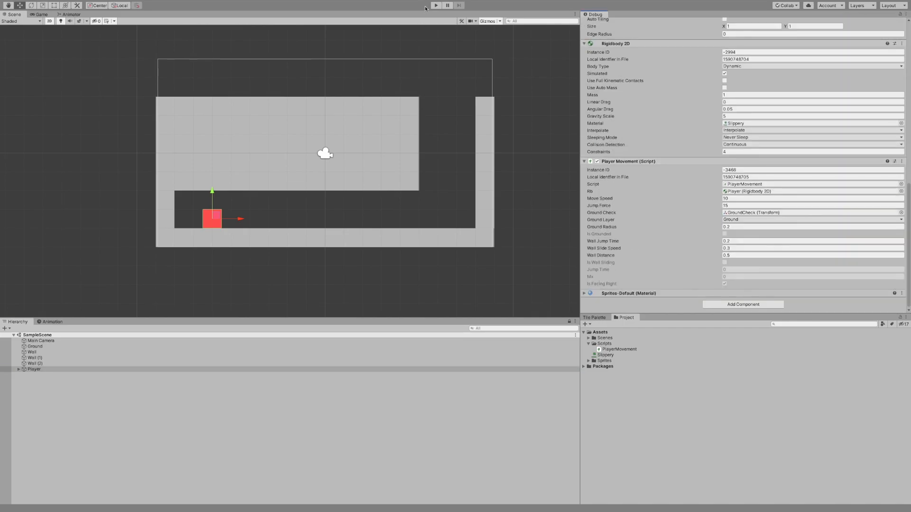
Play the scene to test wall sliding, then stop Play mode.
click(436, 5)
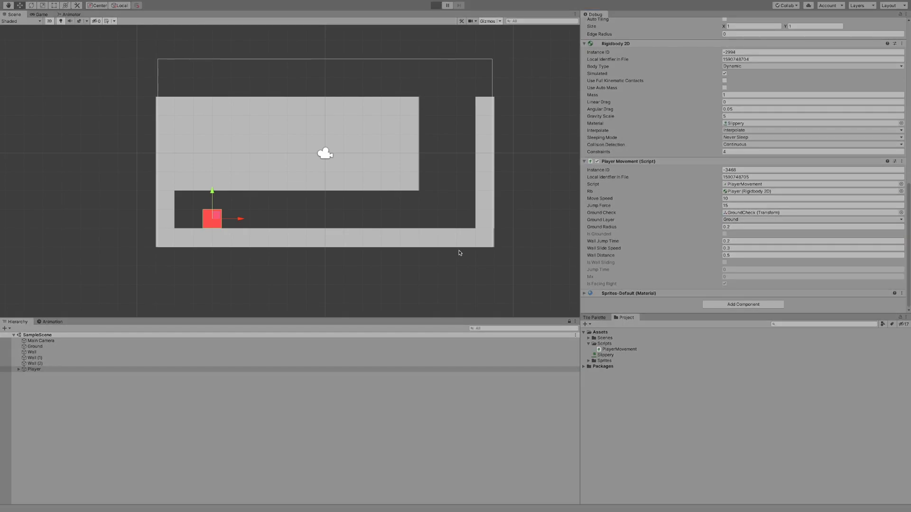
click(435, 5)
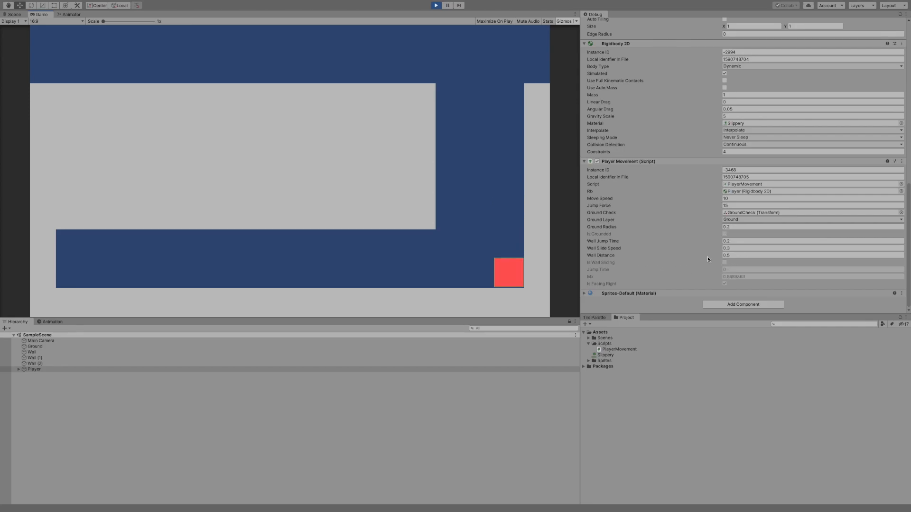
click(435, 5)
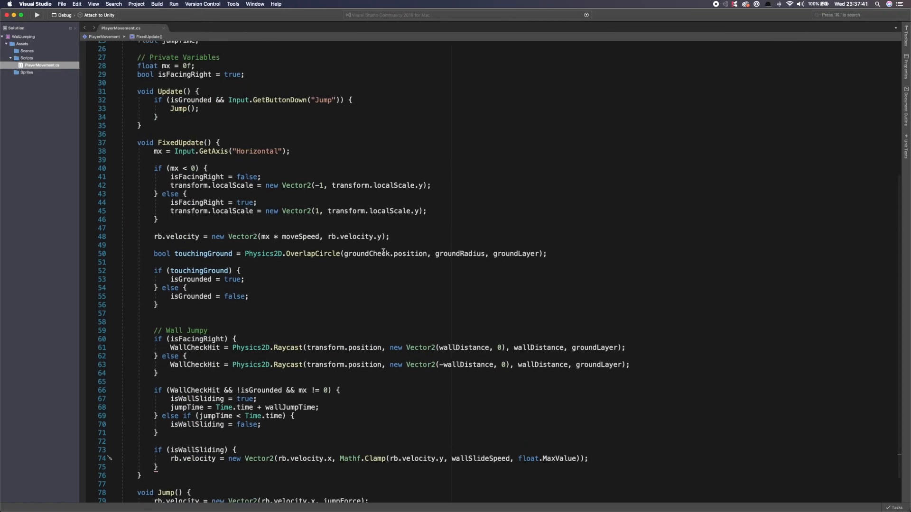
Add Debug.DrawRay(transform.position, new Vector2(wallDistance, 0), Color.blue) to both raycast branches.
scroll(down, 3)
text(Debug)
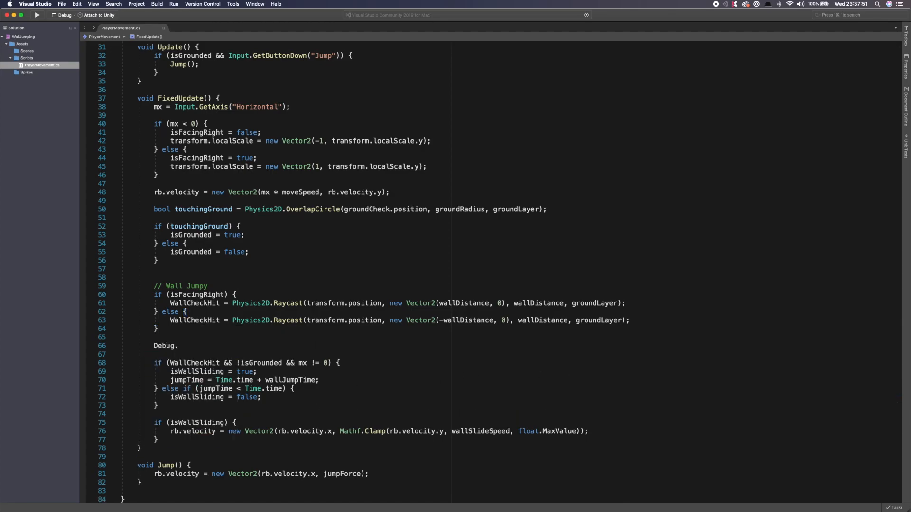
text(.)
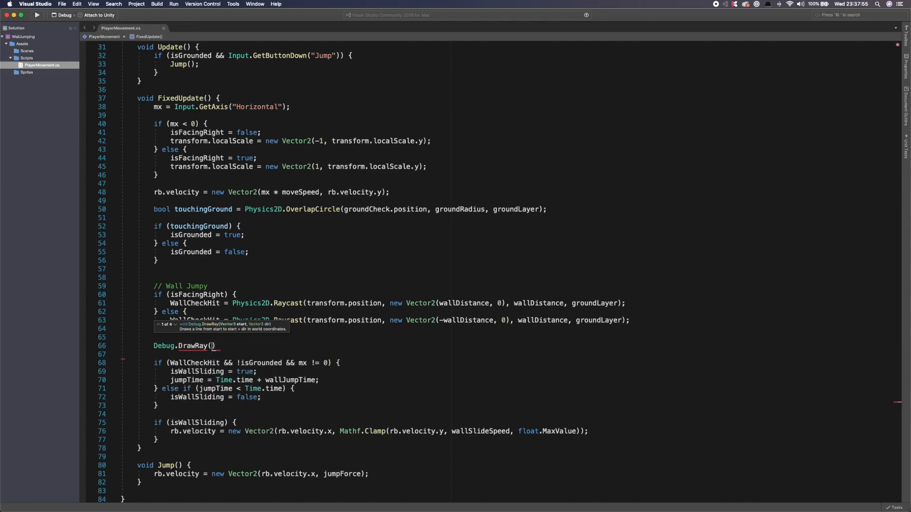
text(tr)
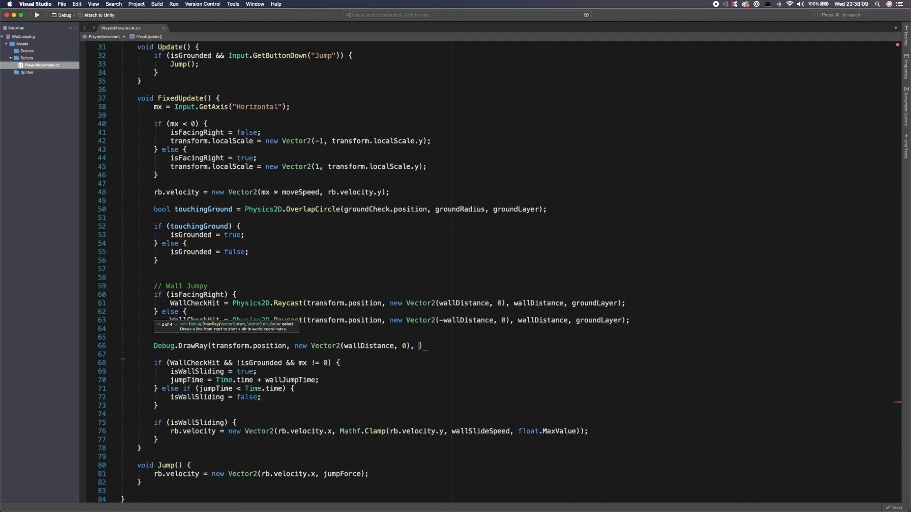
text(c)
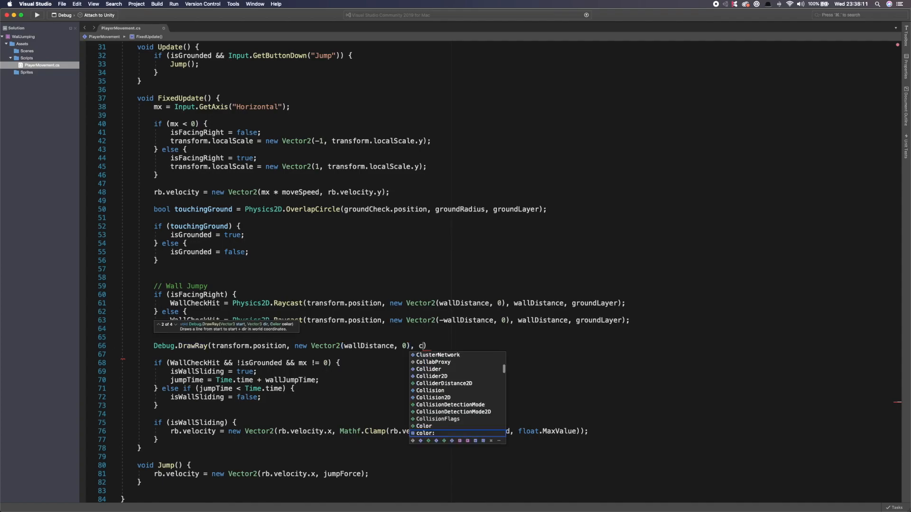
text(olor.)
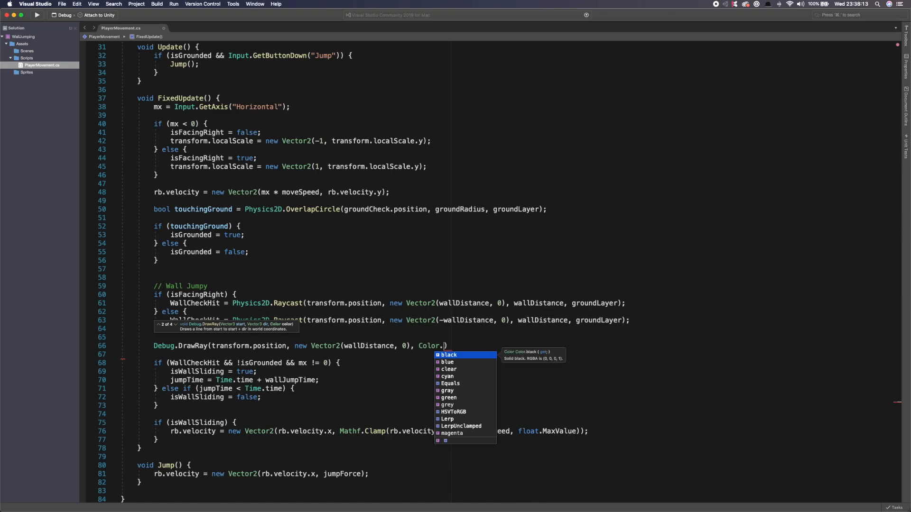
text(blue)
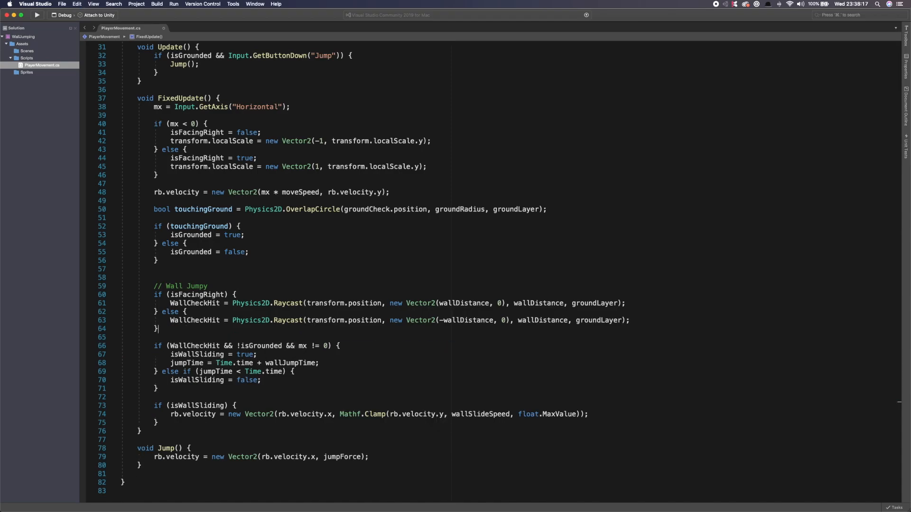
text(Debug.DrawRay(transform.position, new Vector2(wallDistance, 0), Color.blue);)
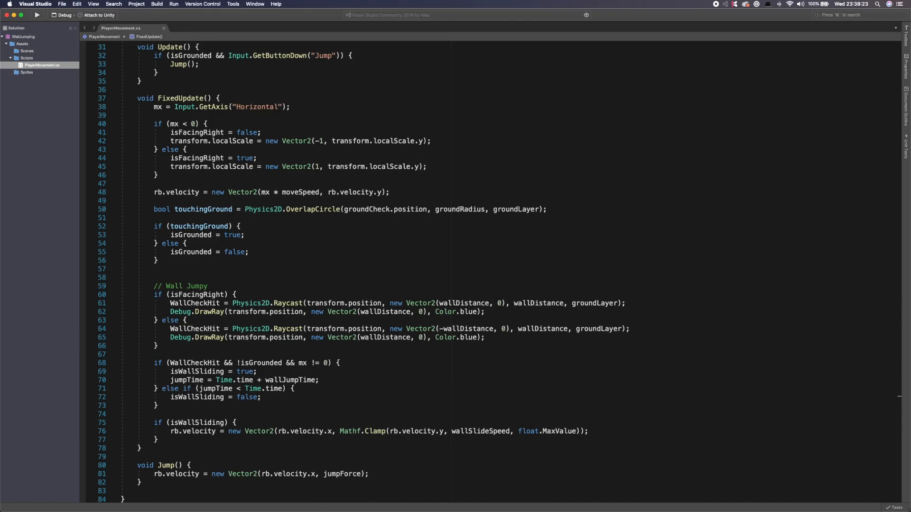
text(-)
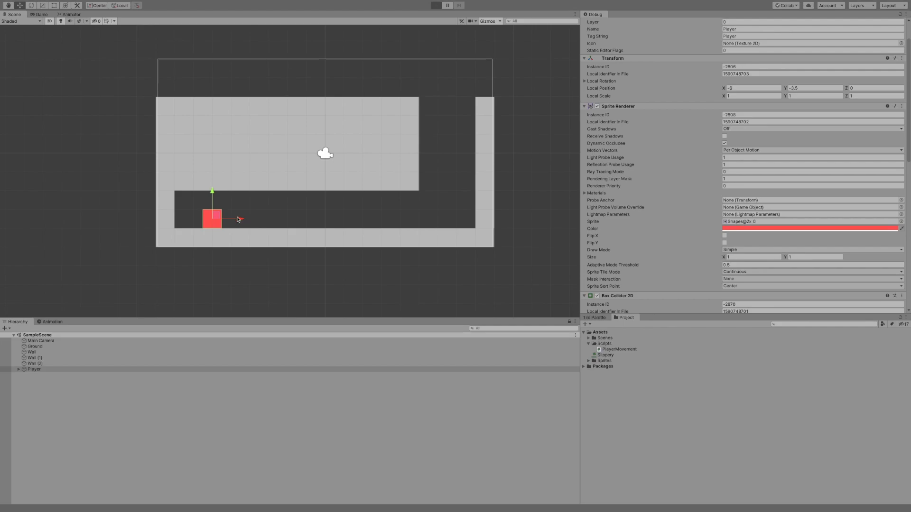
click(435, 6)
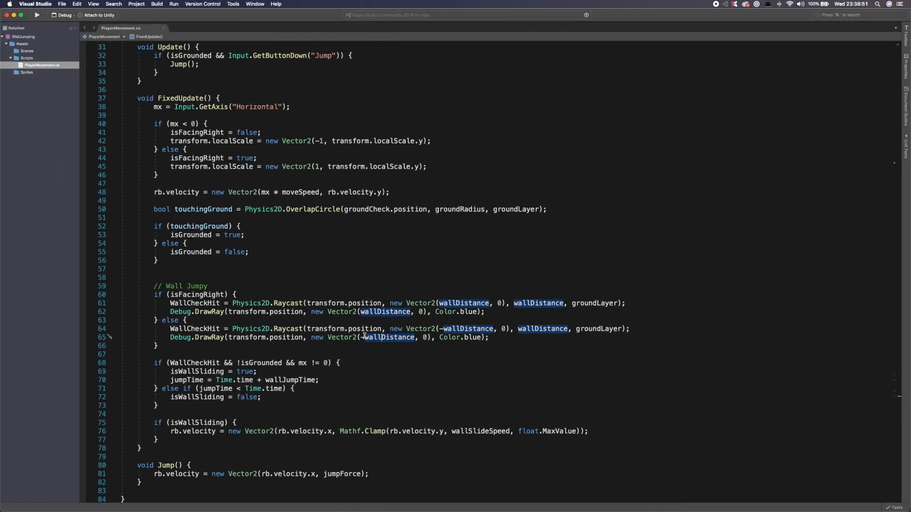
mouse_move(287, 312)
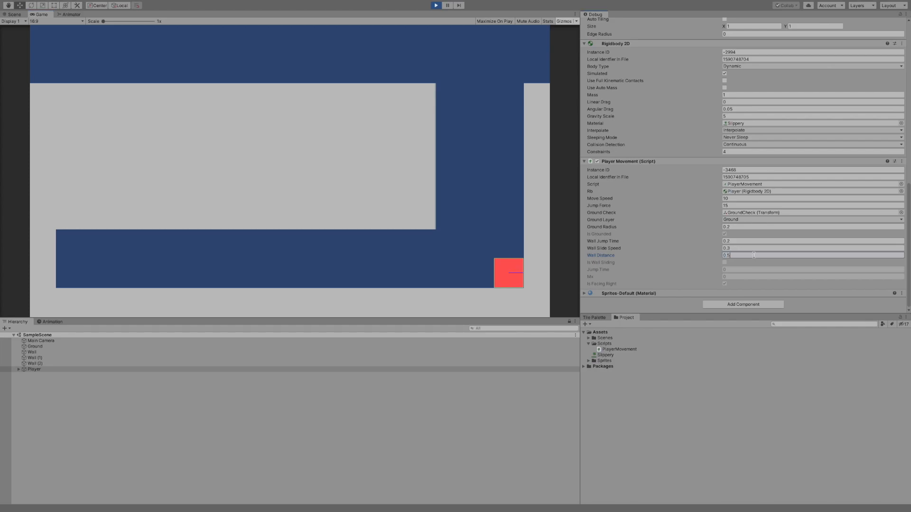
Set Player Movement's Wall Distance to 0.55 and stop Play mode.
text(0.55)
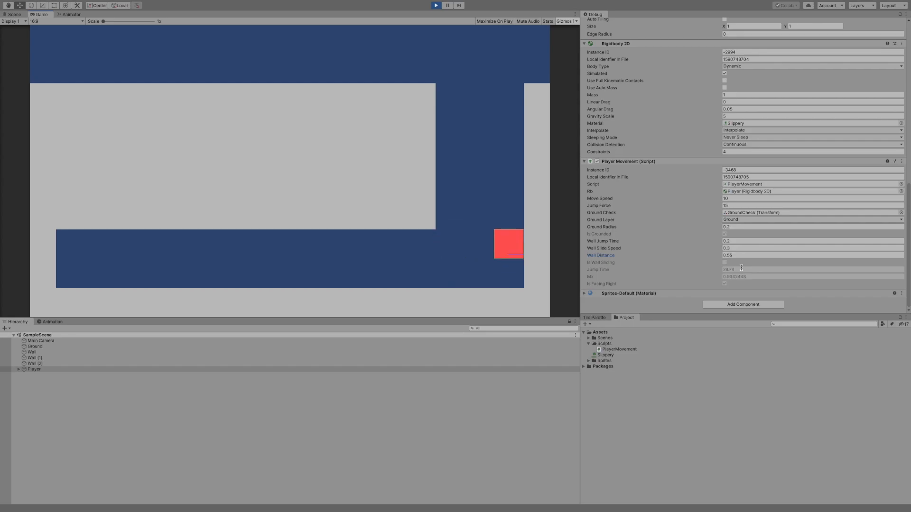
click(435, 5)
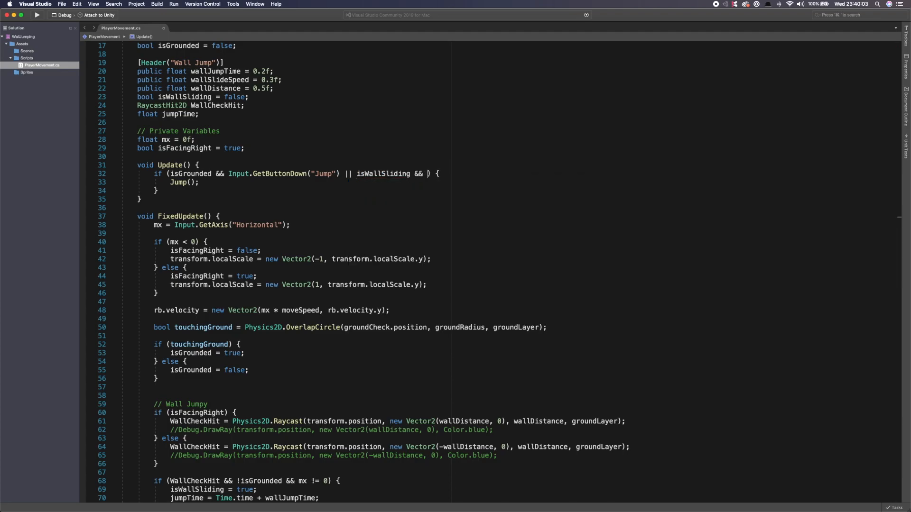
Extend the jump condition with || isWallSliding && Input.GetButtonDown("Jump").
text(Input.GetButtonDown()
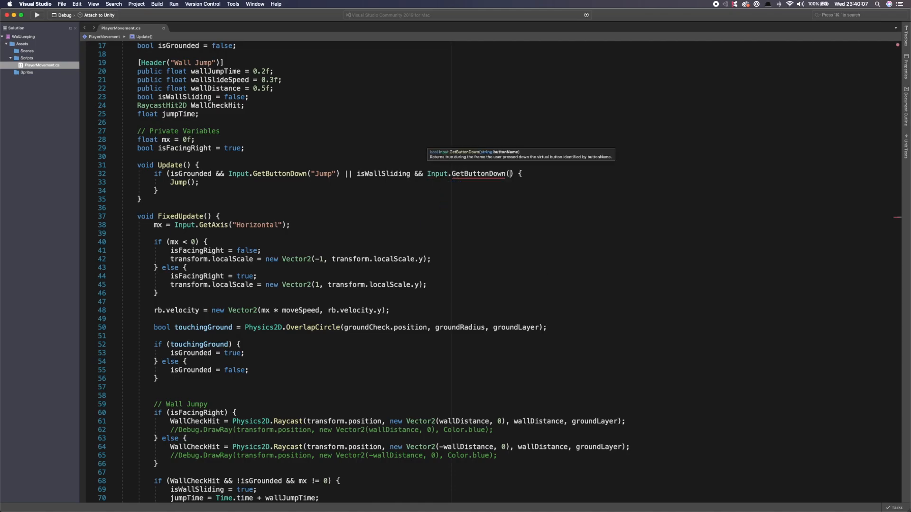
text("Jump"))
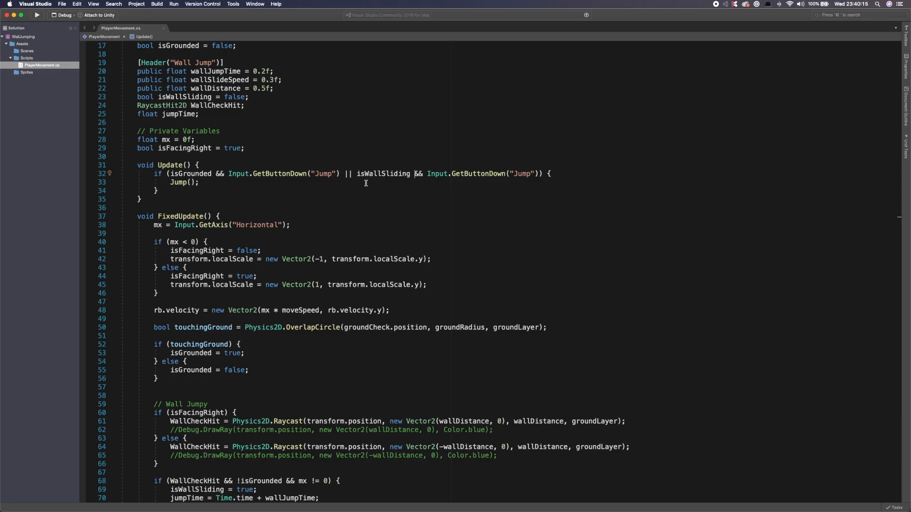
mouse_move(404, 208)
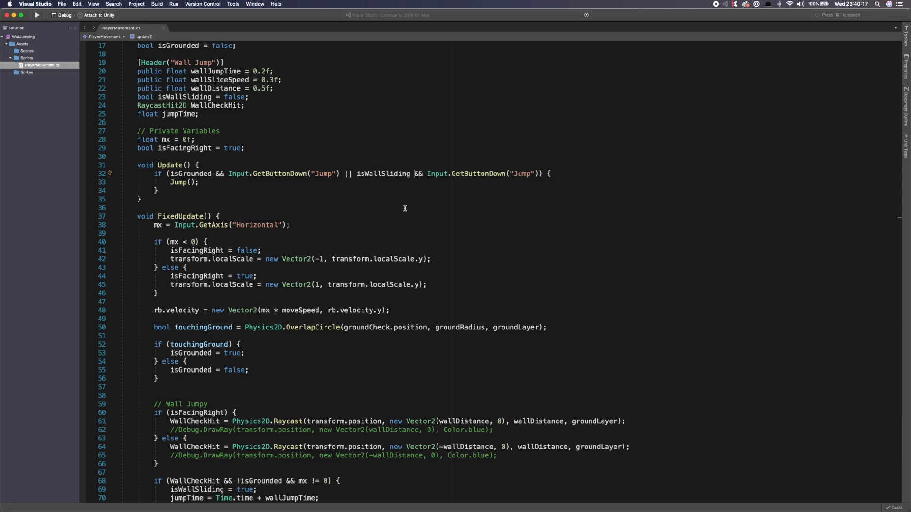
mouse_move(277, 189)
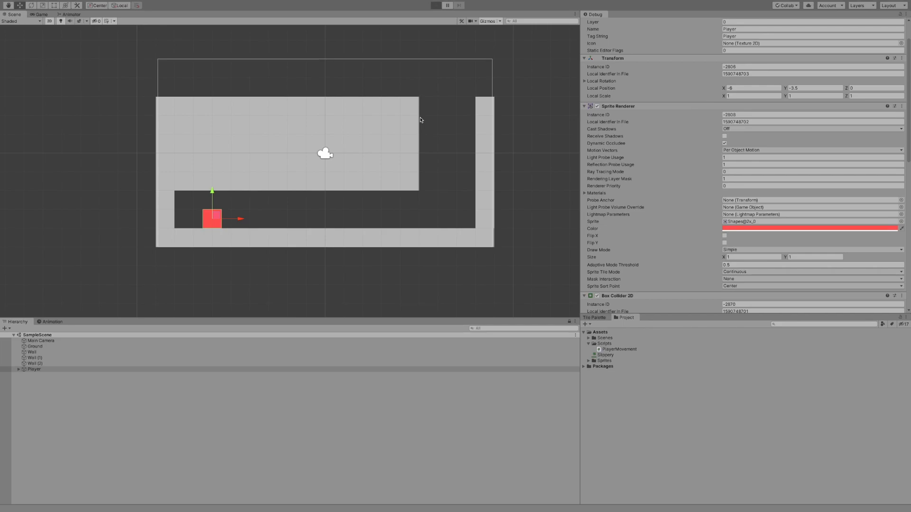
click(435, 5)
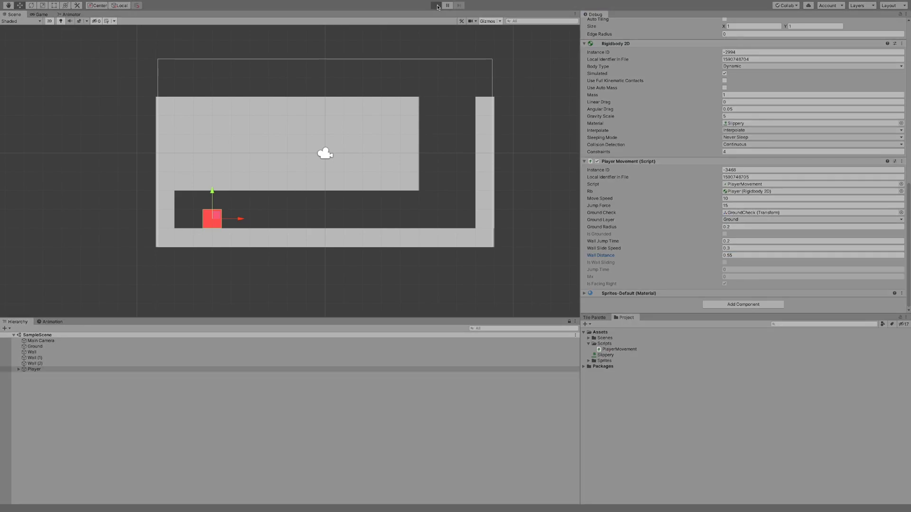
click(435, 5)
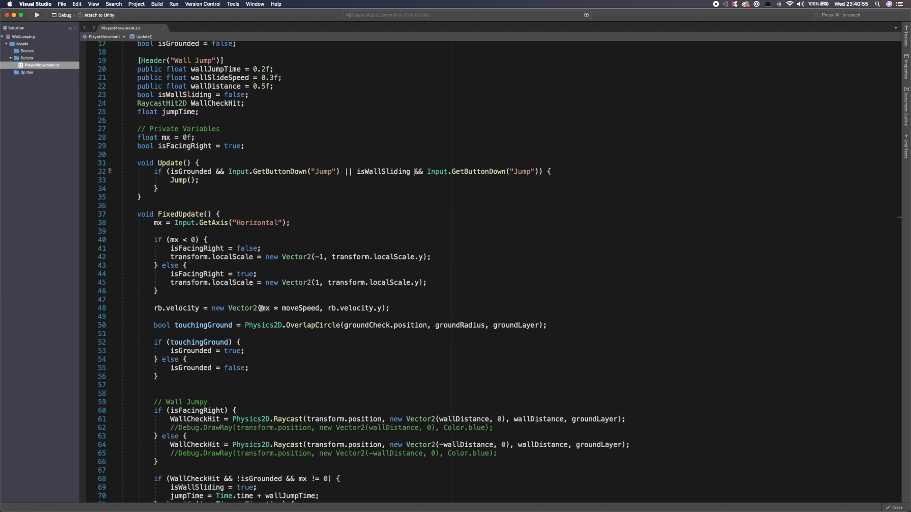
scroll(down, 3)
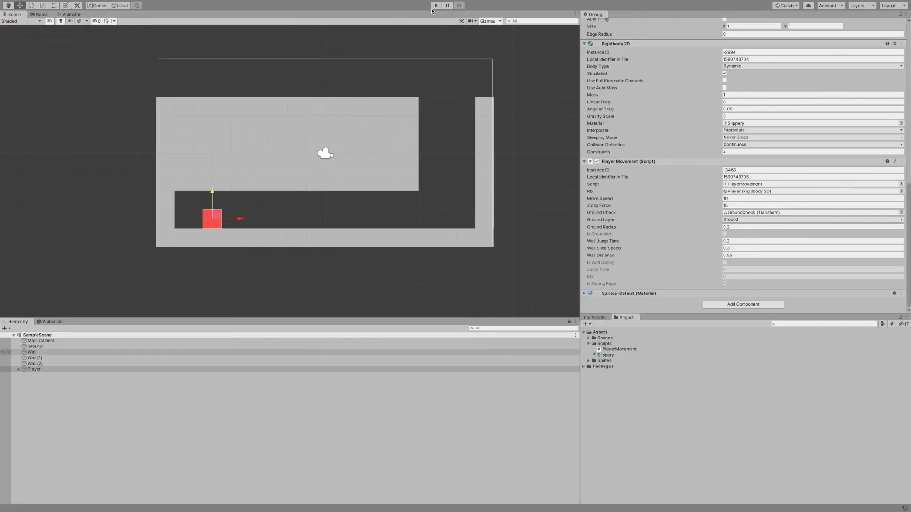
click(436, 5)
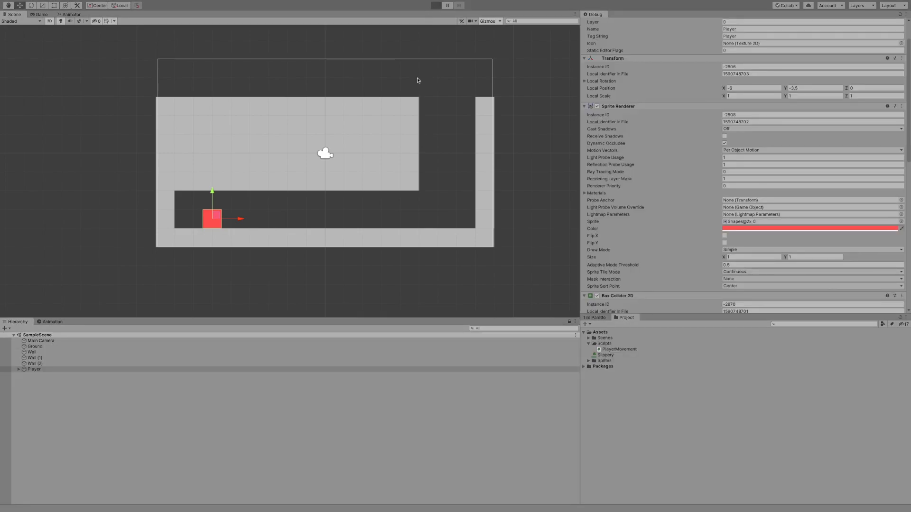
click(436, 5)
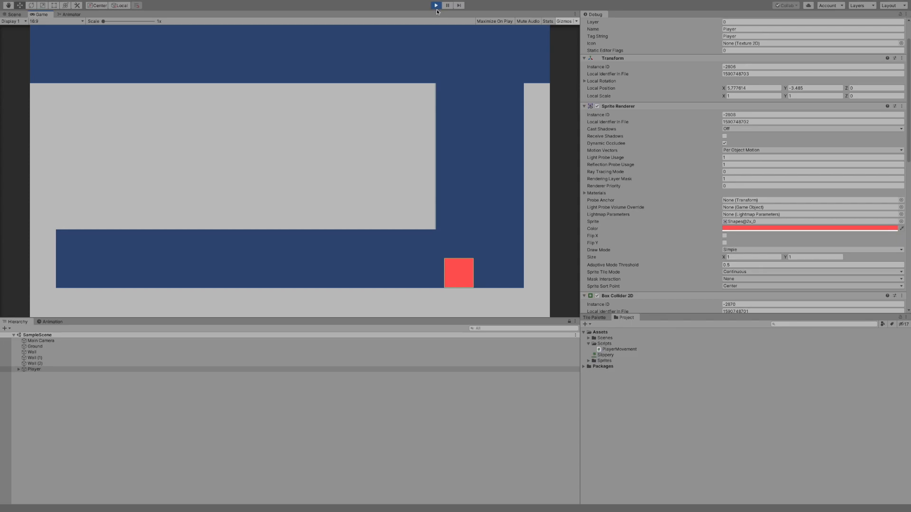
click(13, 14)
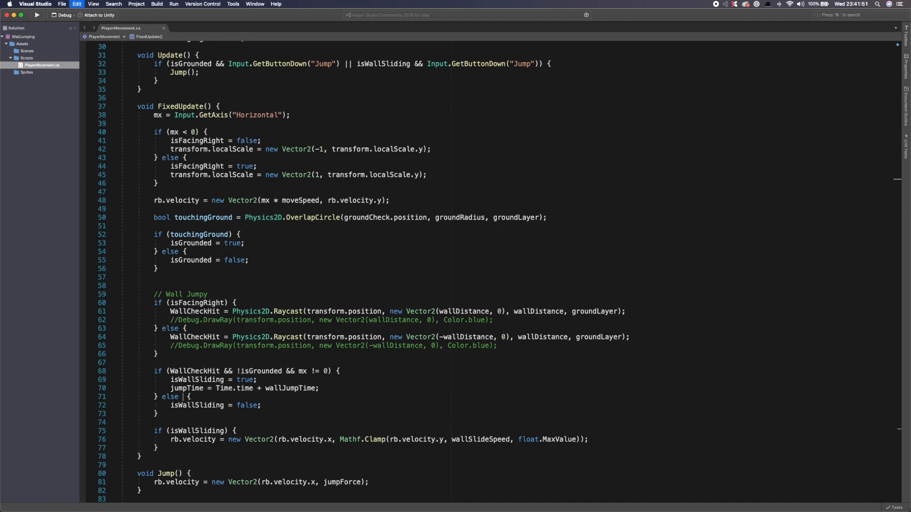
text(if (jumpTime < Time.time))
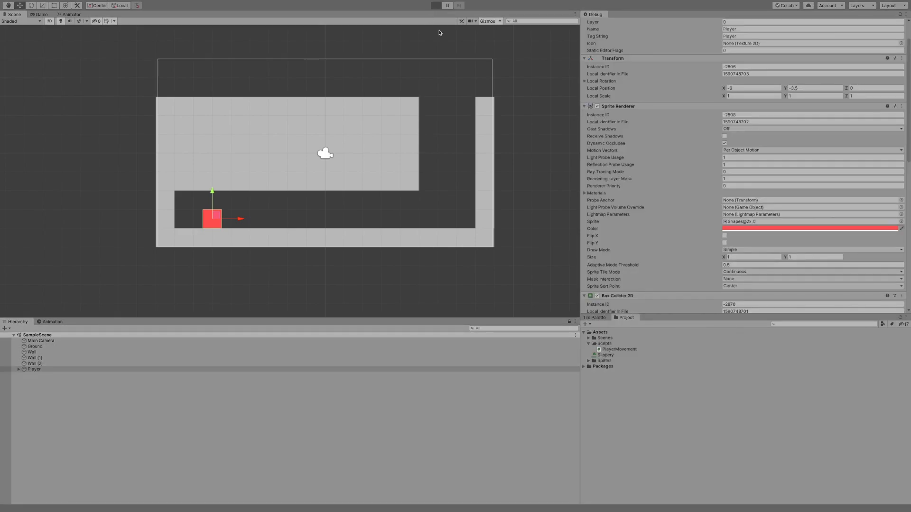
click(435, 5)
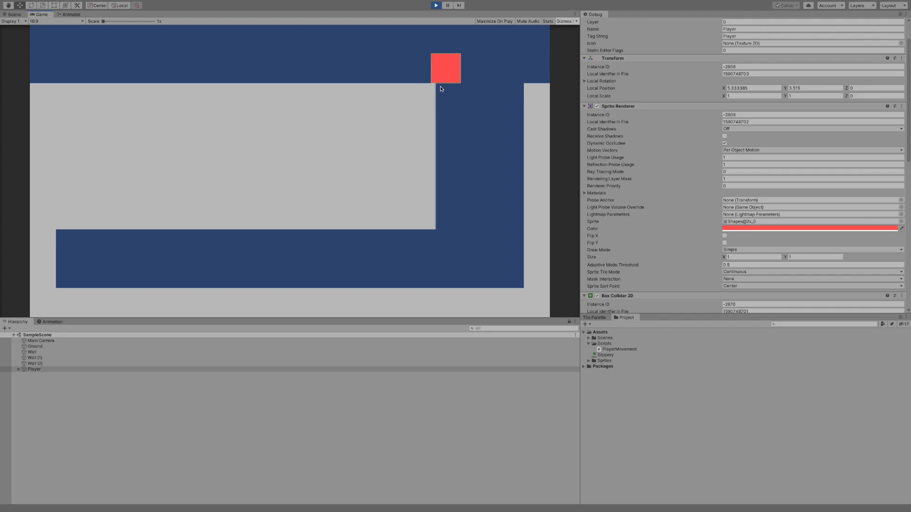
click(14, 14)
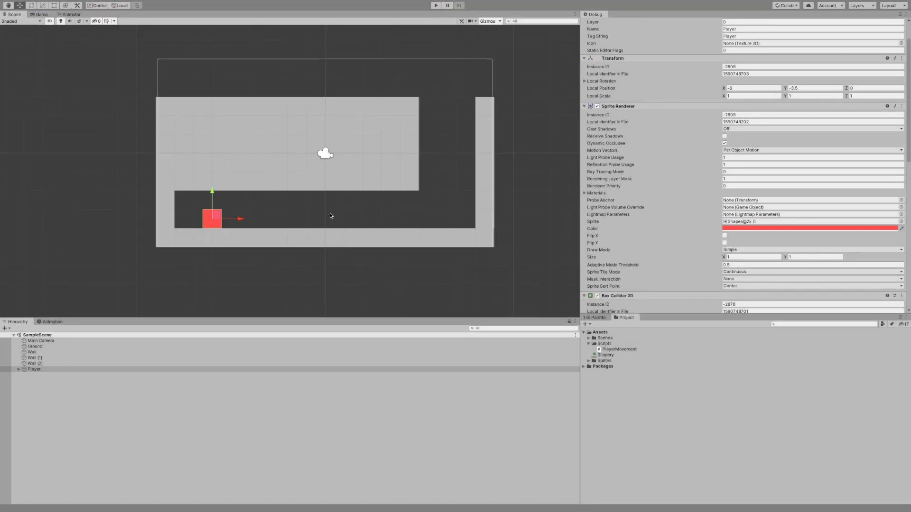
mouse_move(197, 290)
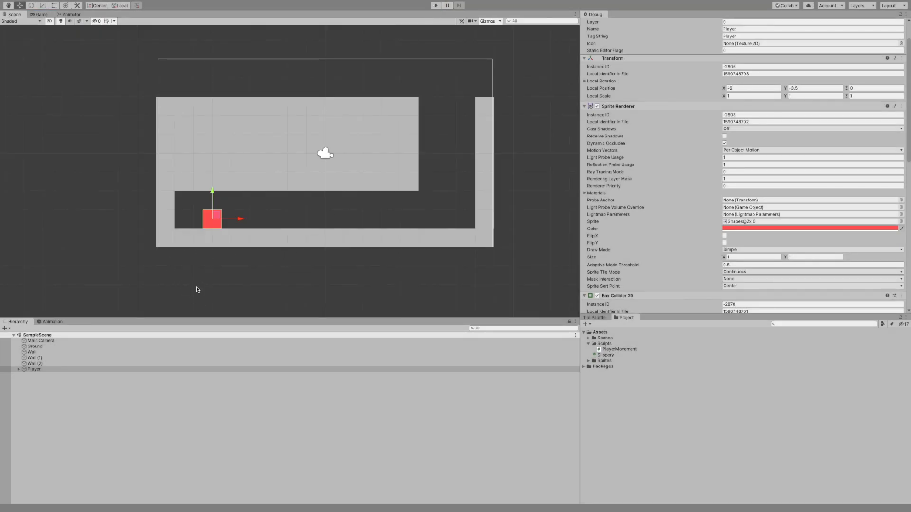